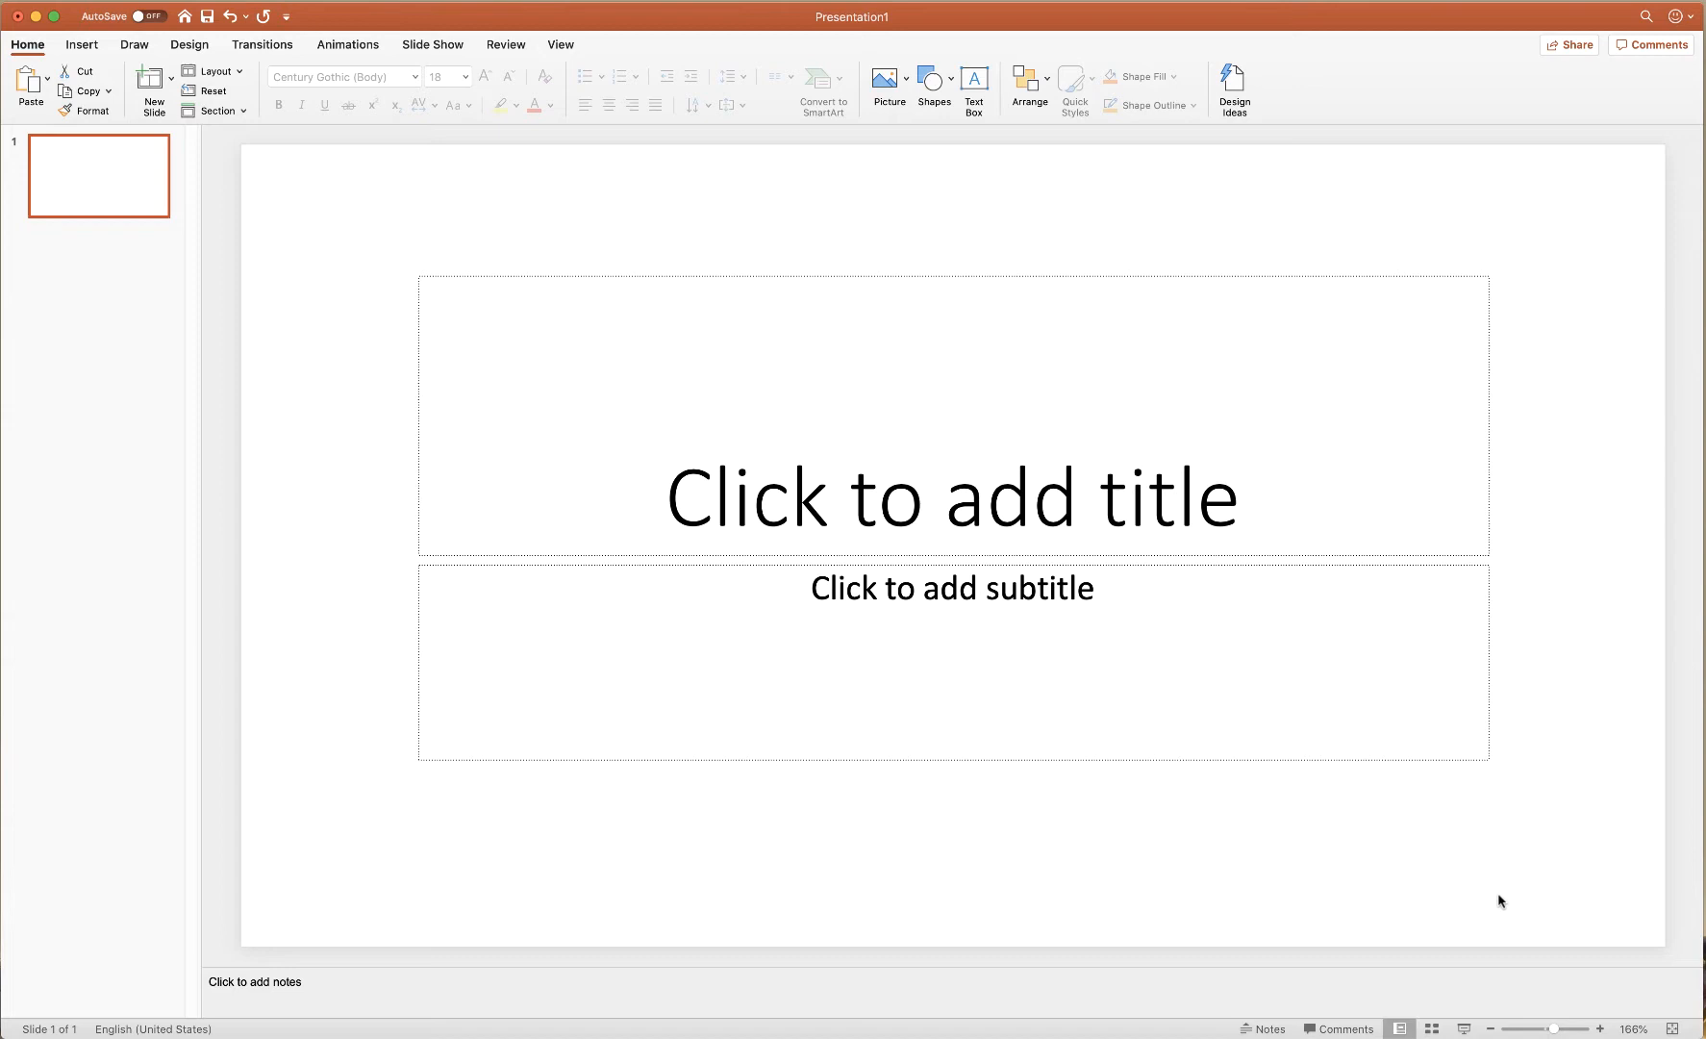
{"action": "mouse_move", "coordinate": [1179, 642]}
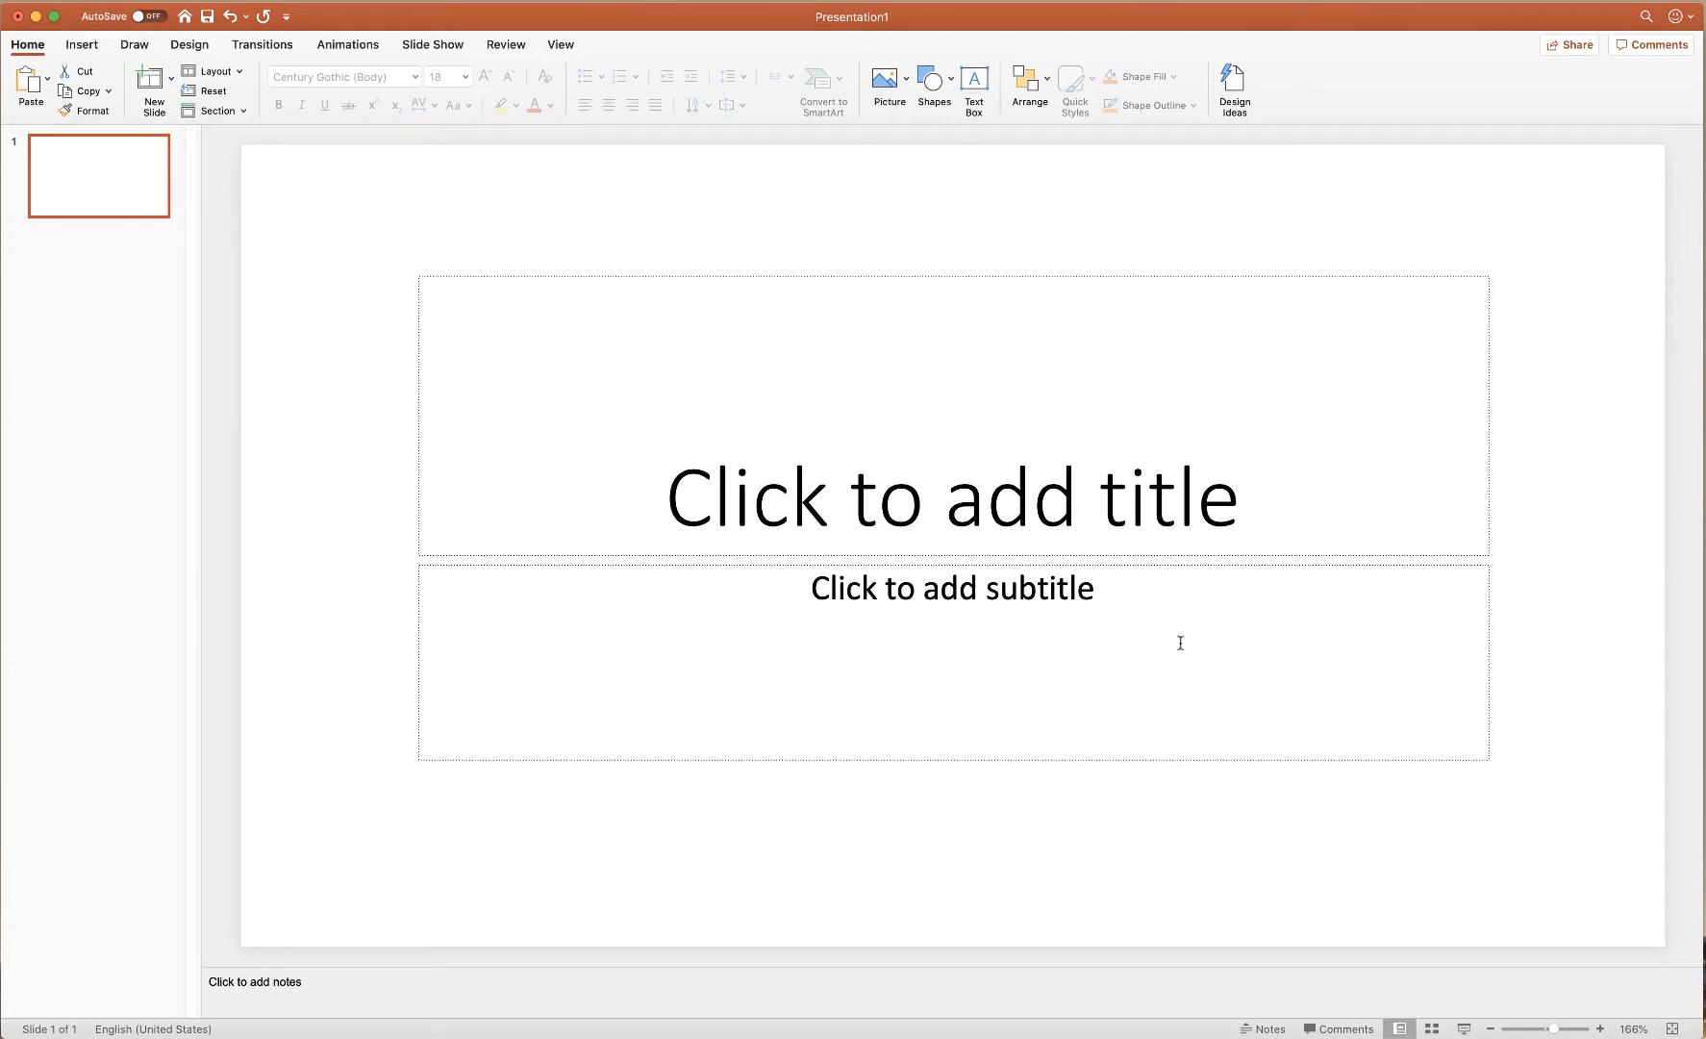
{"action": "mouse_move", "coordinate": [568, 414]}
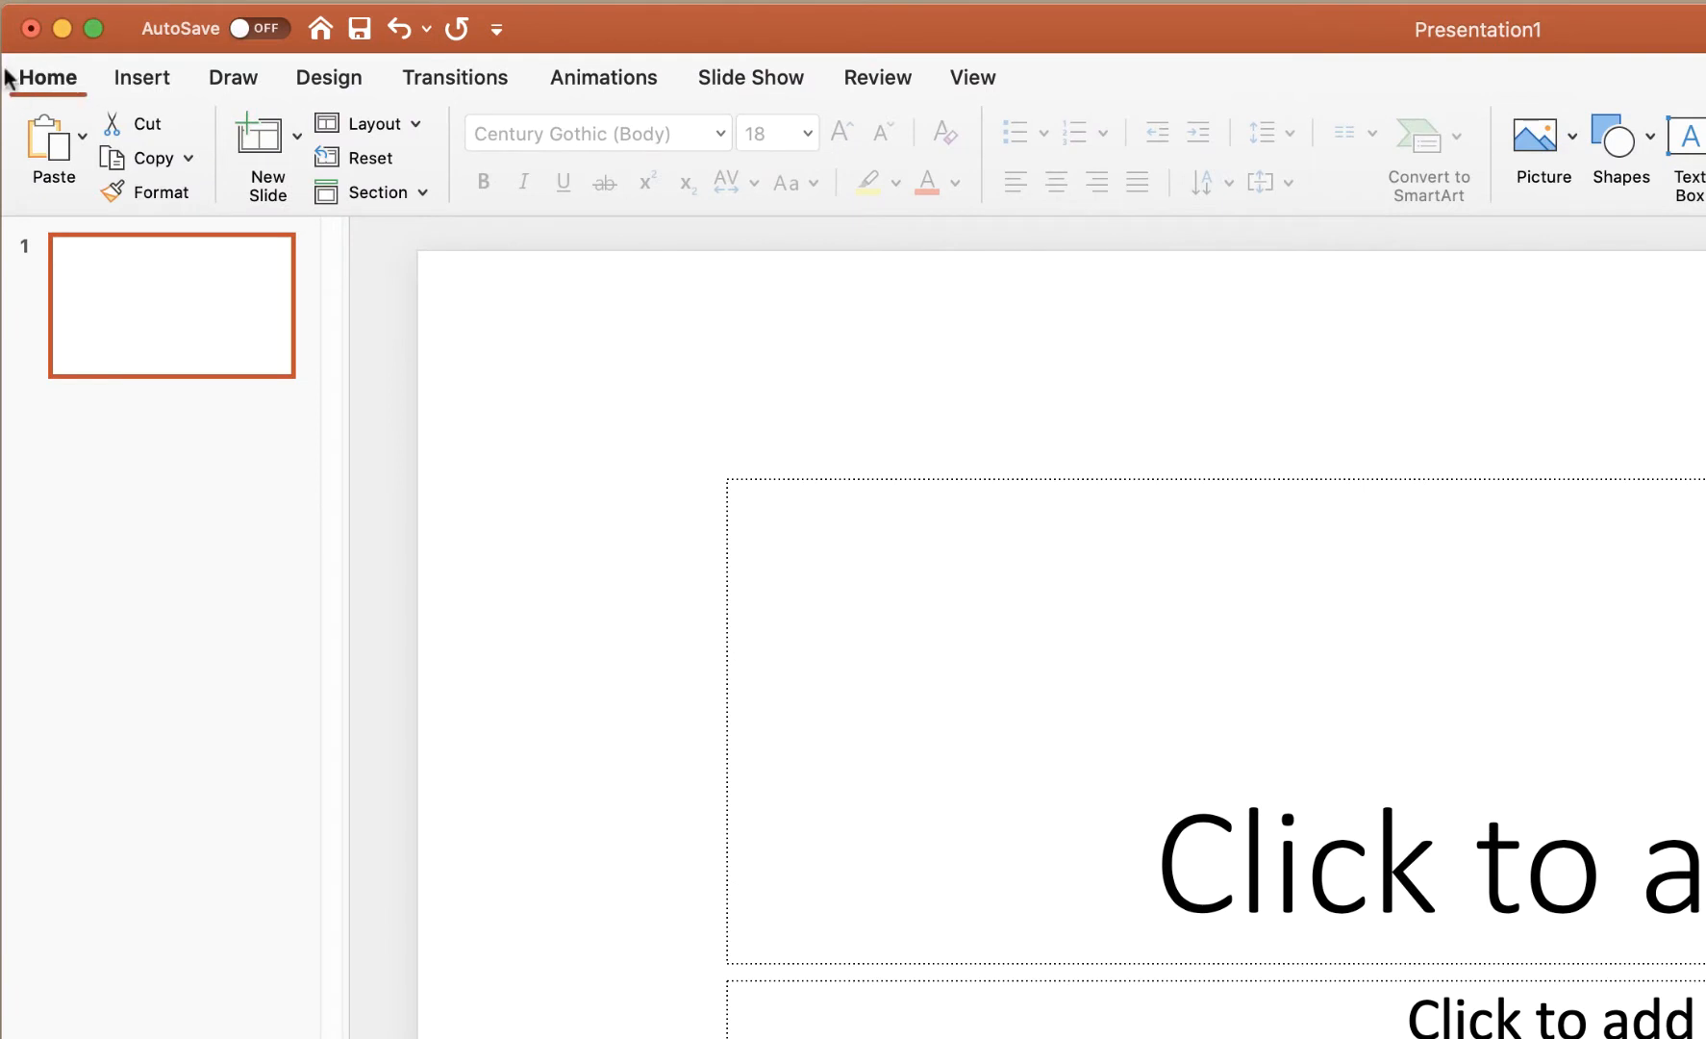
{"action": "mouse_move", "coordinate": [375, 111]}
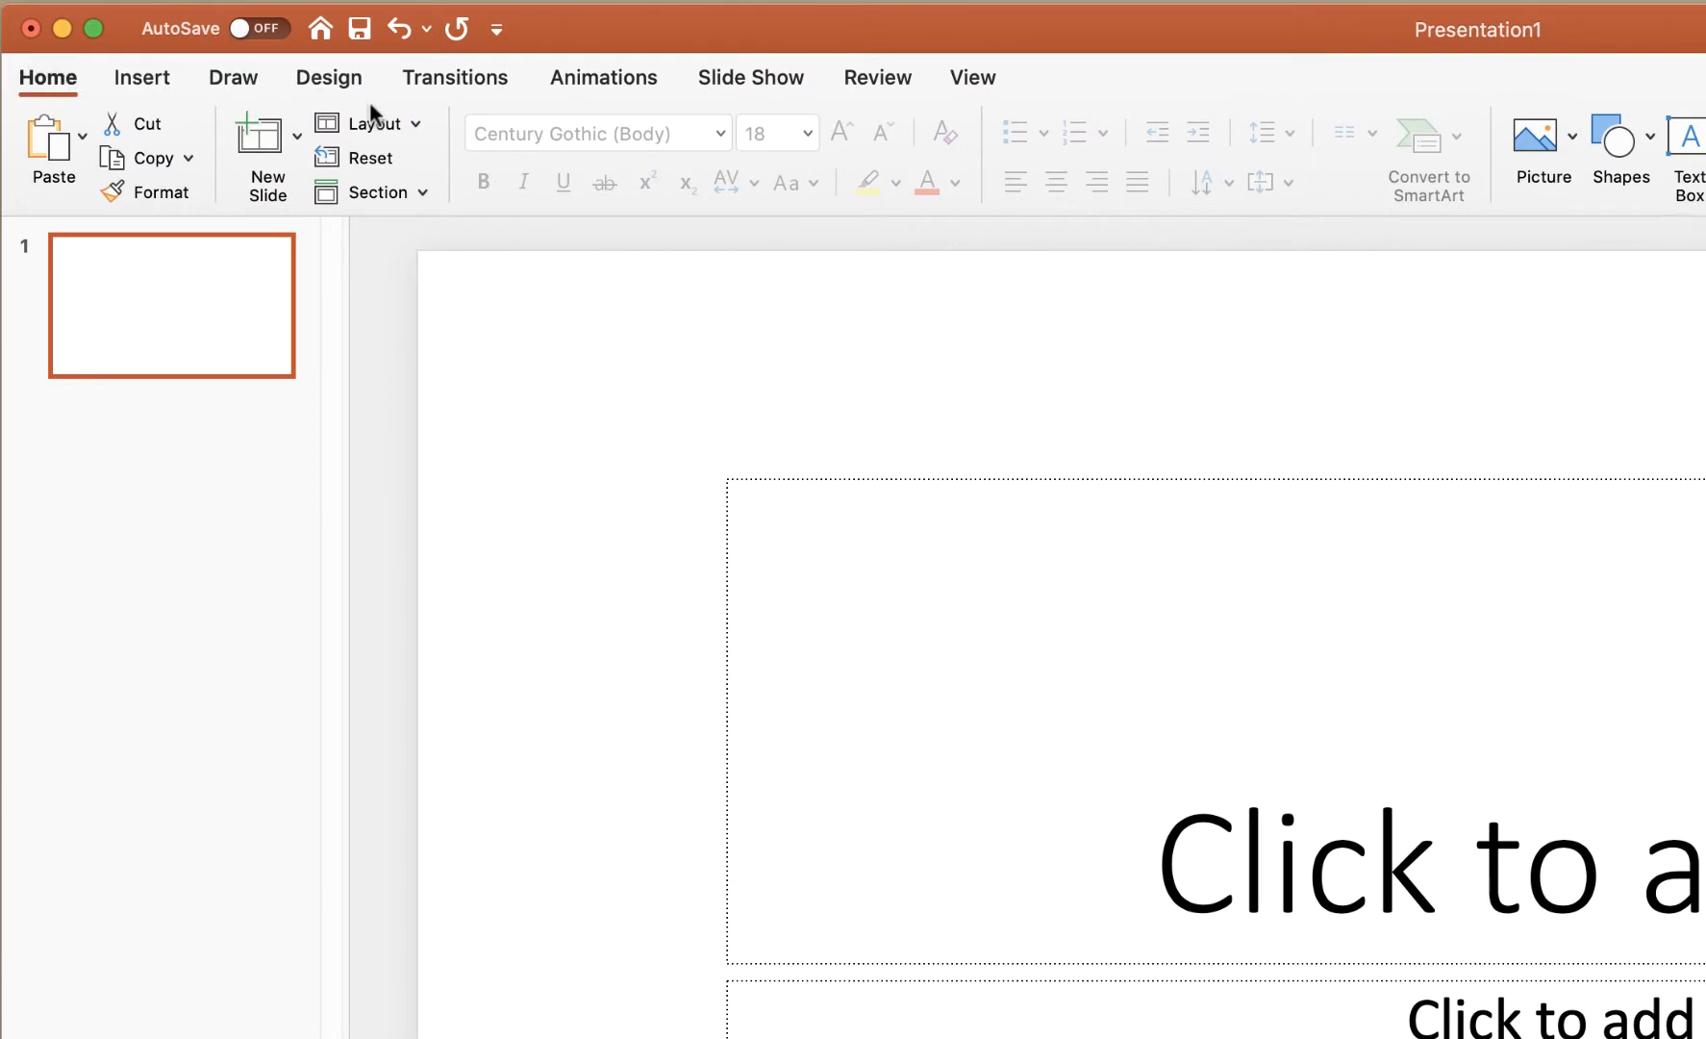
{"action": "mouse_move", "coordinate": [369, 124]}
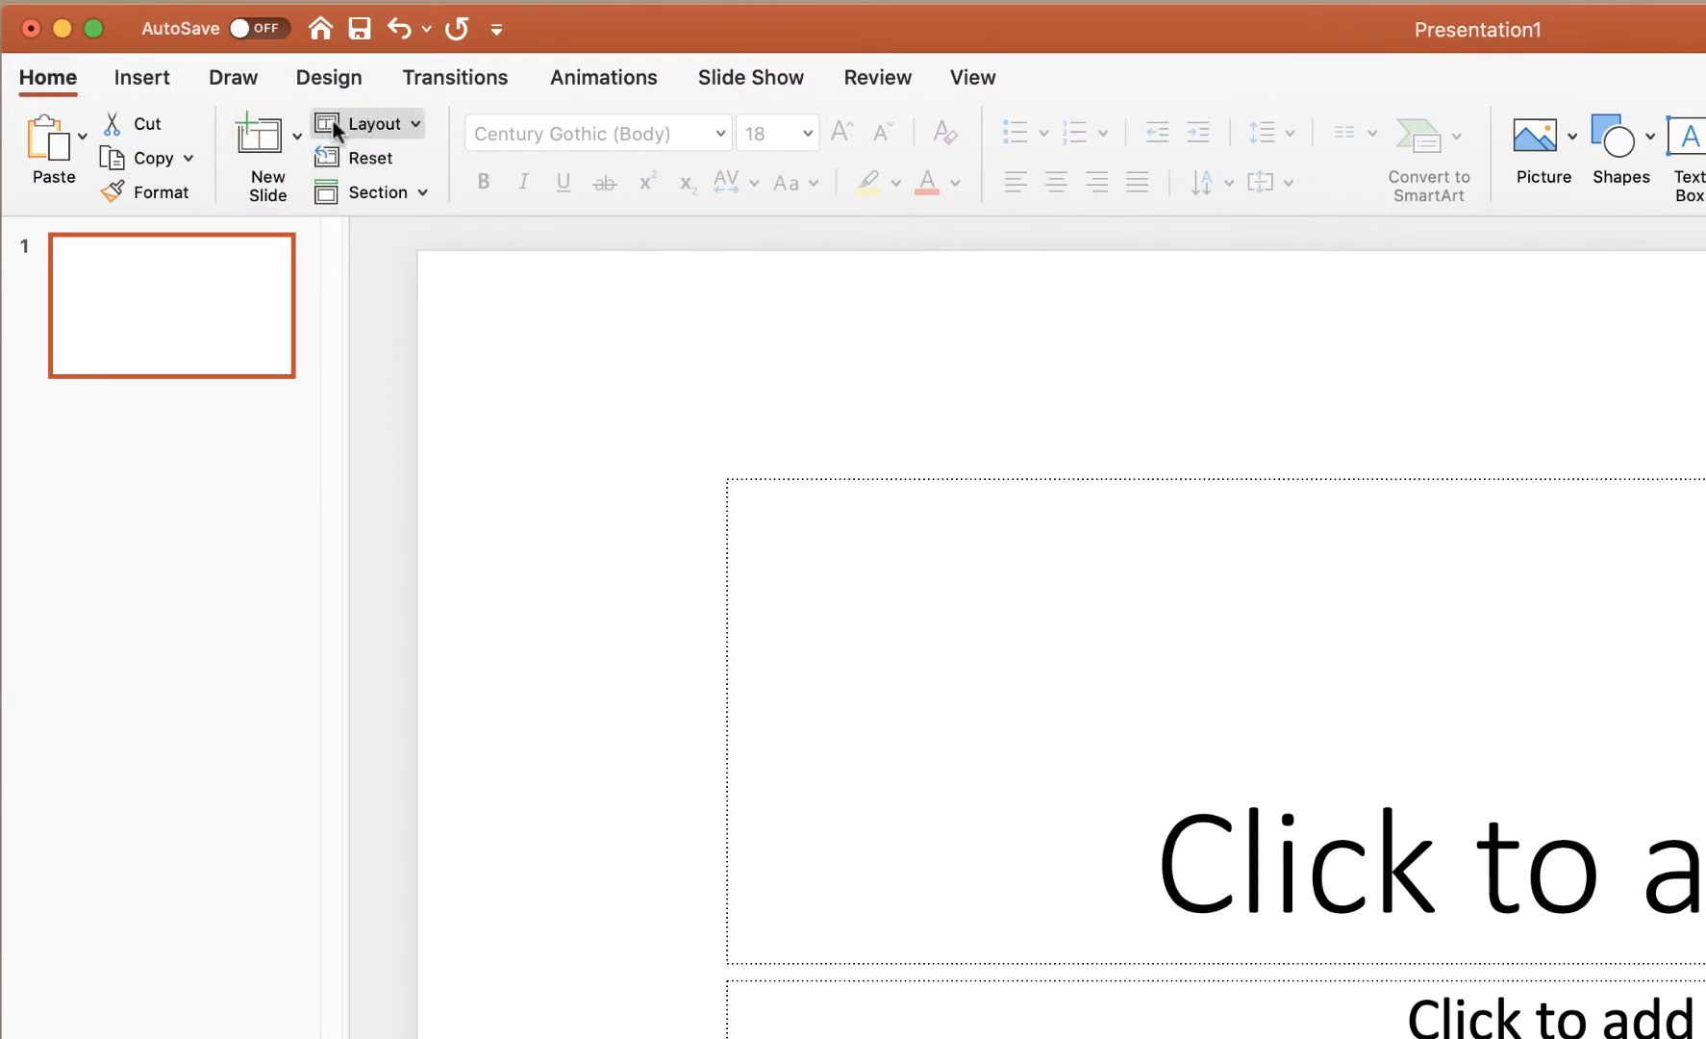
Switch the slide to the Title and Content layout.
{"action": "left_click", "coordinate": [365, 121]}
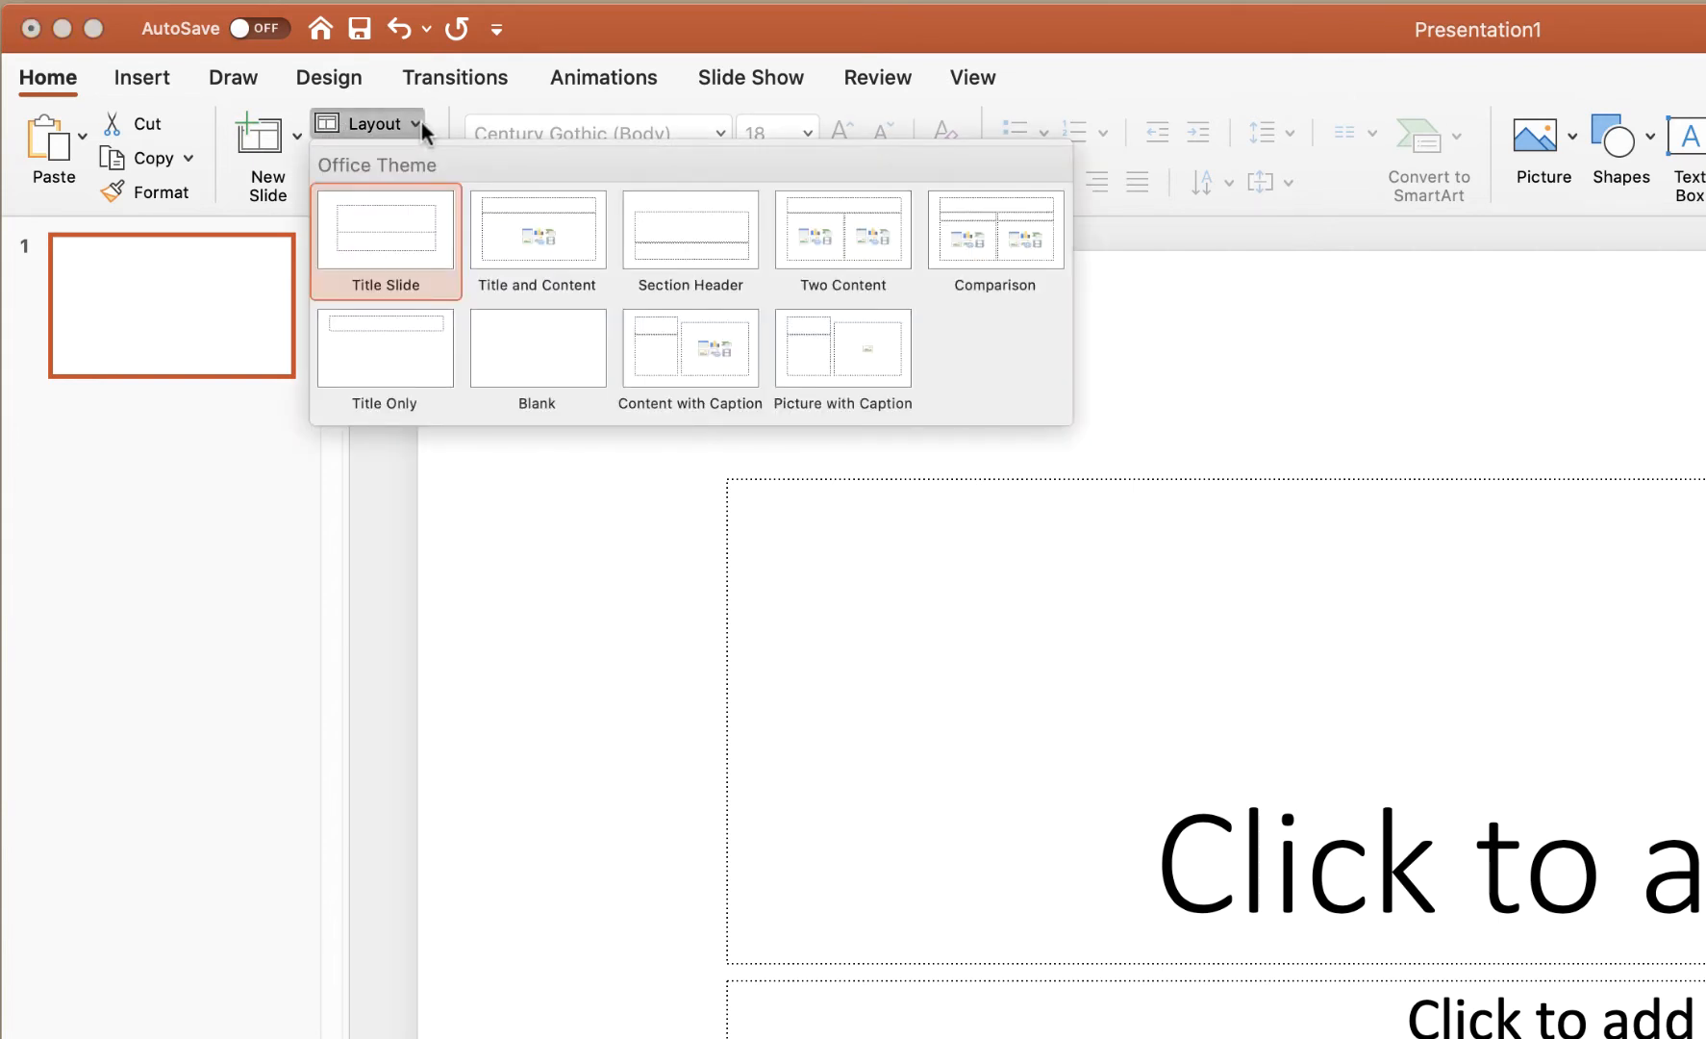
{"action": "mouse_move", "coordinate": [537, 231]}
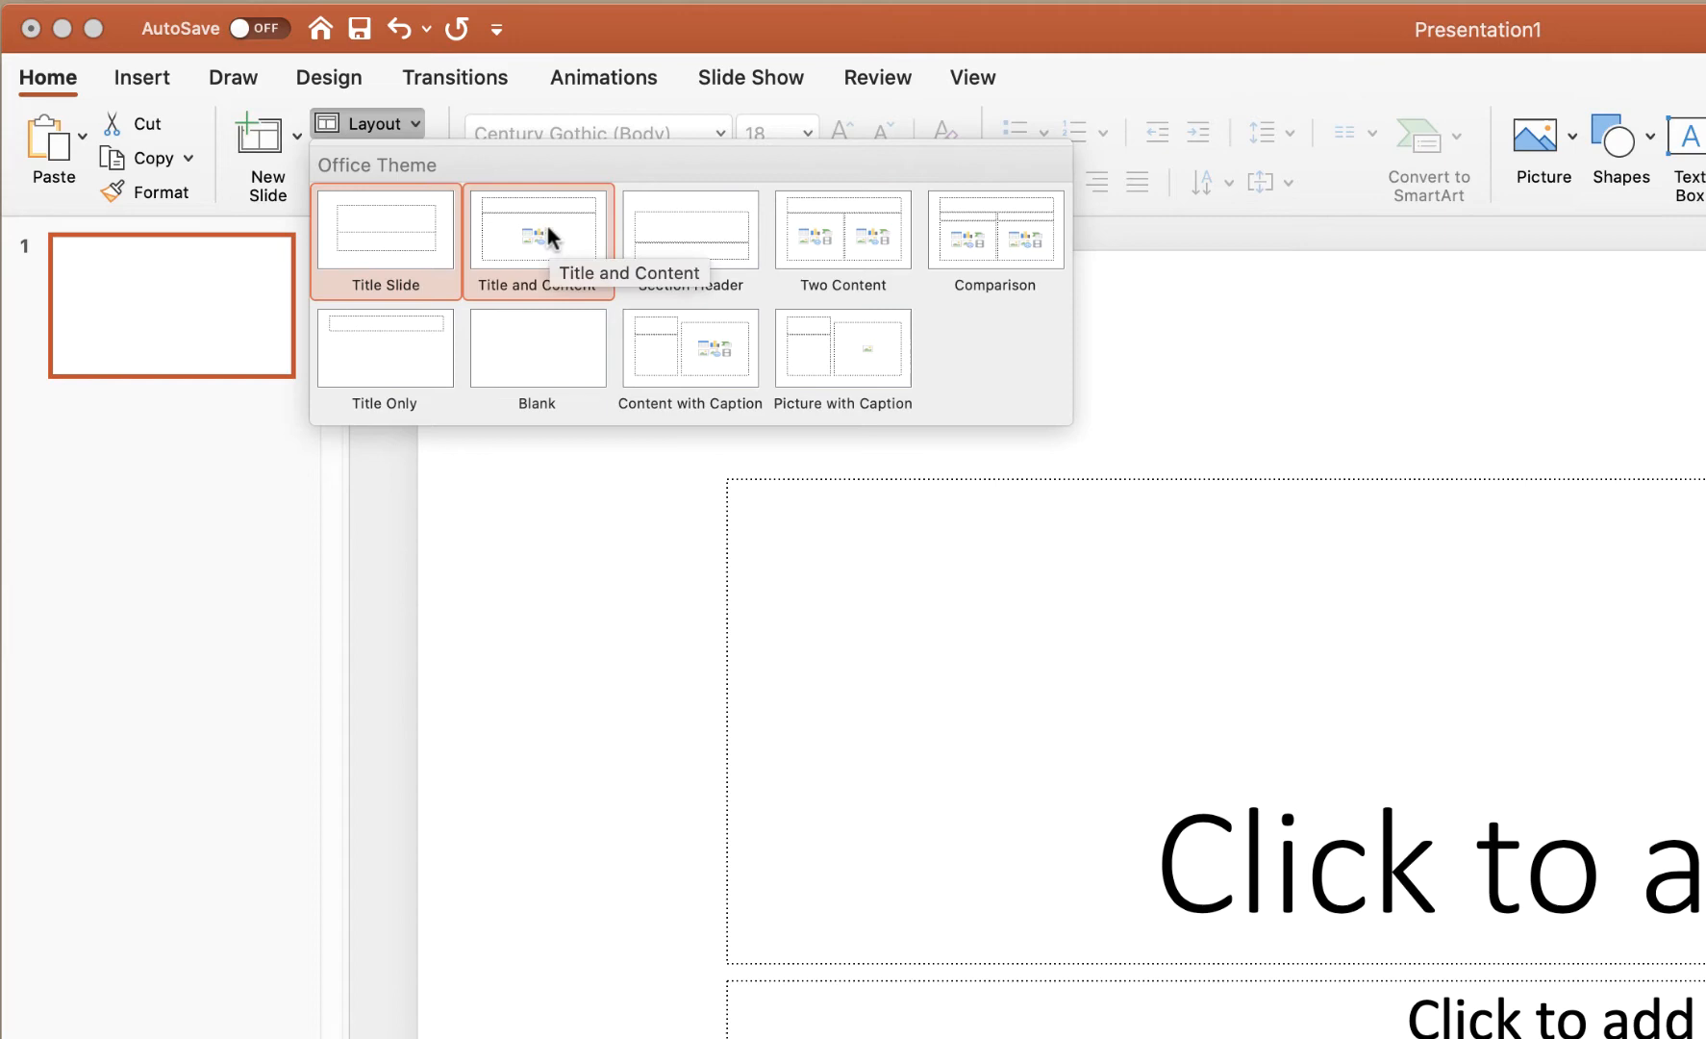
{"action": "left_click", "coordinate": [536, 231]}
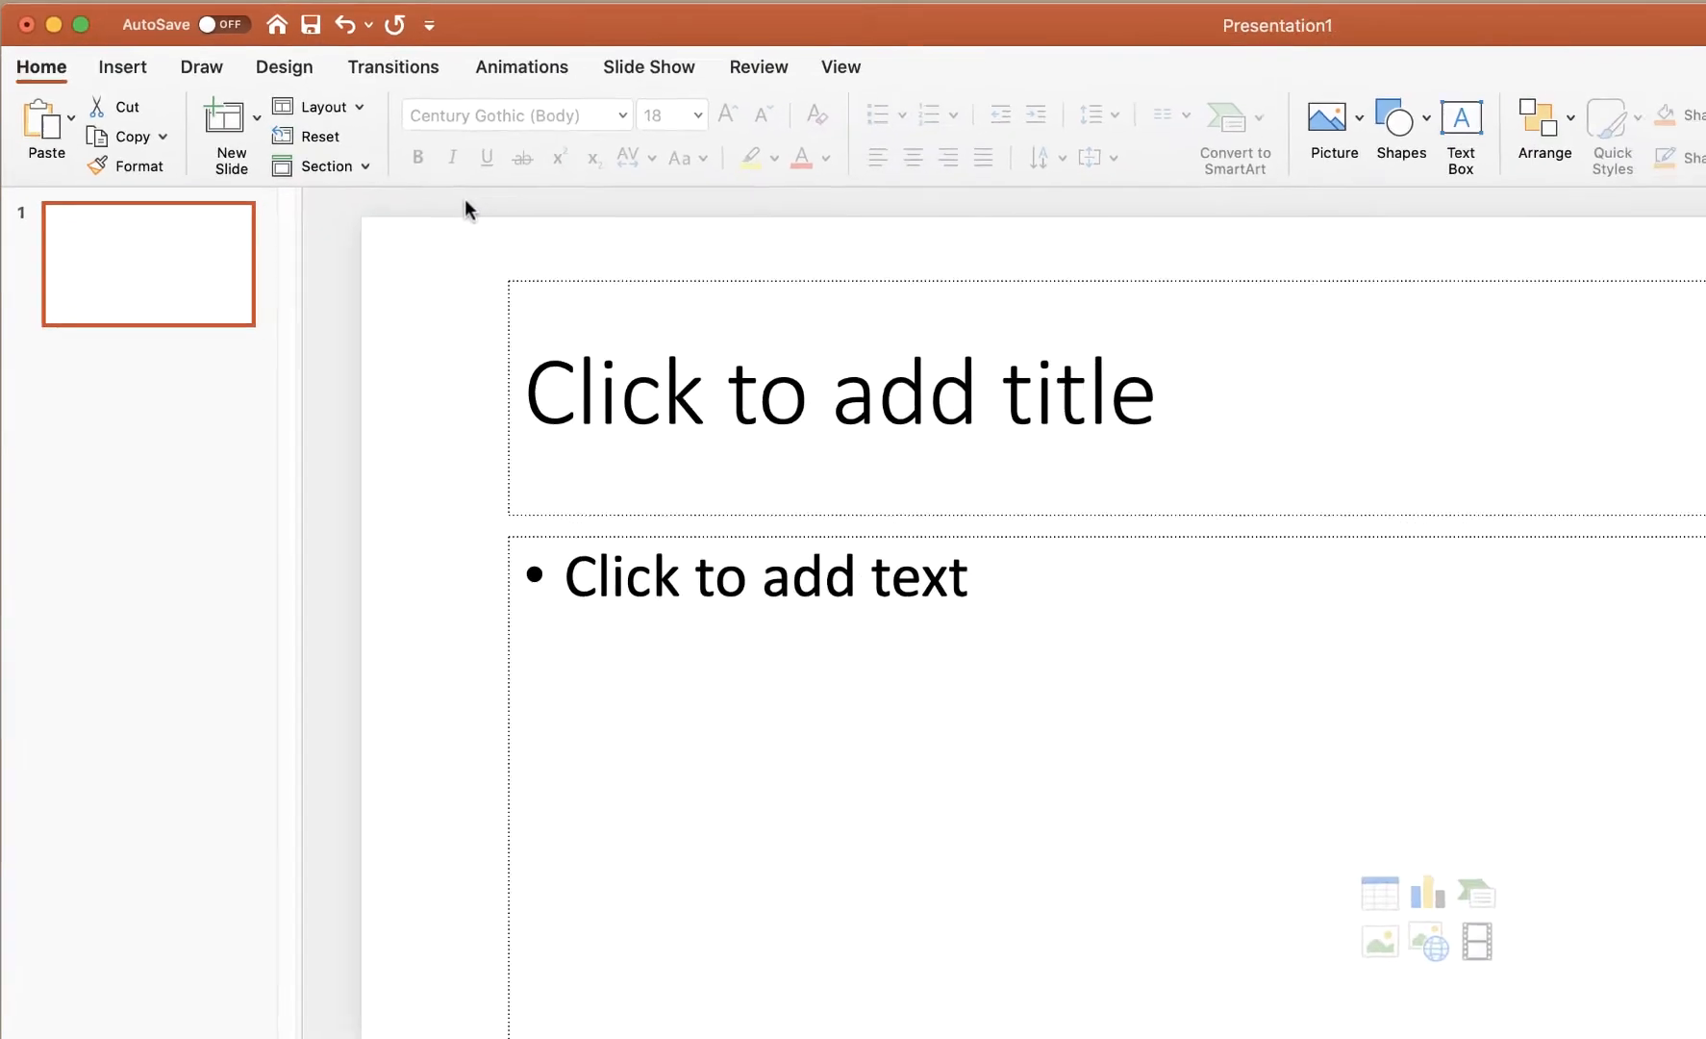
Enter TITLE as the slide's title text.
{"action": "left_click", "coordinate": [838, 392]}
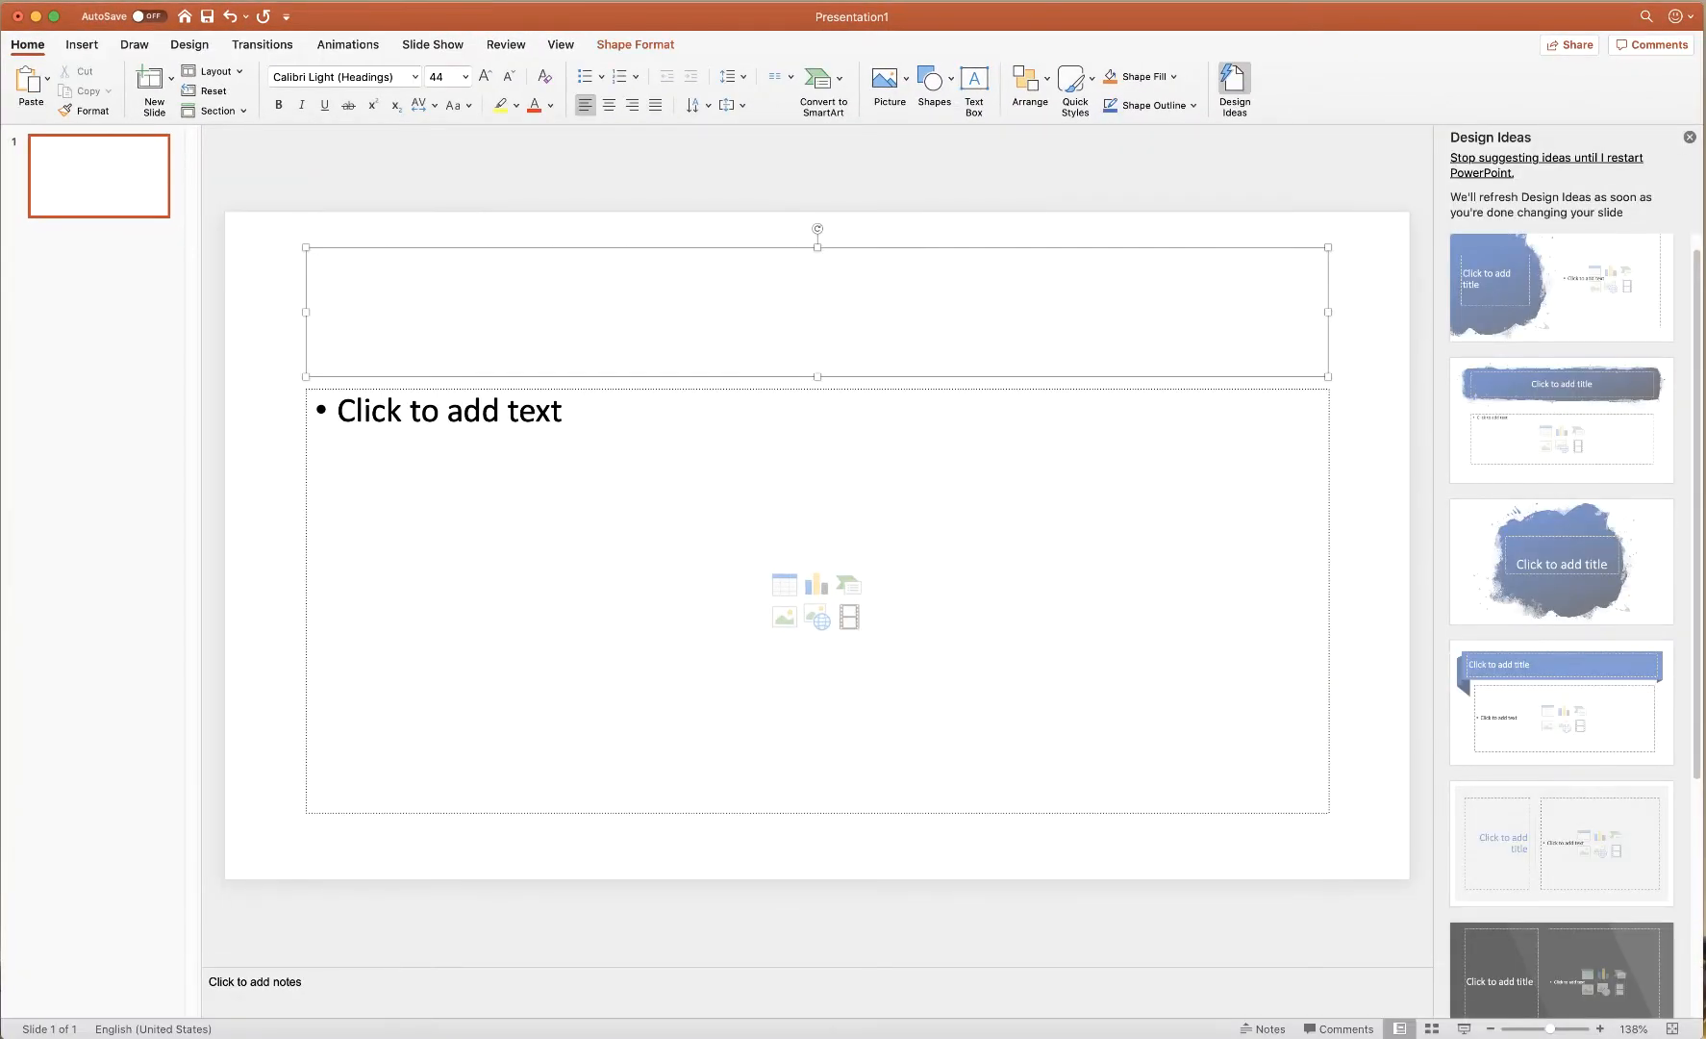
{"action": "type", "text": "TIT"}
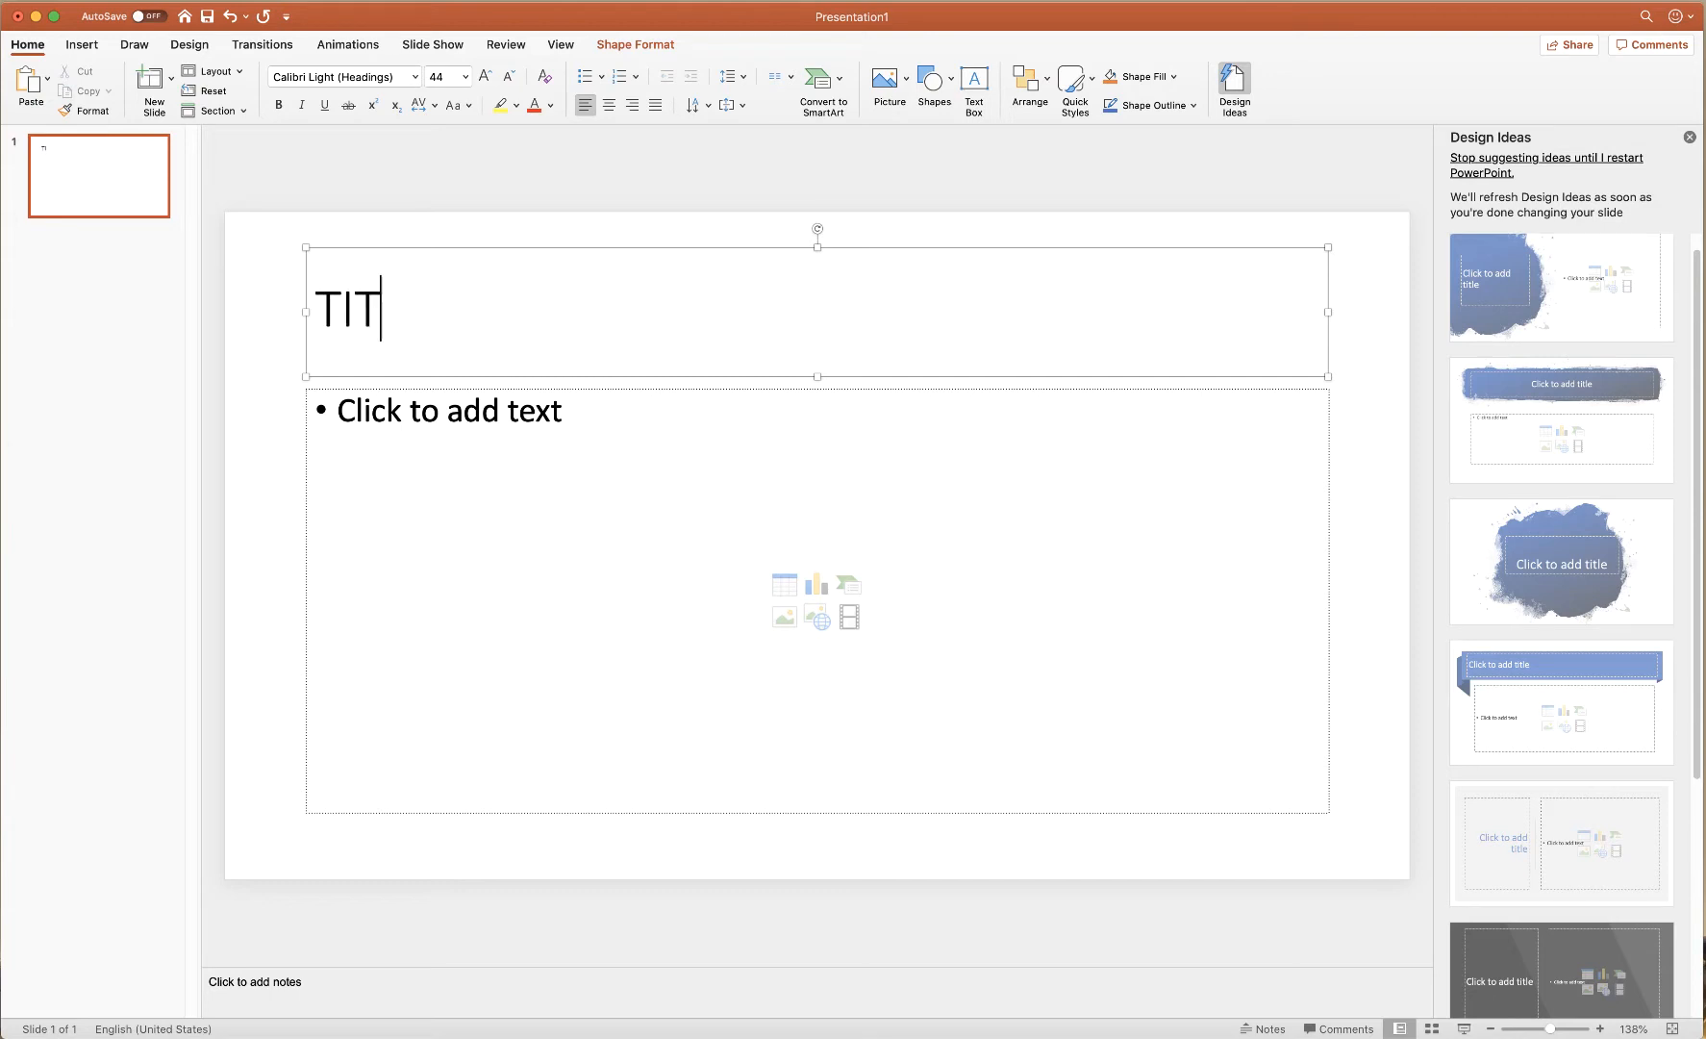
{"action": "type", "text": "LE"}
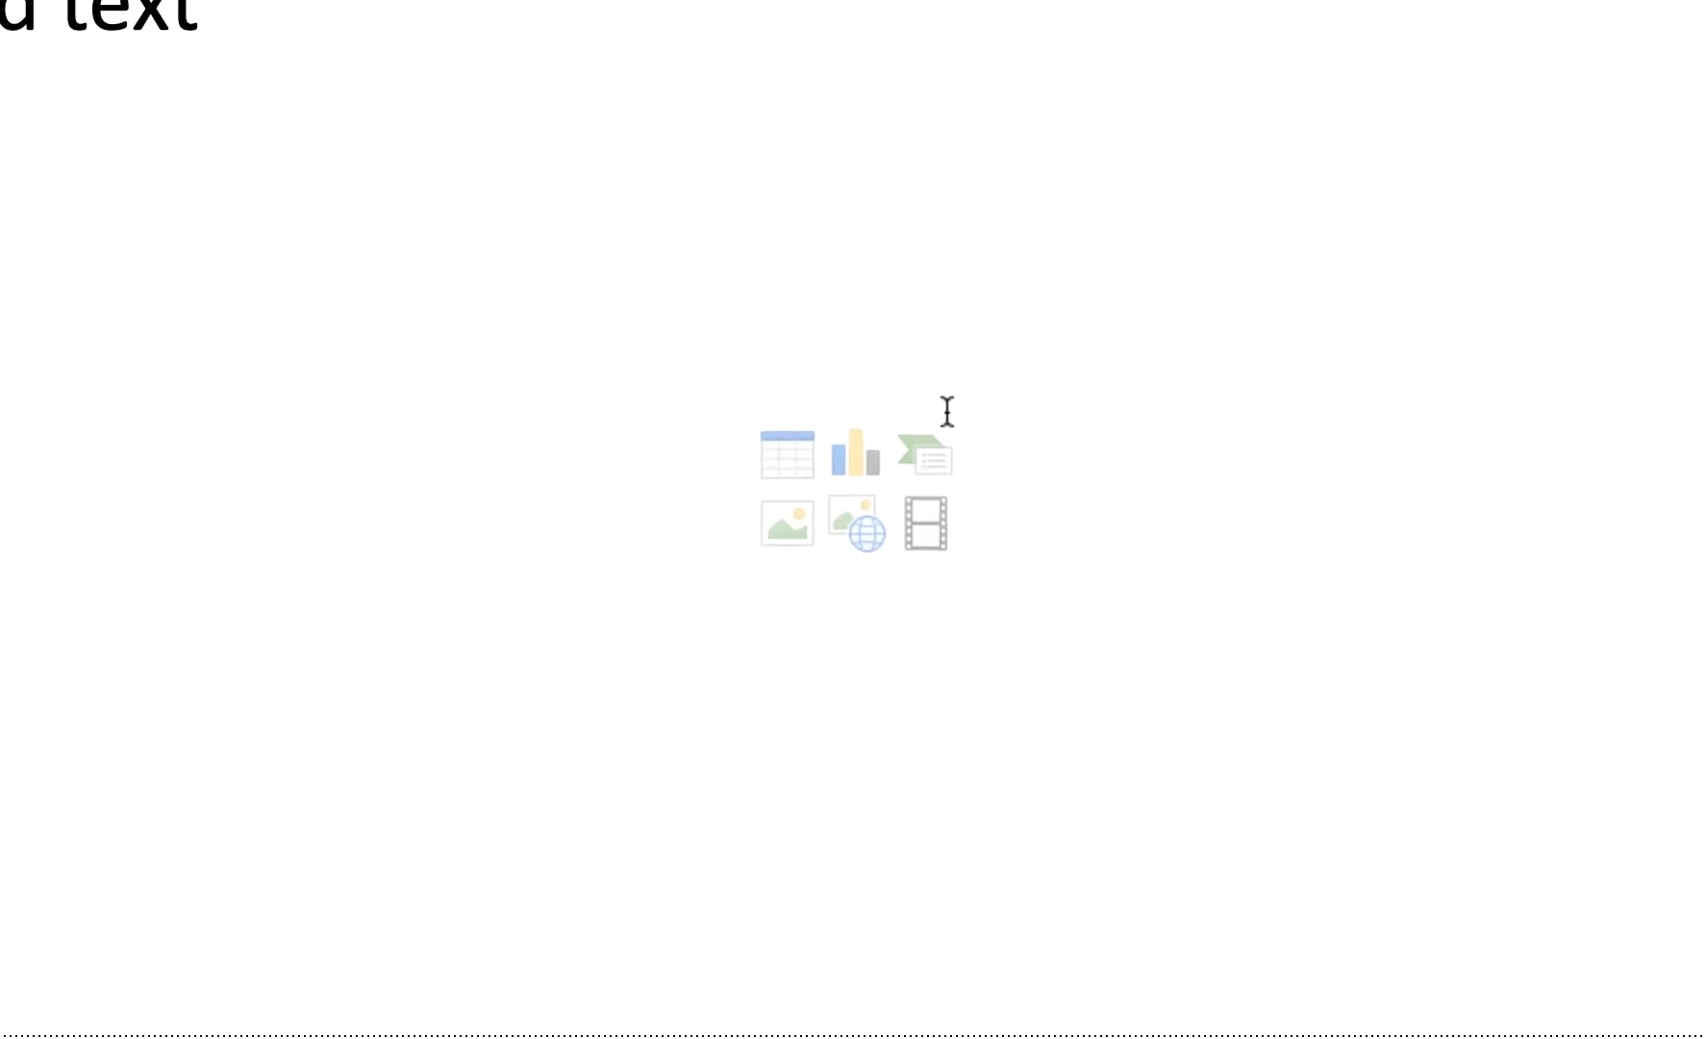
{"action": "mouse_move", "coordinate": [962, 535]}
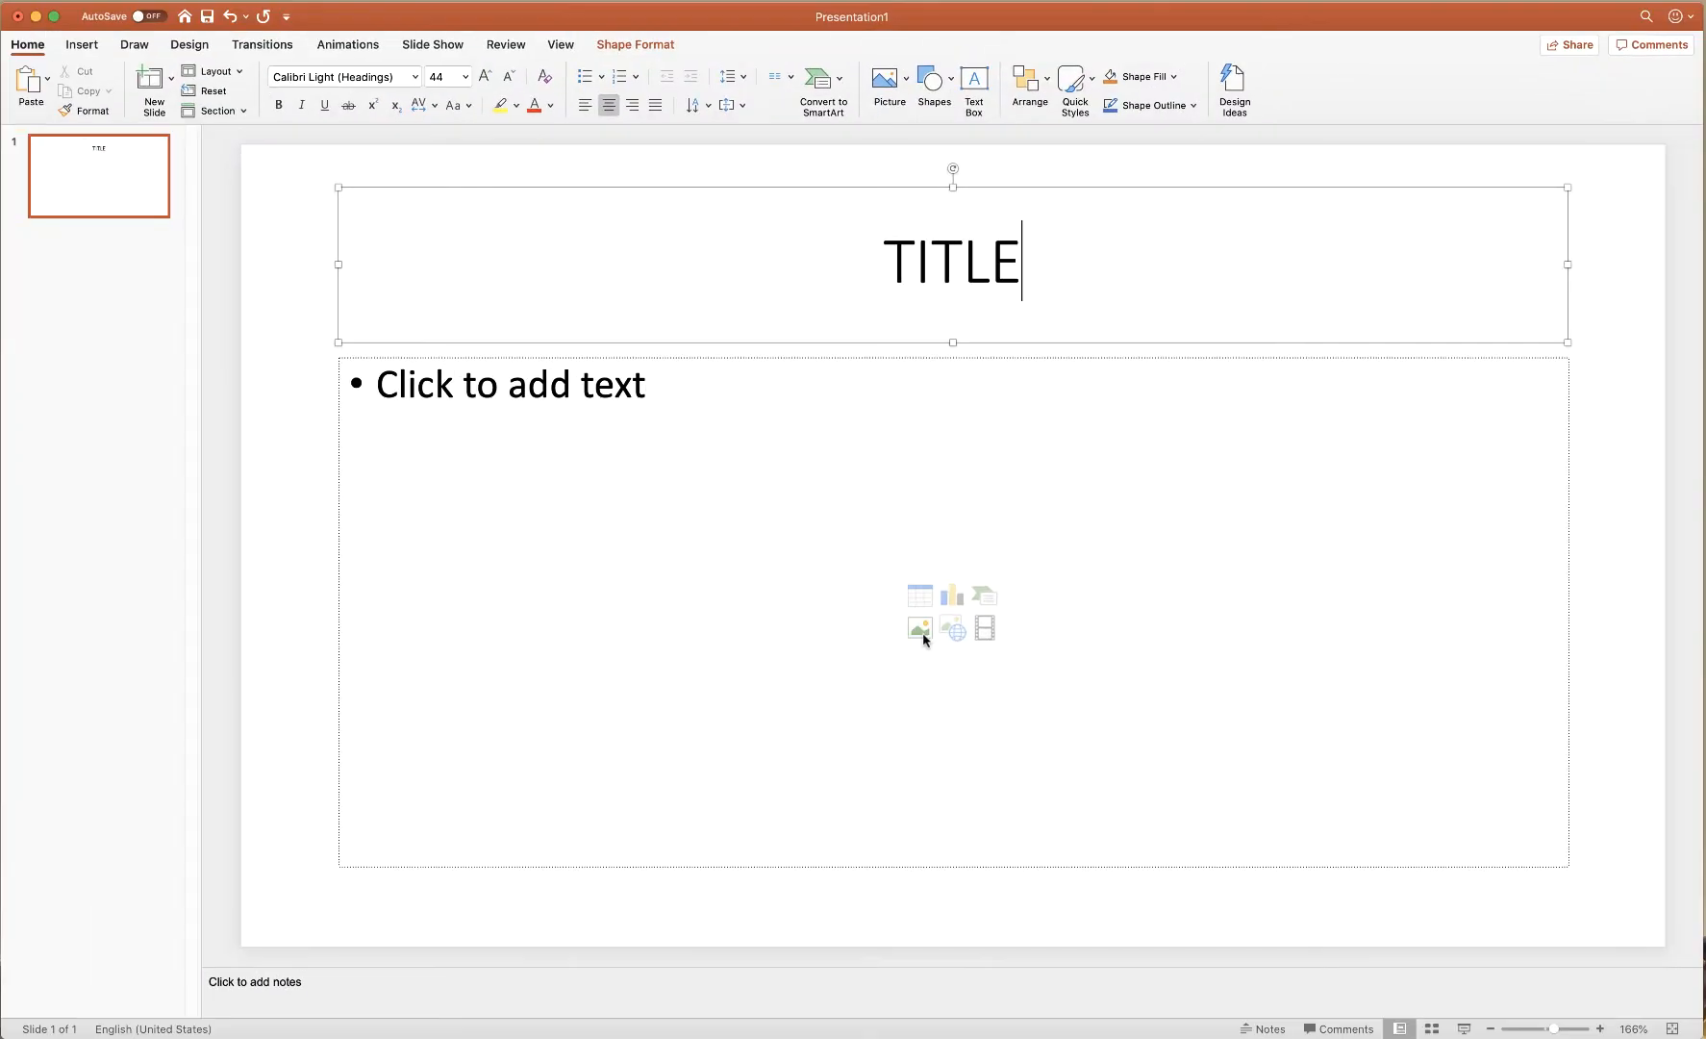
Bring up the Insert tab's Pictures options.
{"action": "left_click", "coordinate": [81, 44]}
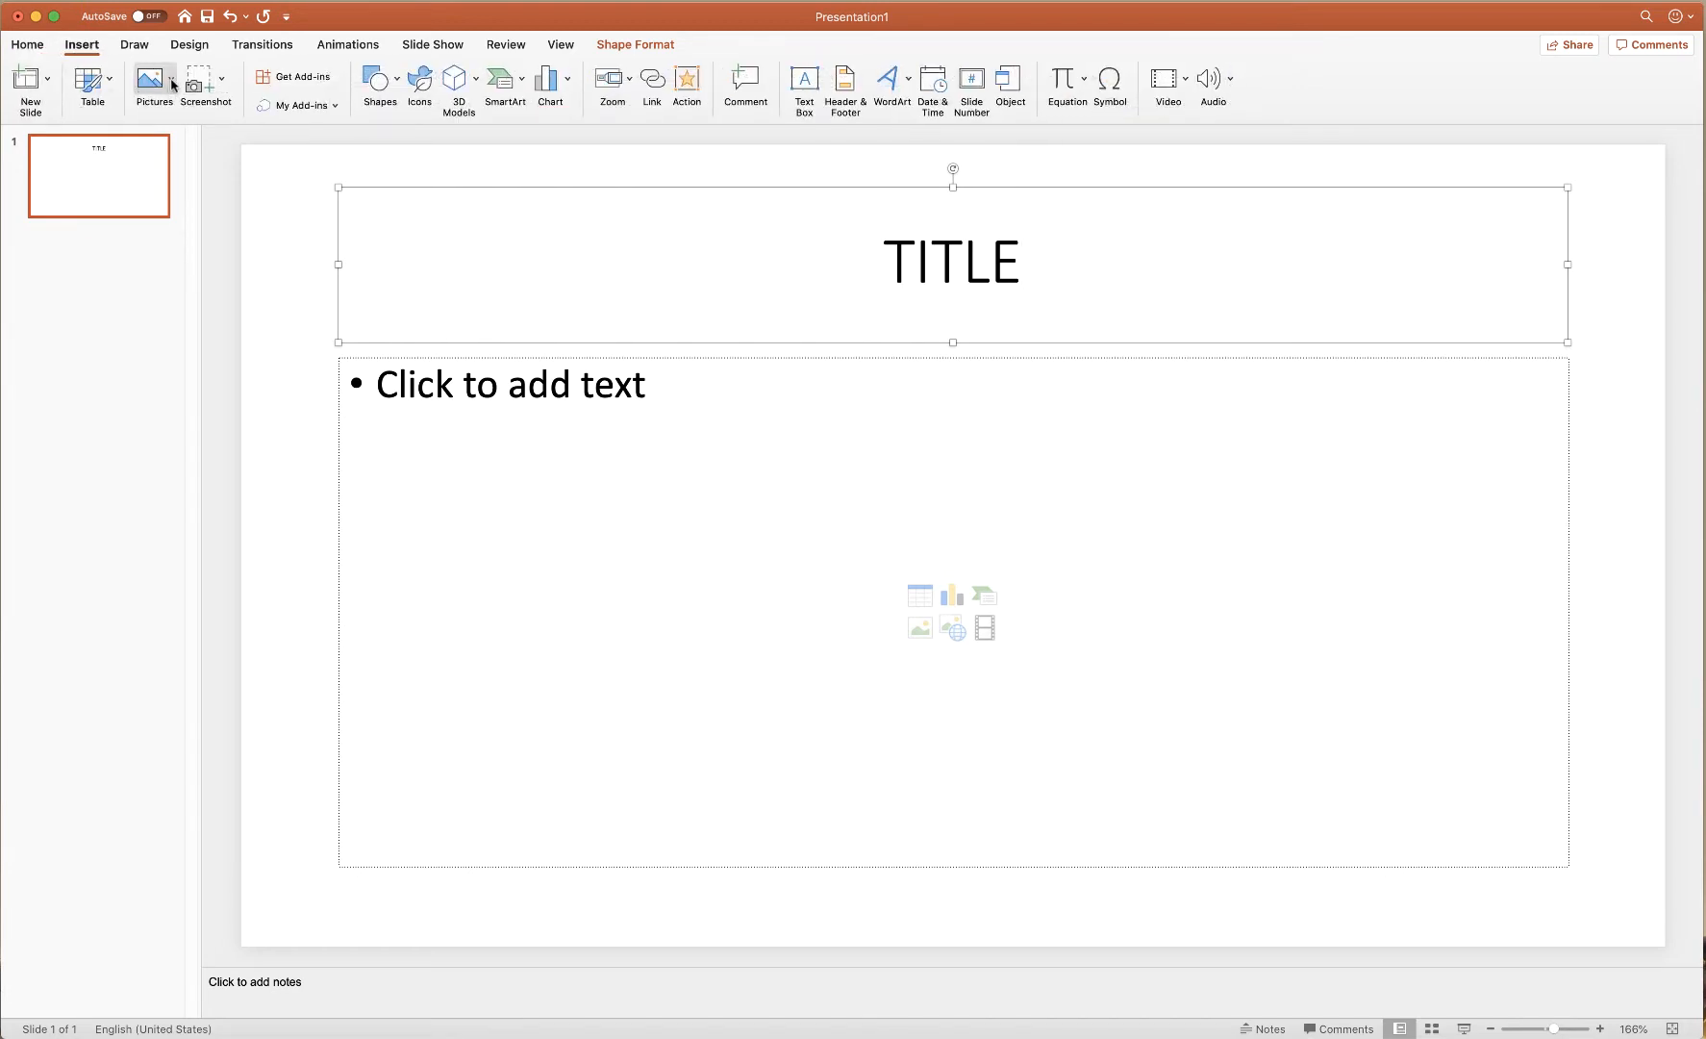
{"action": "left_click", "coordinate": [154, 85]}
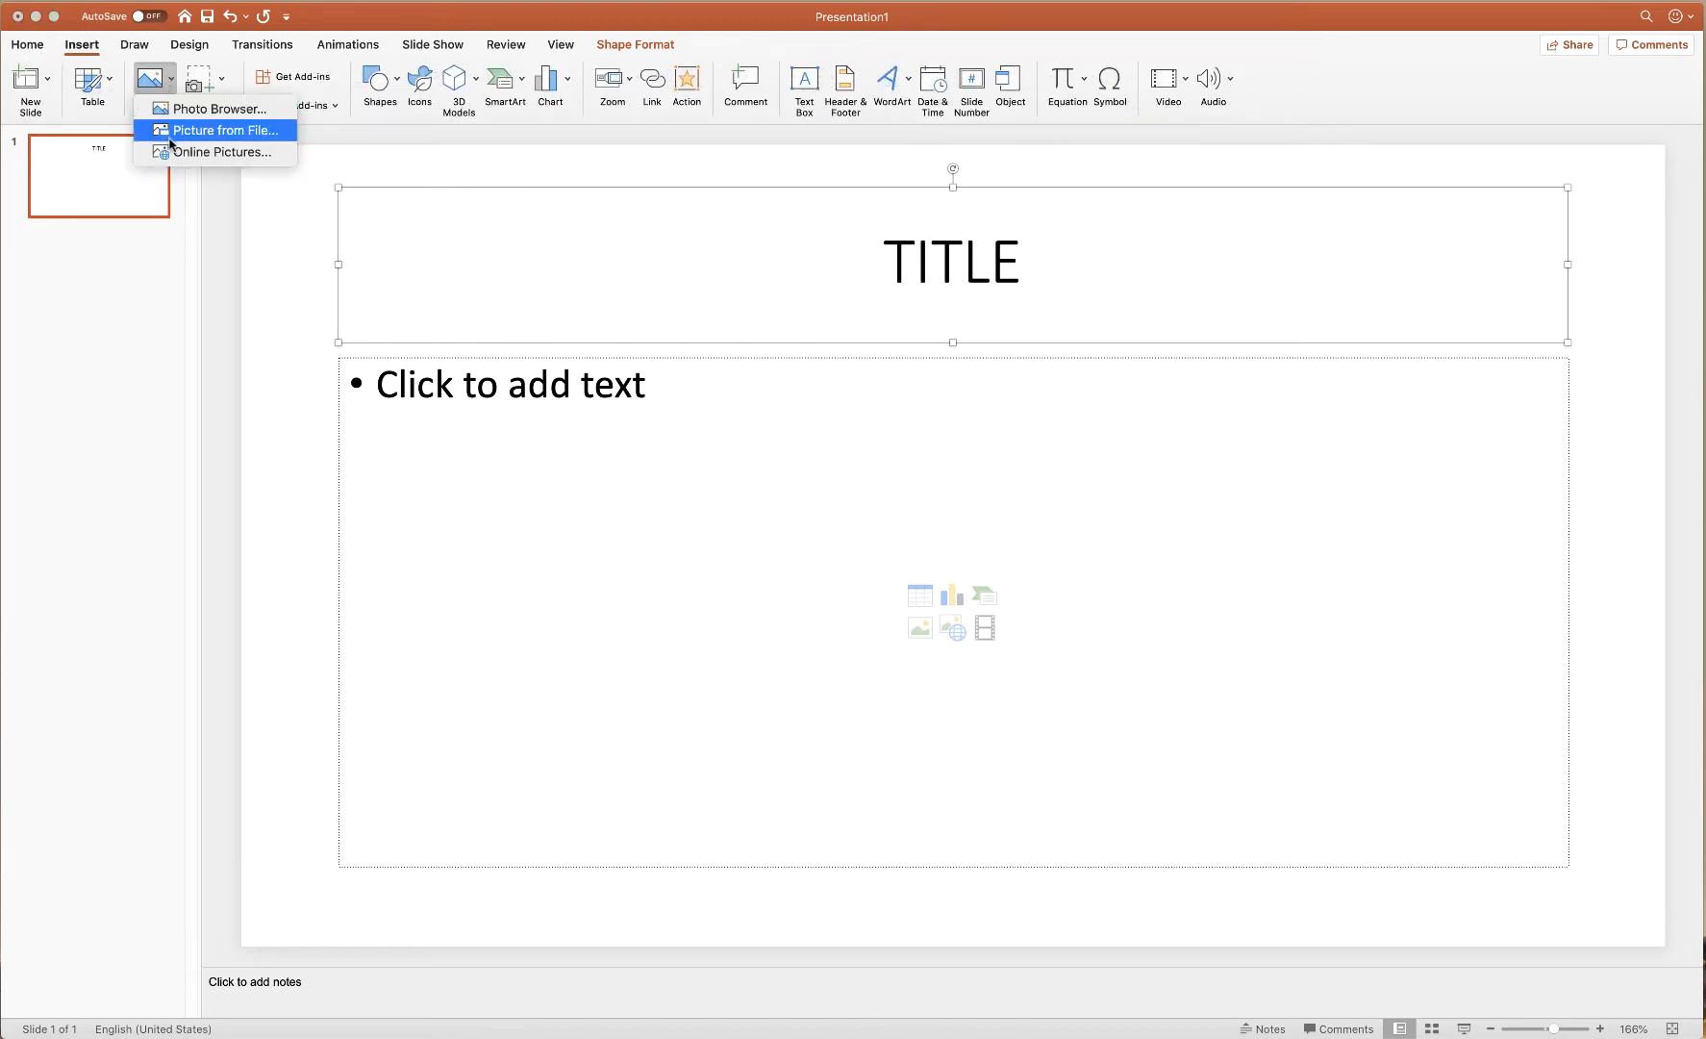
{"action": "mouse_move", "coordinate": [264, 138]}
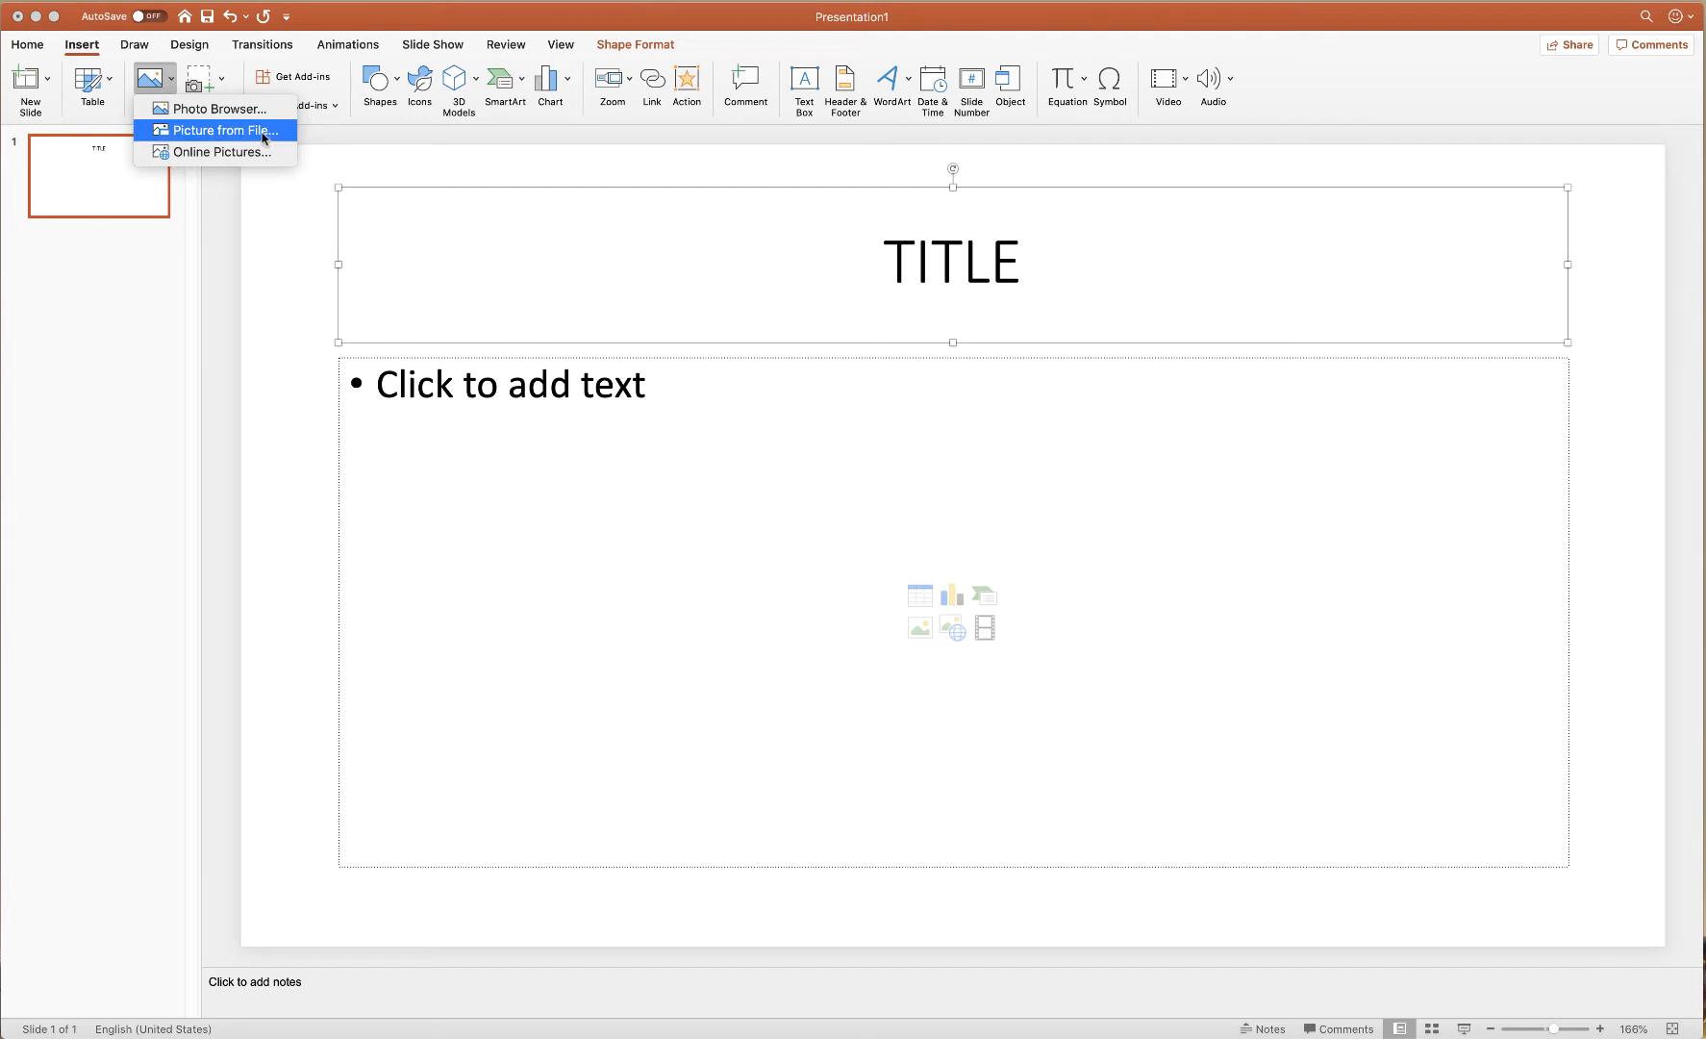
{"action": "mouse_move", "coordinate": [223, 152]}
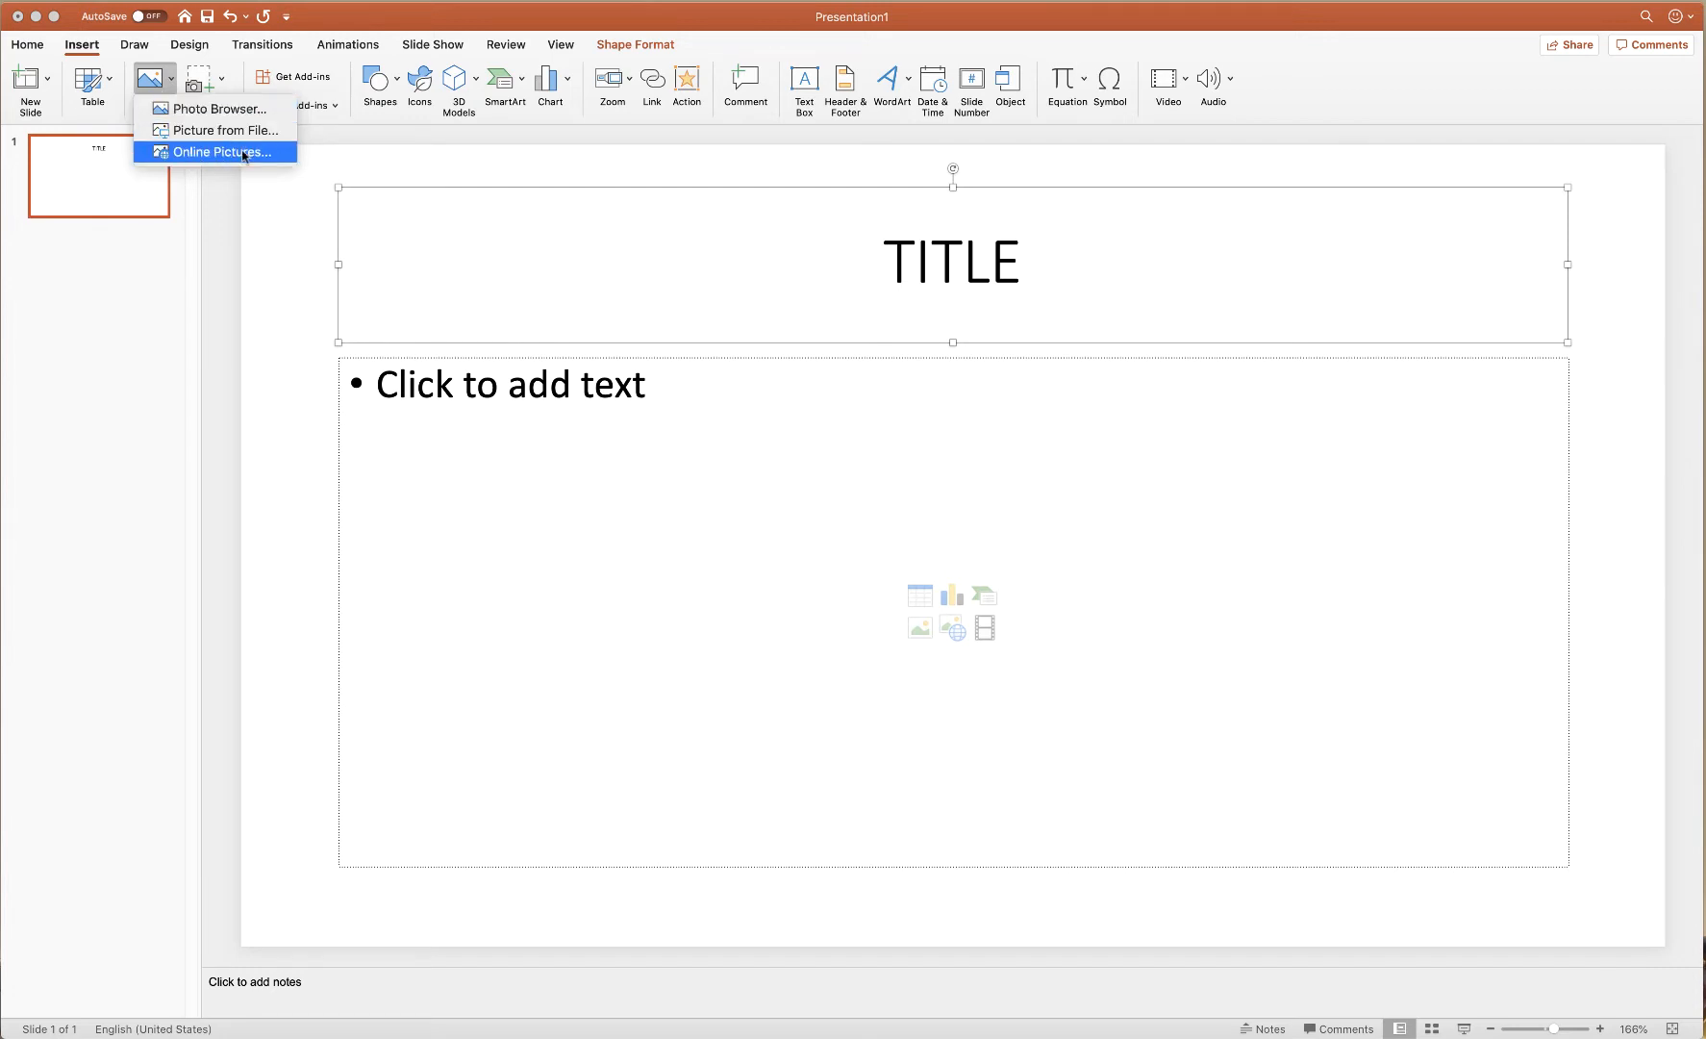
{"action": "mouse_move", "coordinate": [215, 131]}
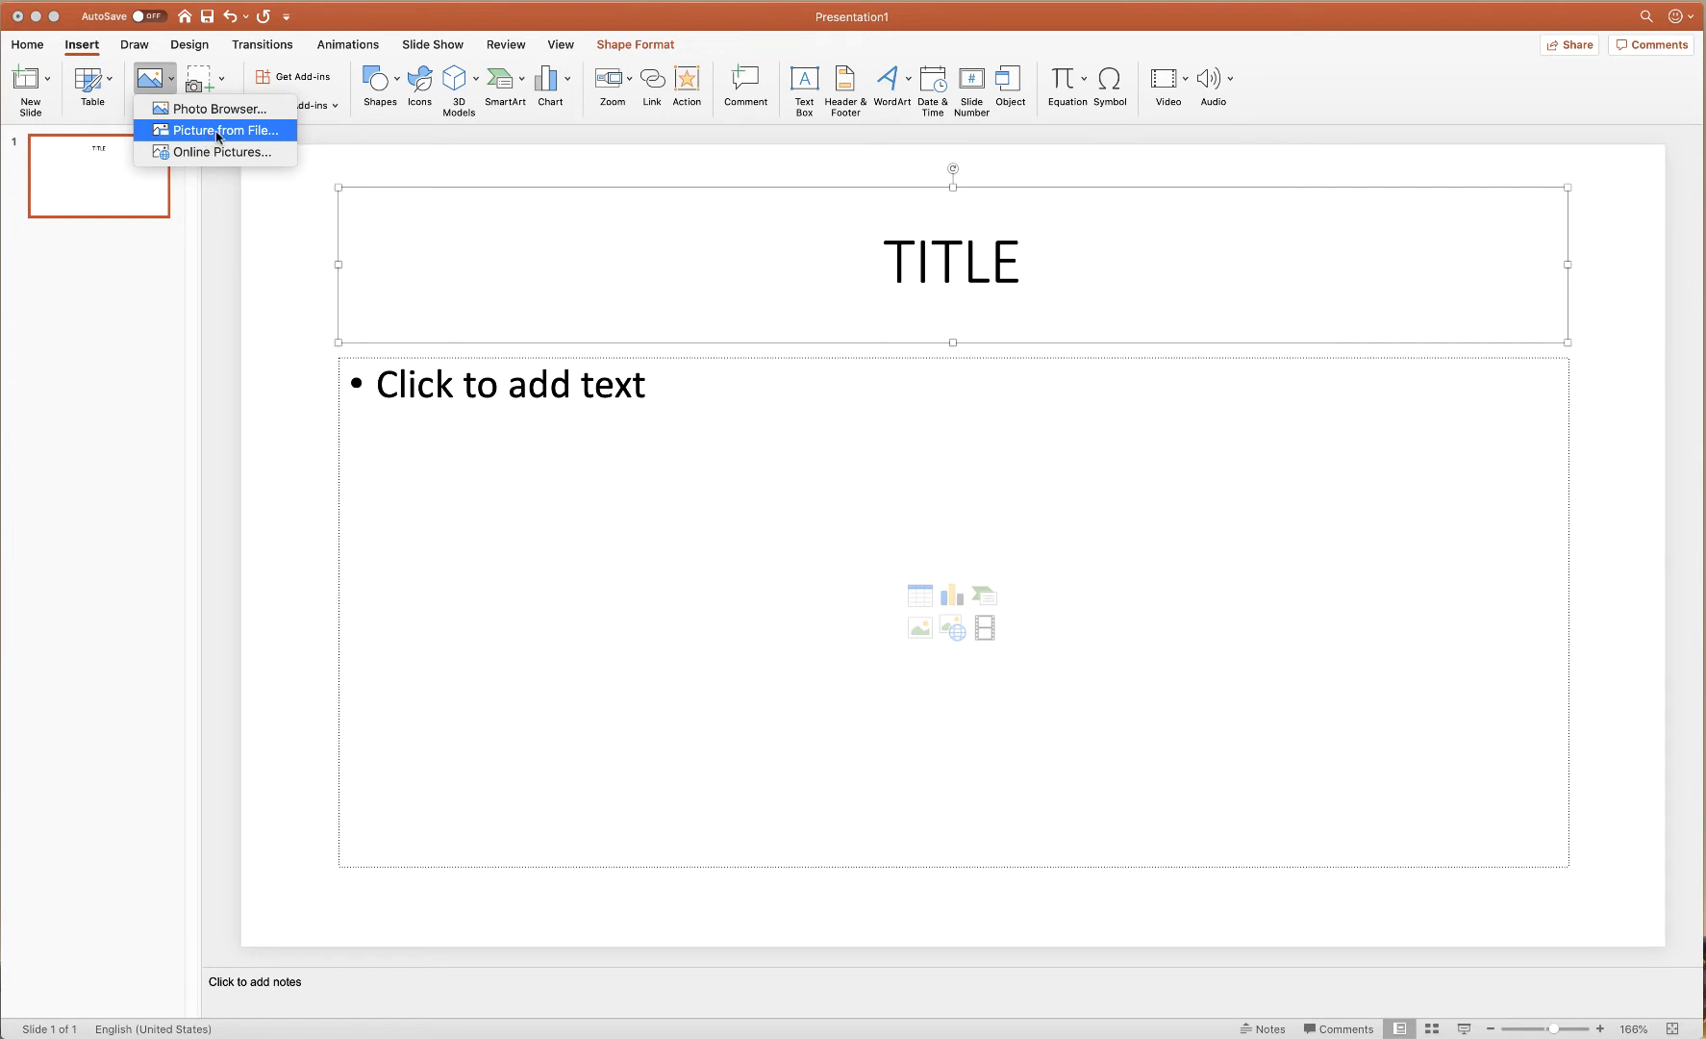
Insert the Berries-1.JPG photo from file onto the slide.
{"action": "left_click", "coordinate": [223, 131]}
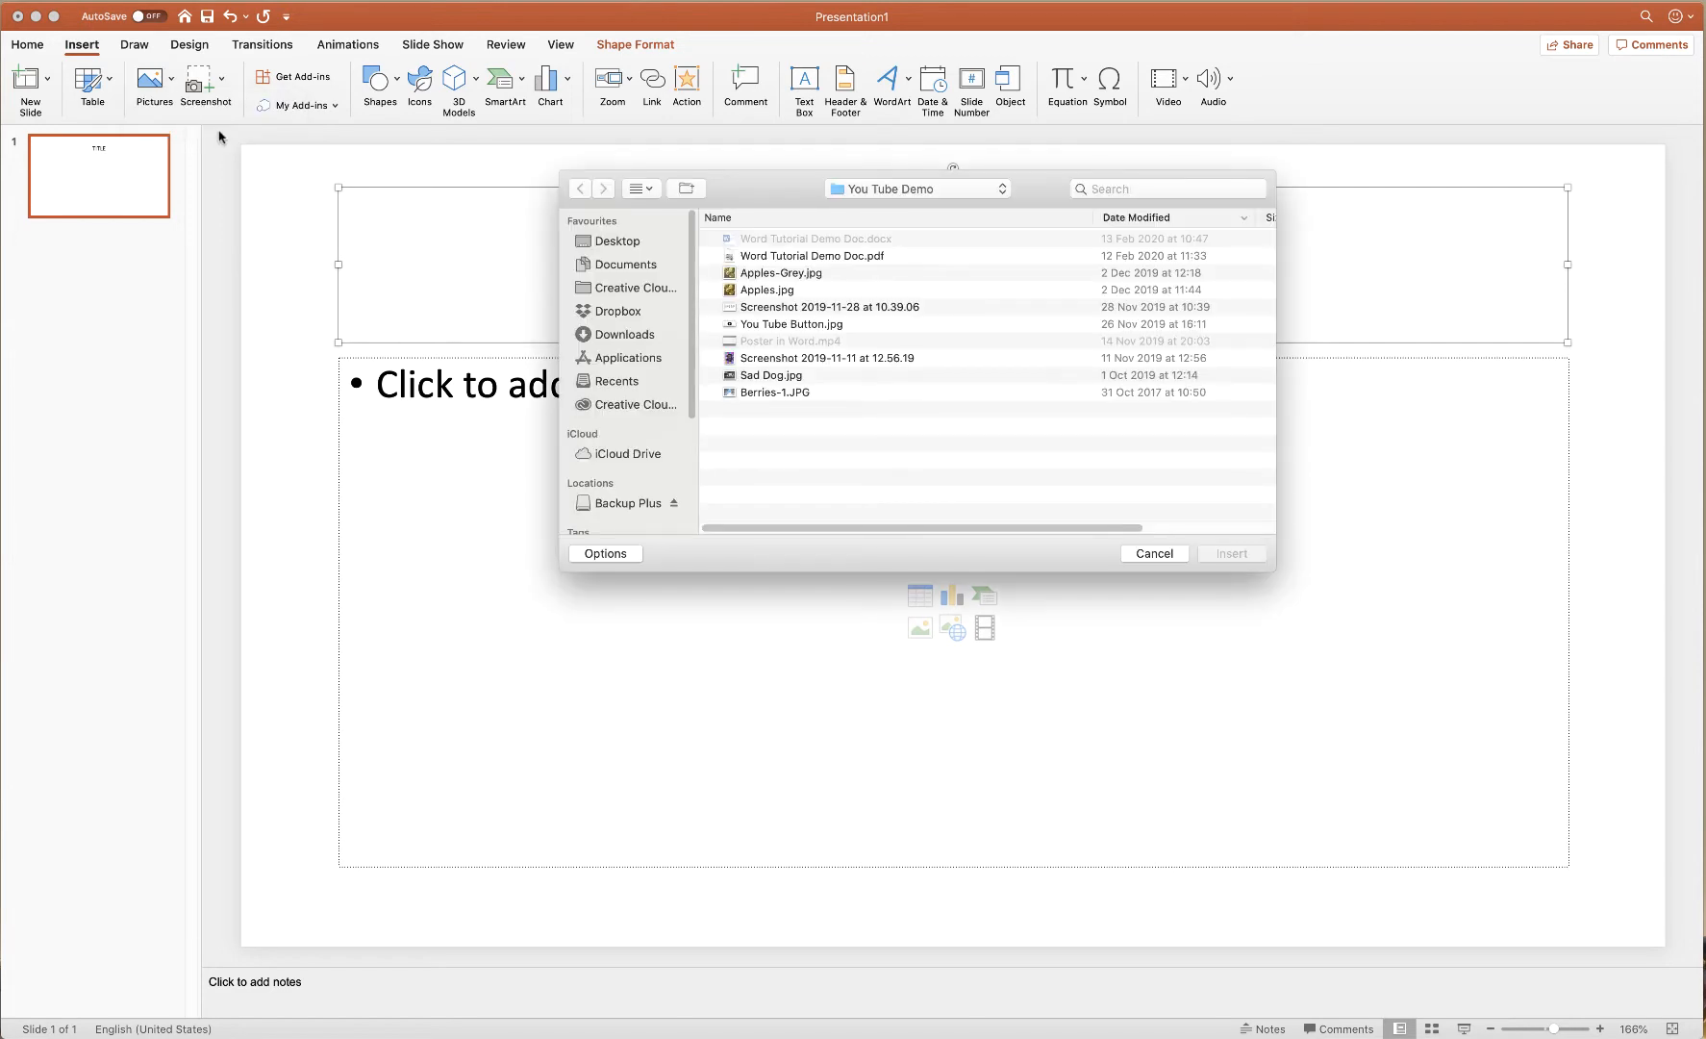
{"action": "mouse_move", "coordinate": [849, 379]}
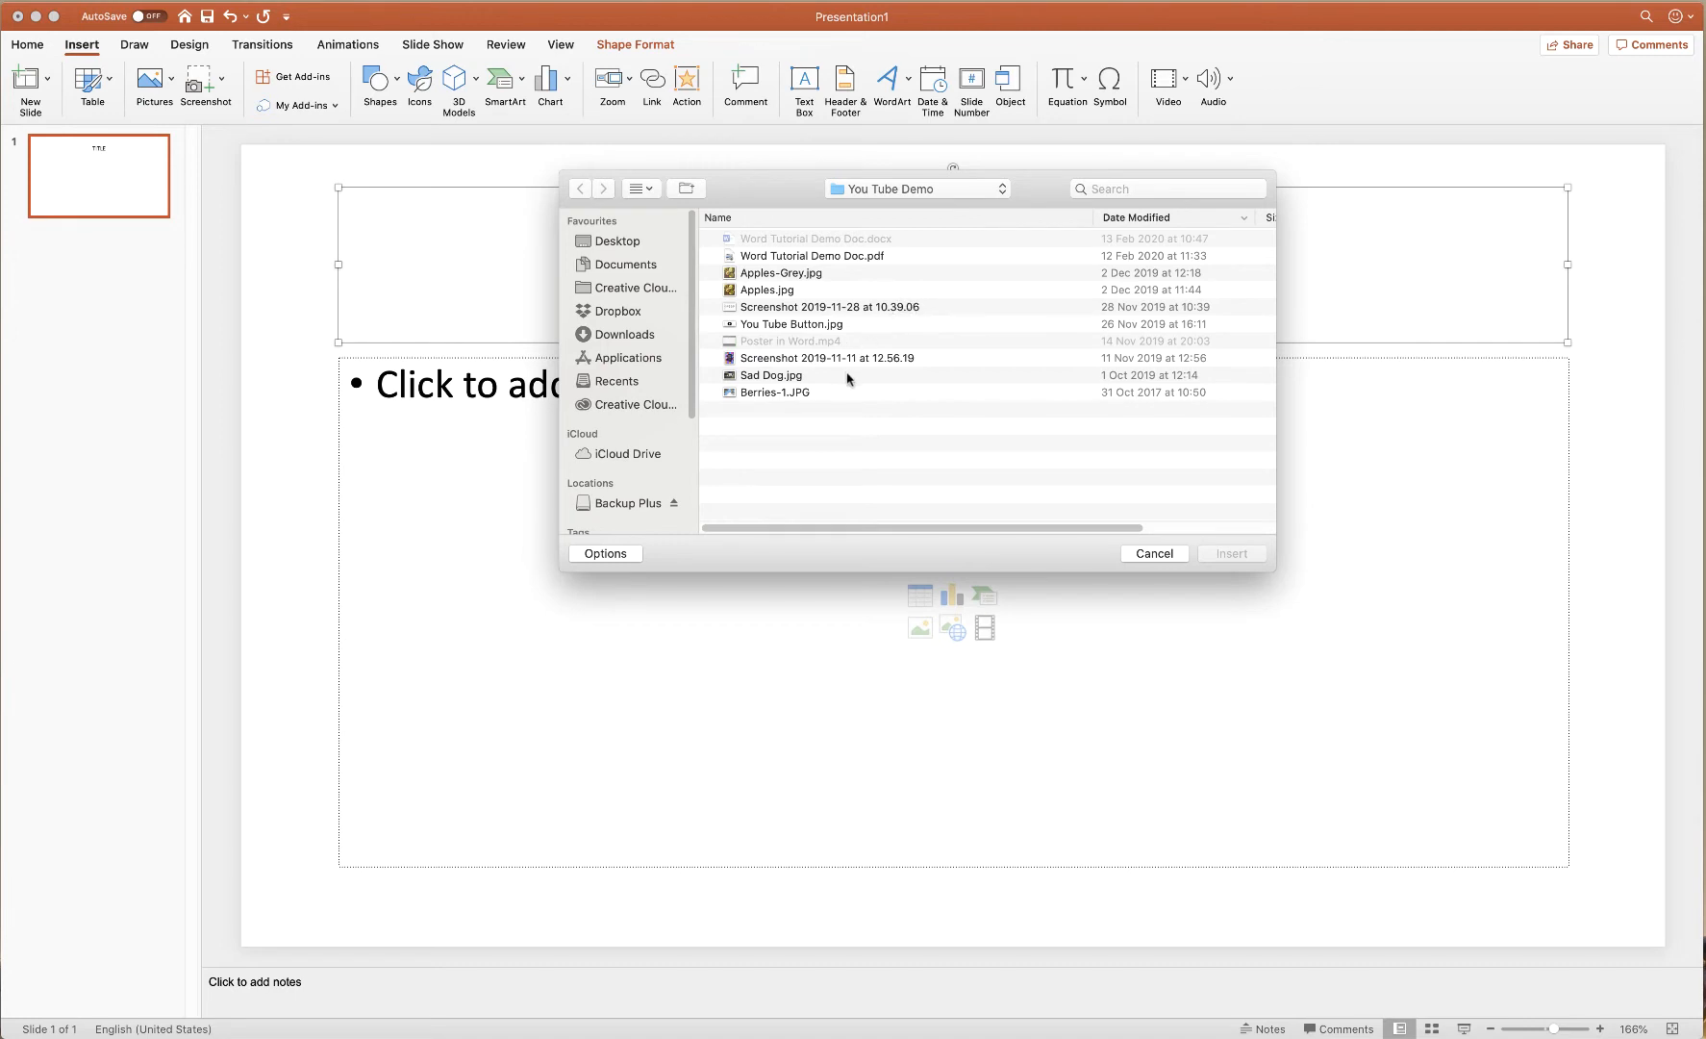
{"action": "left_click", "coordinate": [773, 392]}
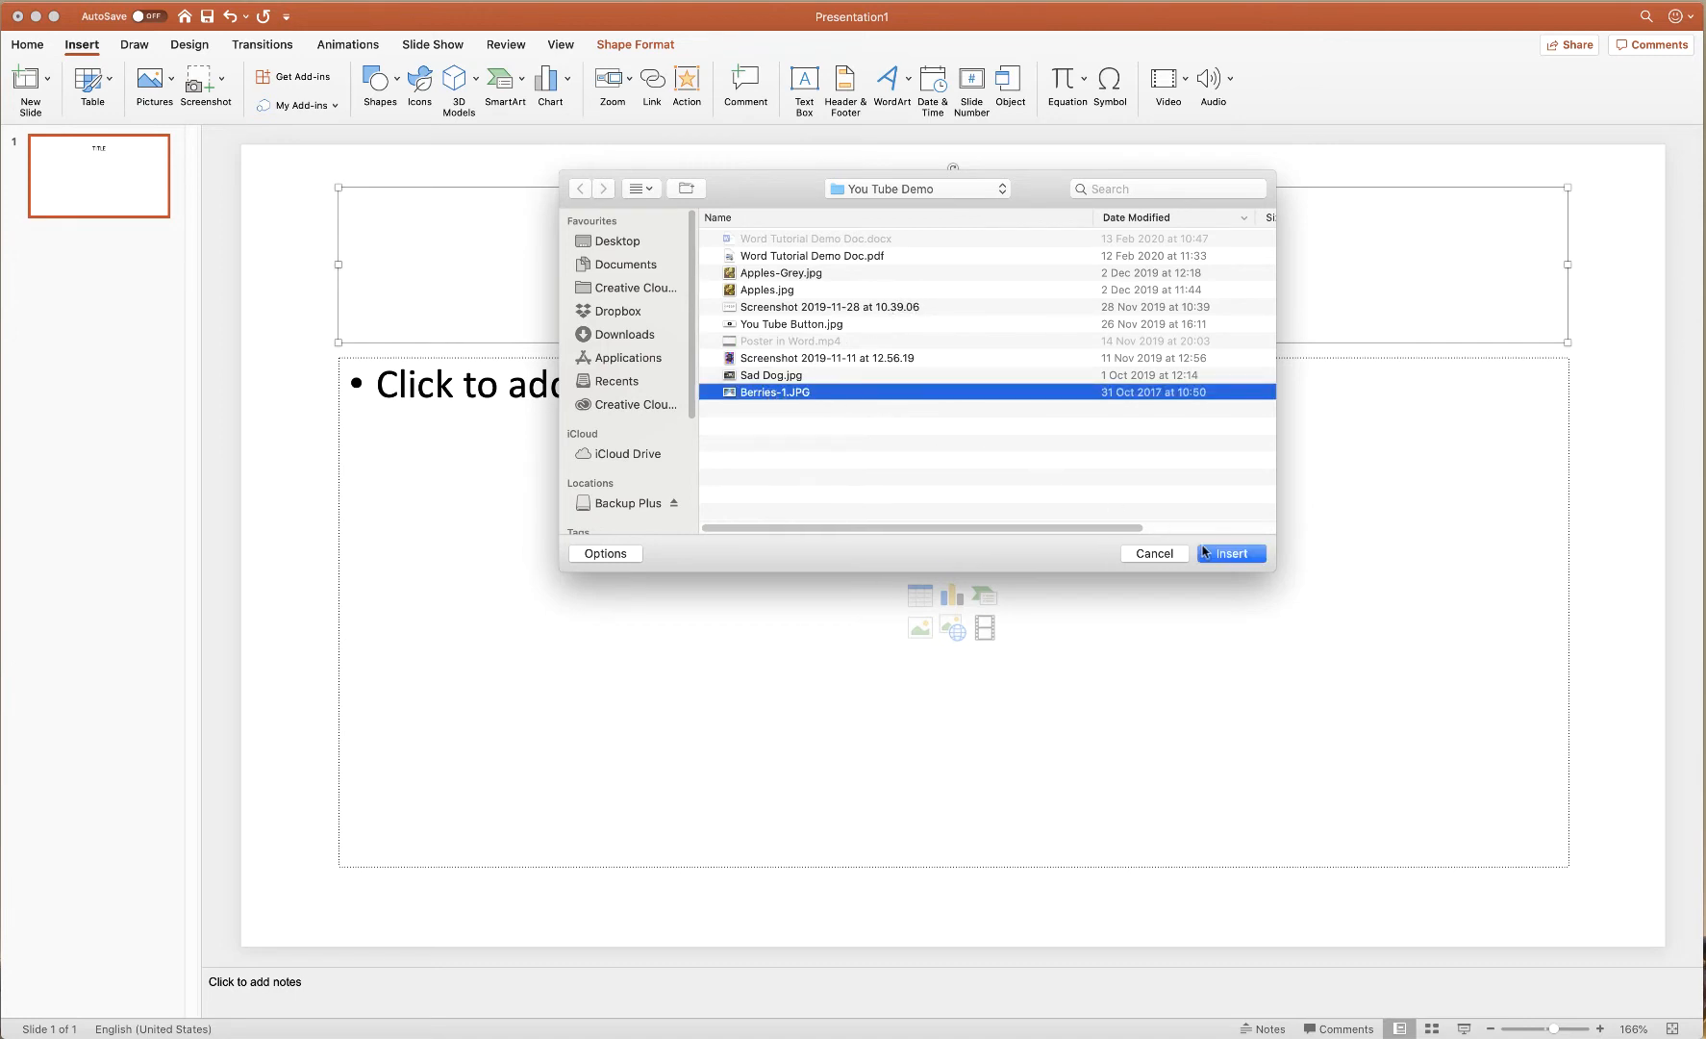
{"action": "left_click", "coordinate": [1229, 552]}
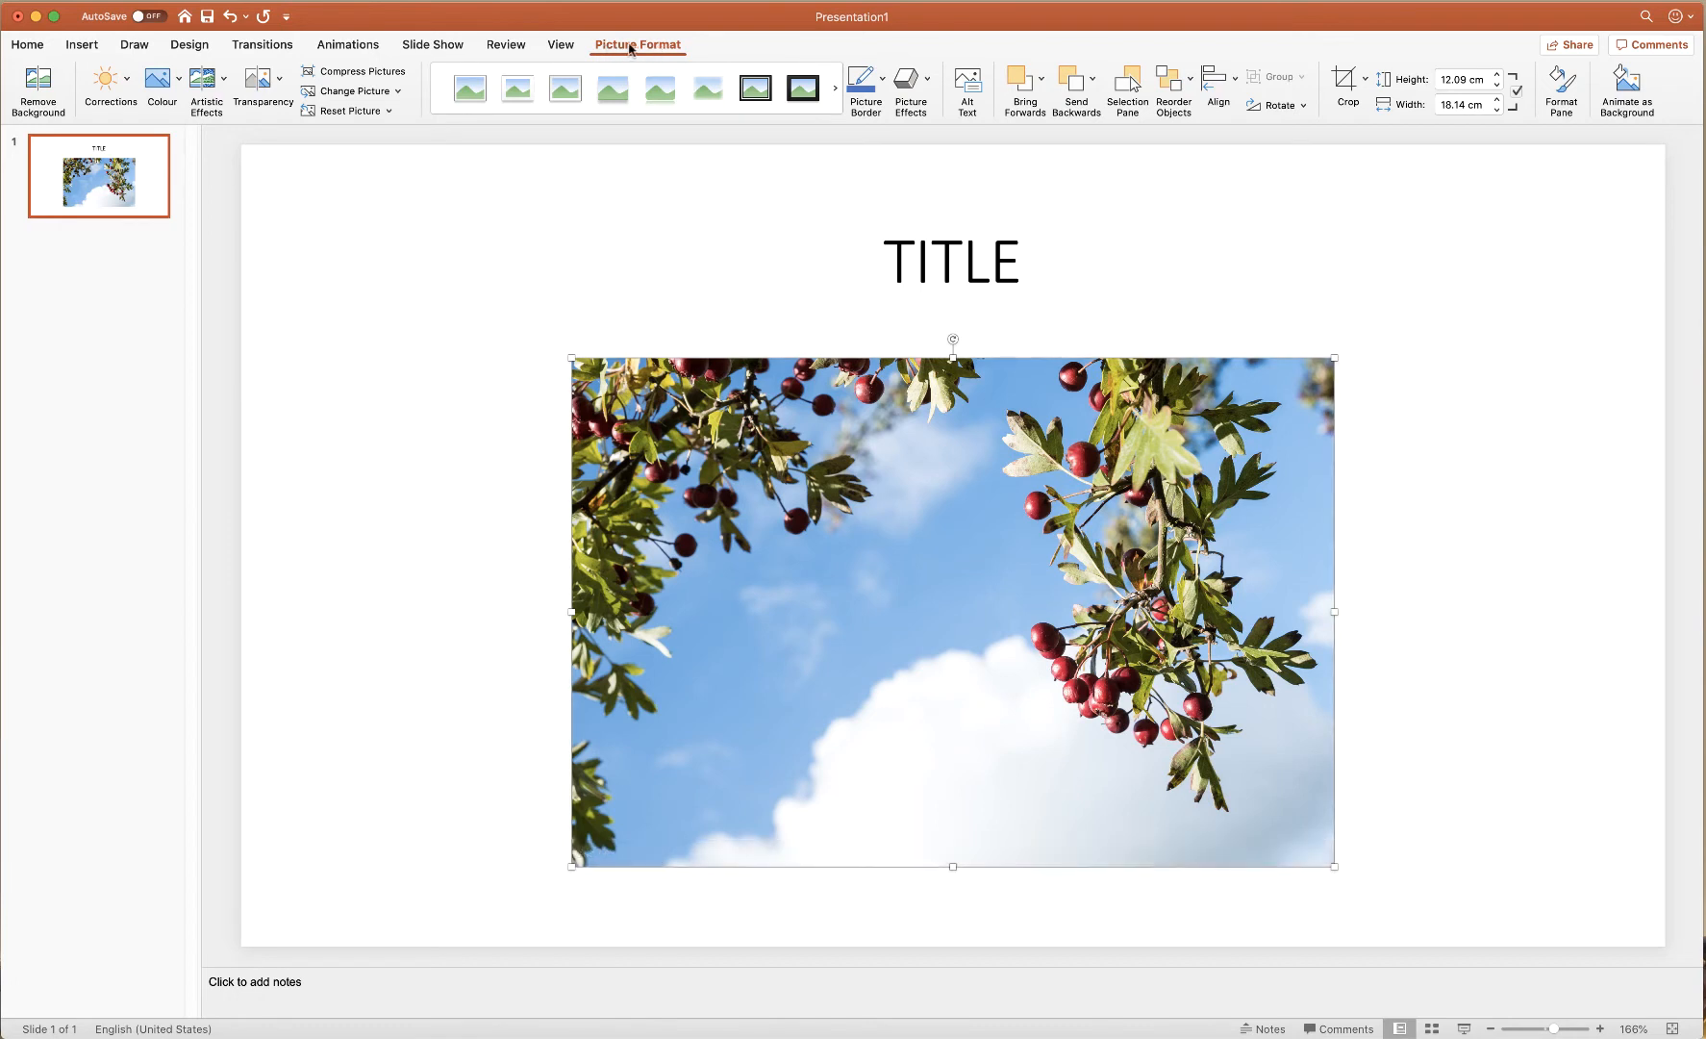
{"action": "mouse_move", "coordinate": [479, 542]}
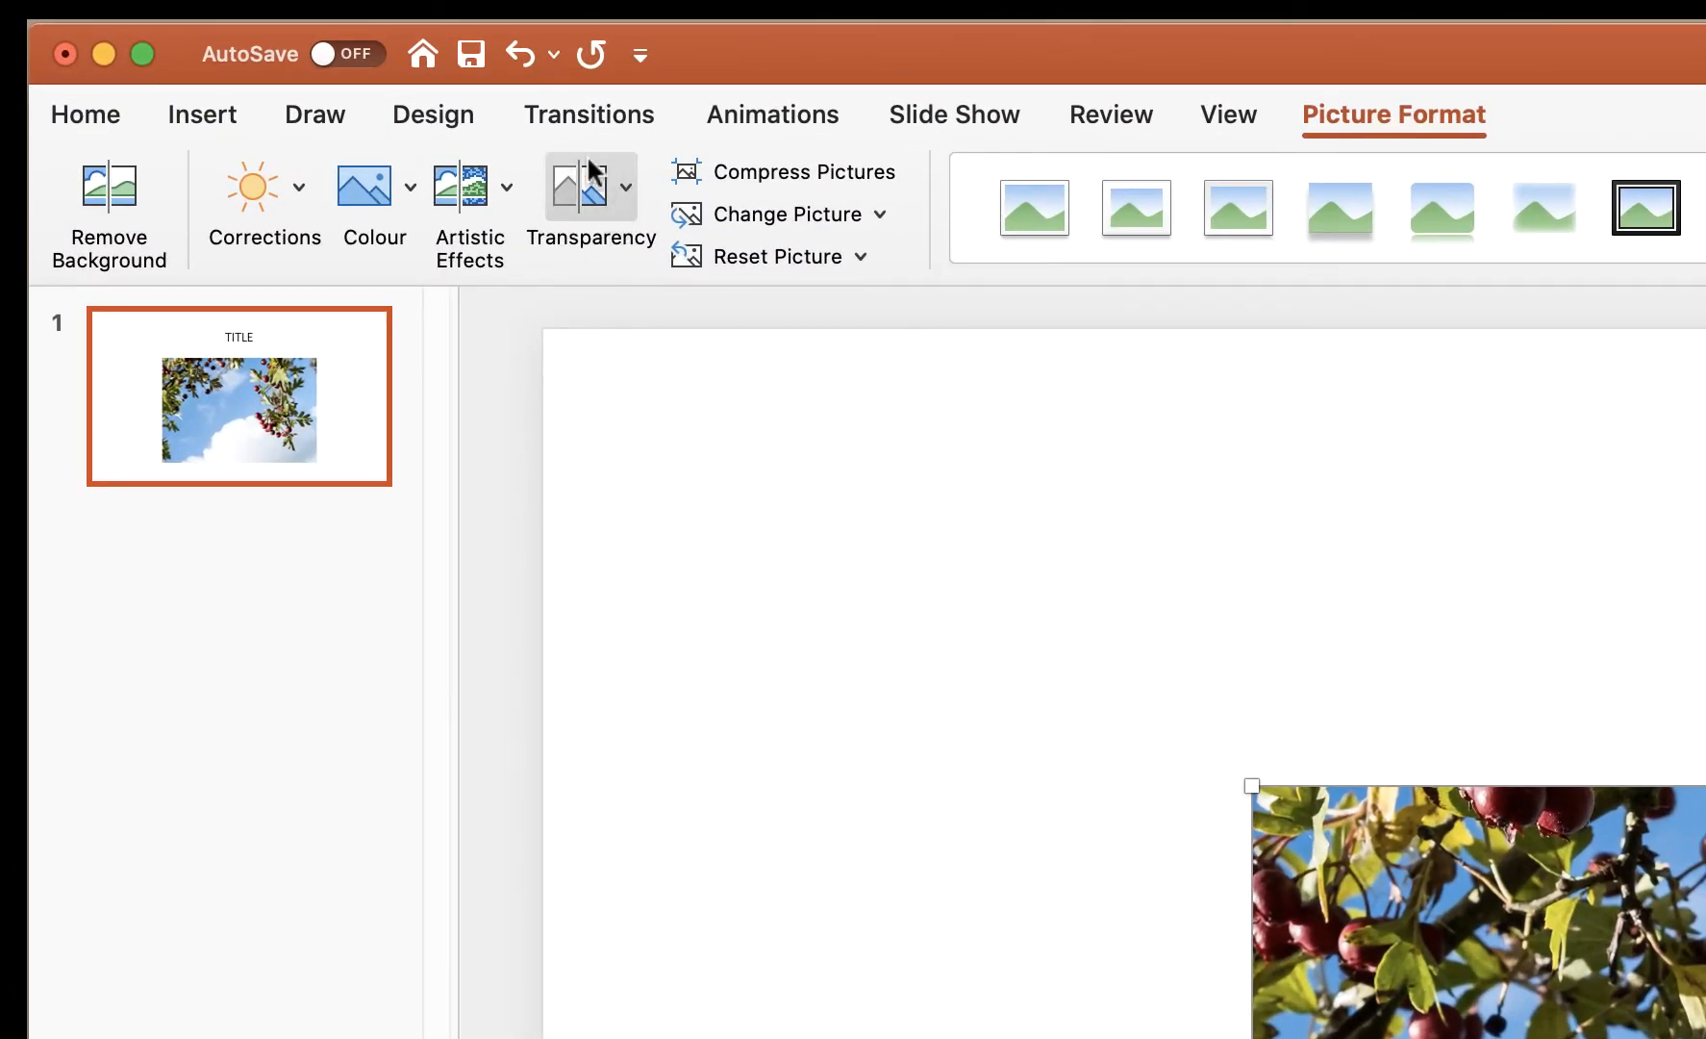
Apply a strong transparency preset to the berries photo and reshow the presets.
{"action": "left_click", "coordinate": [625, 206]}
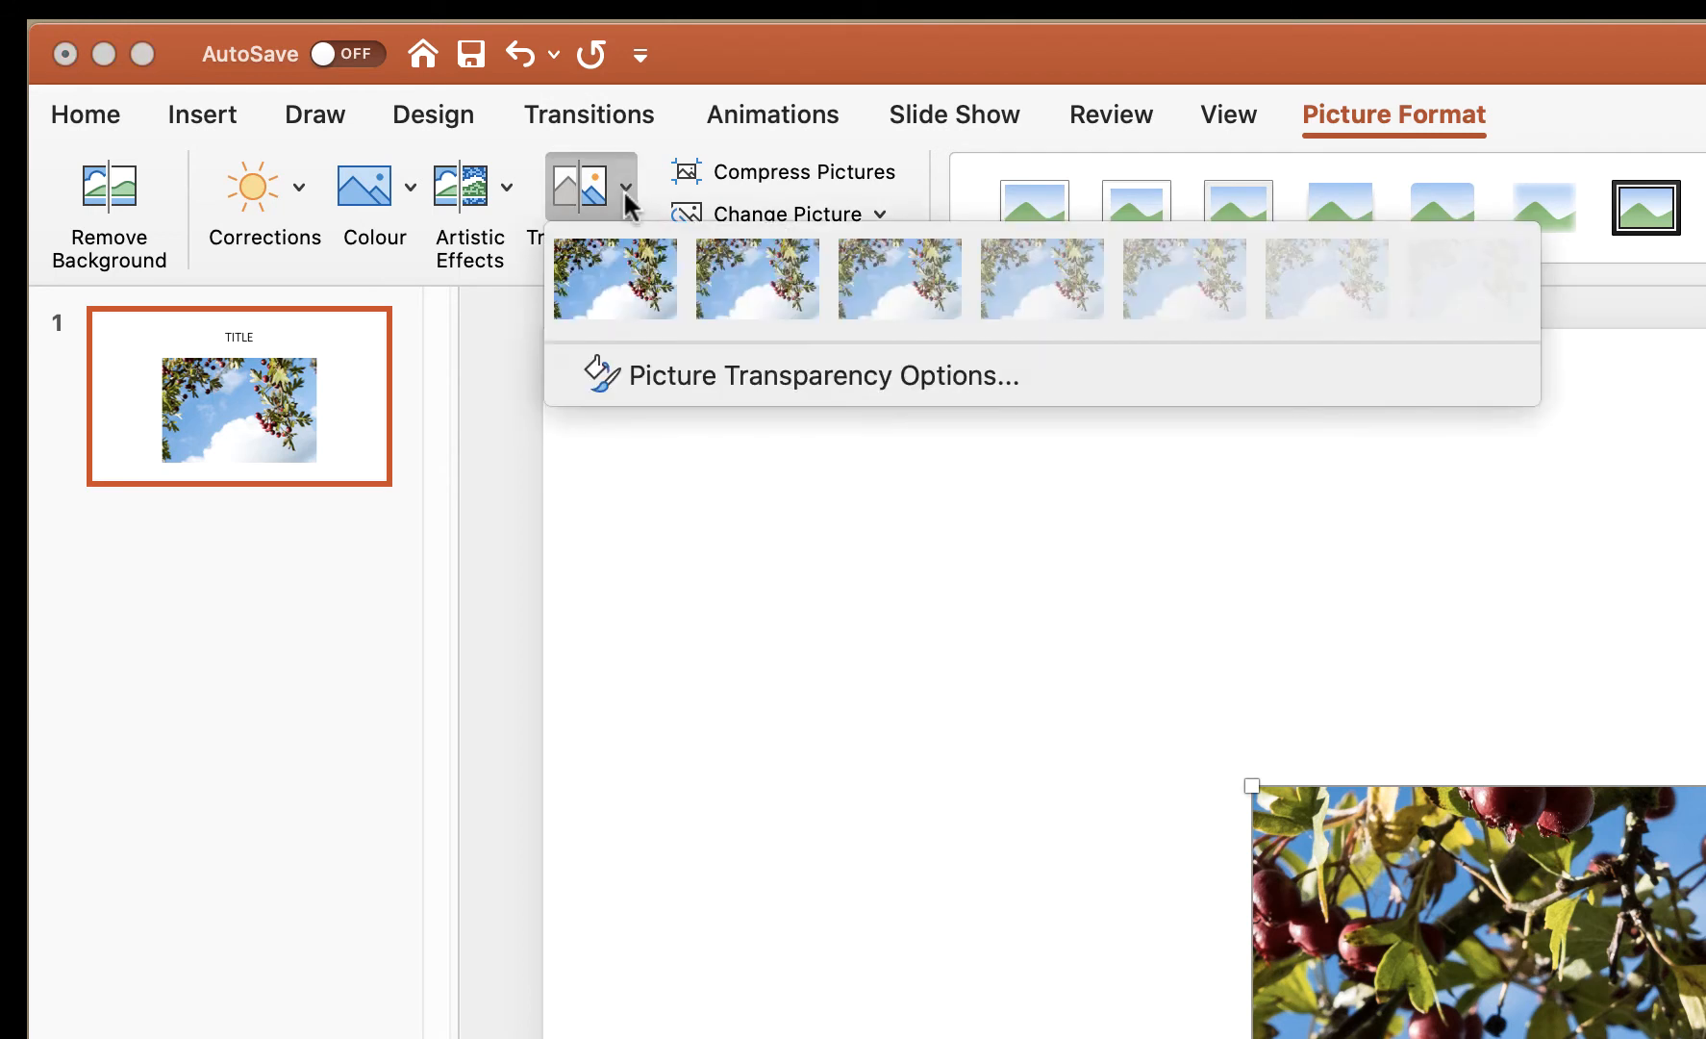
{"action": "mouse_move", "coordinate": [616, 278]}
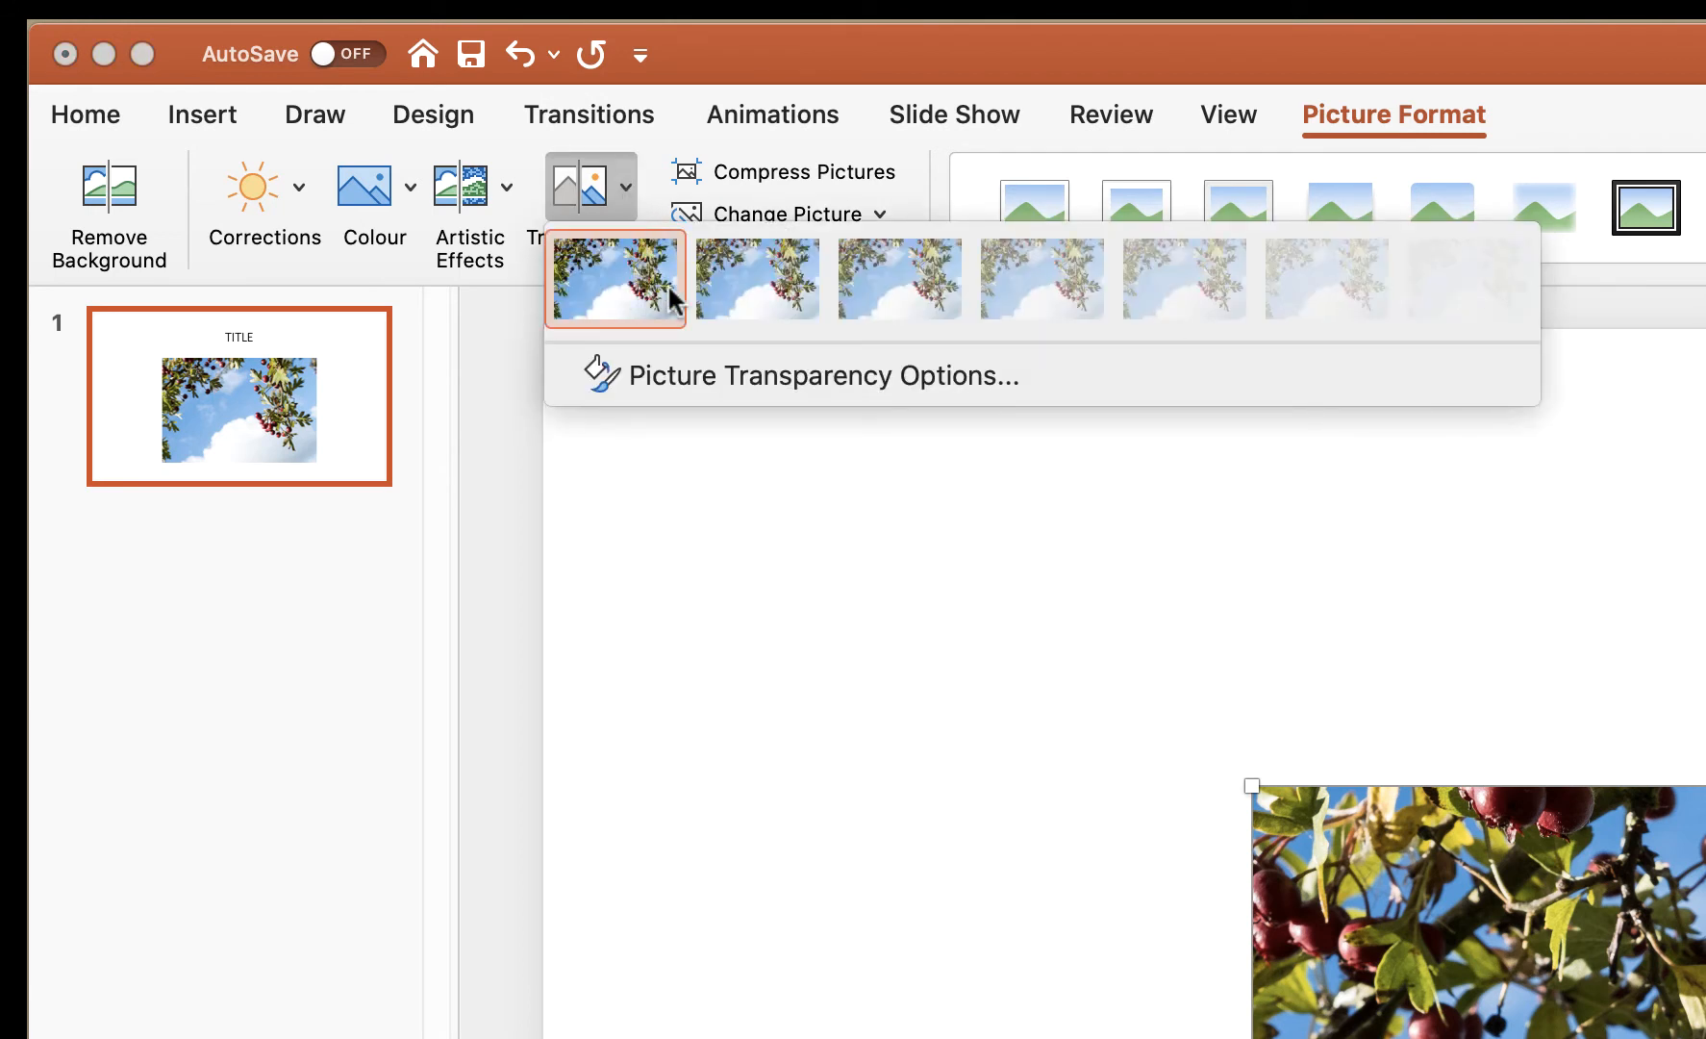
{"action": "mouse_move", "coordinate": [1040, 278]}
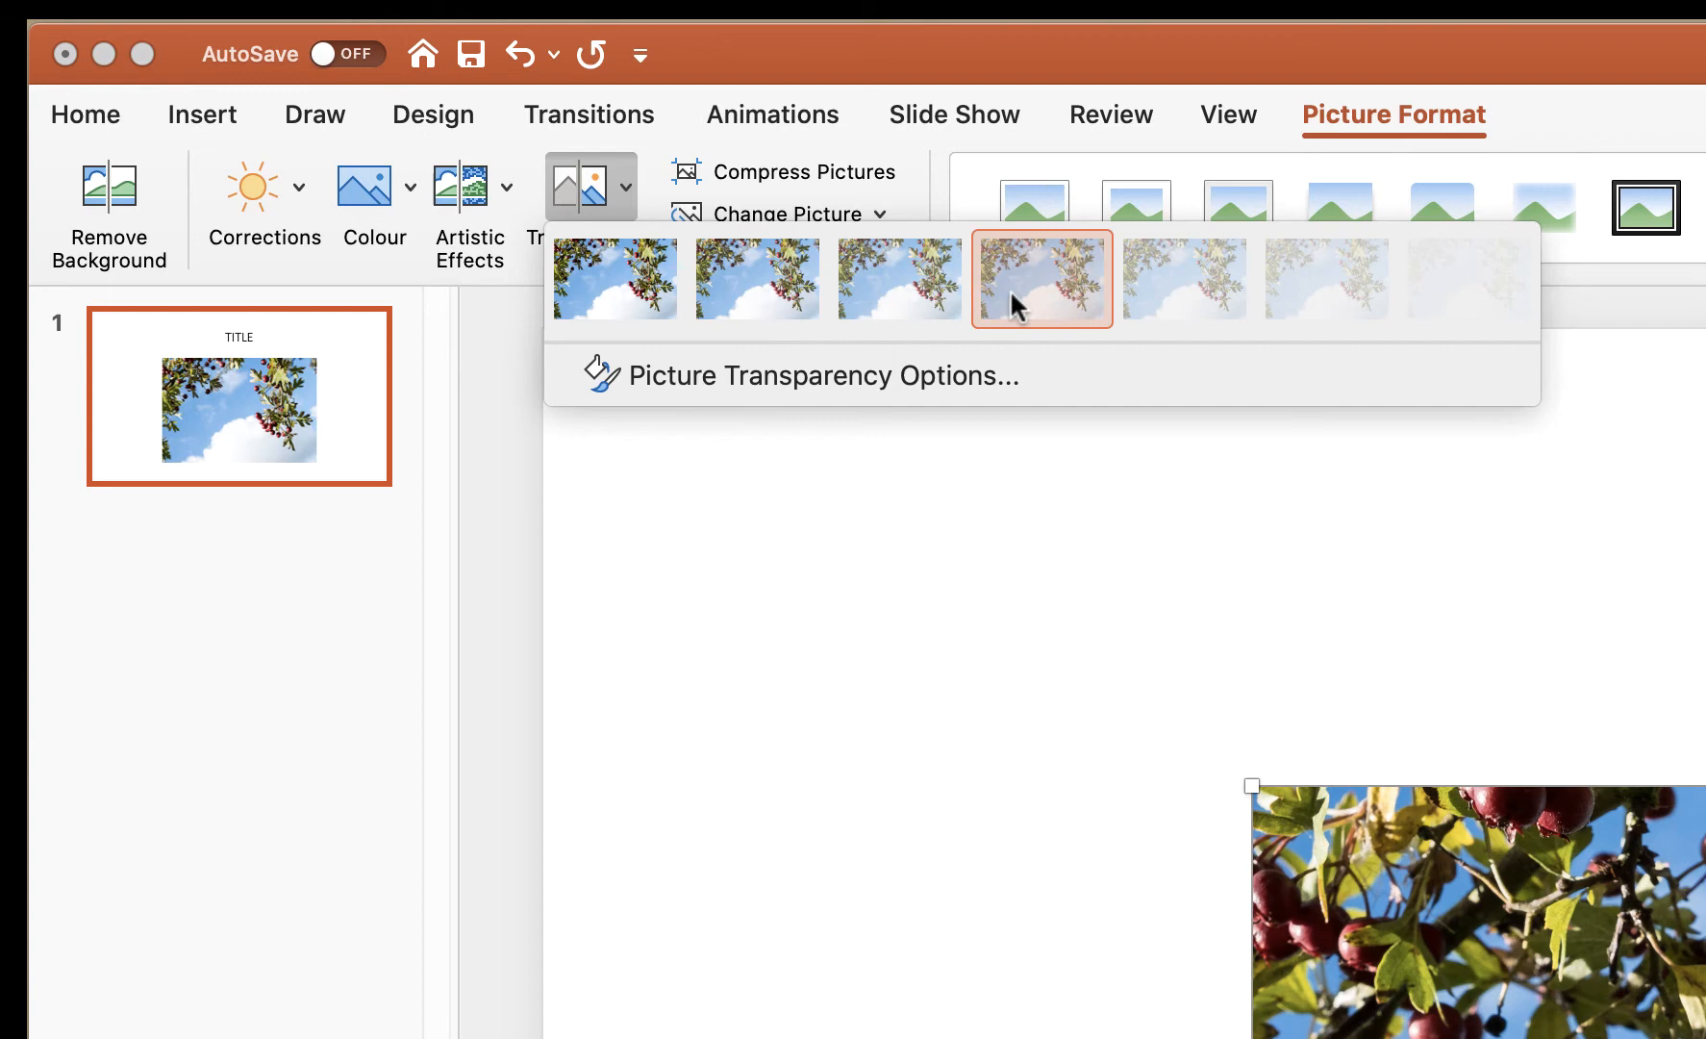
{"action": "mouse_move", "coordinate": [1325, 279]}
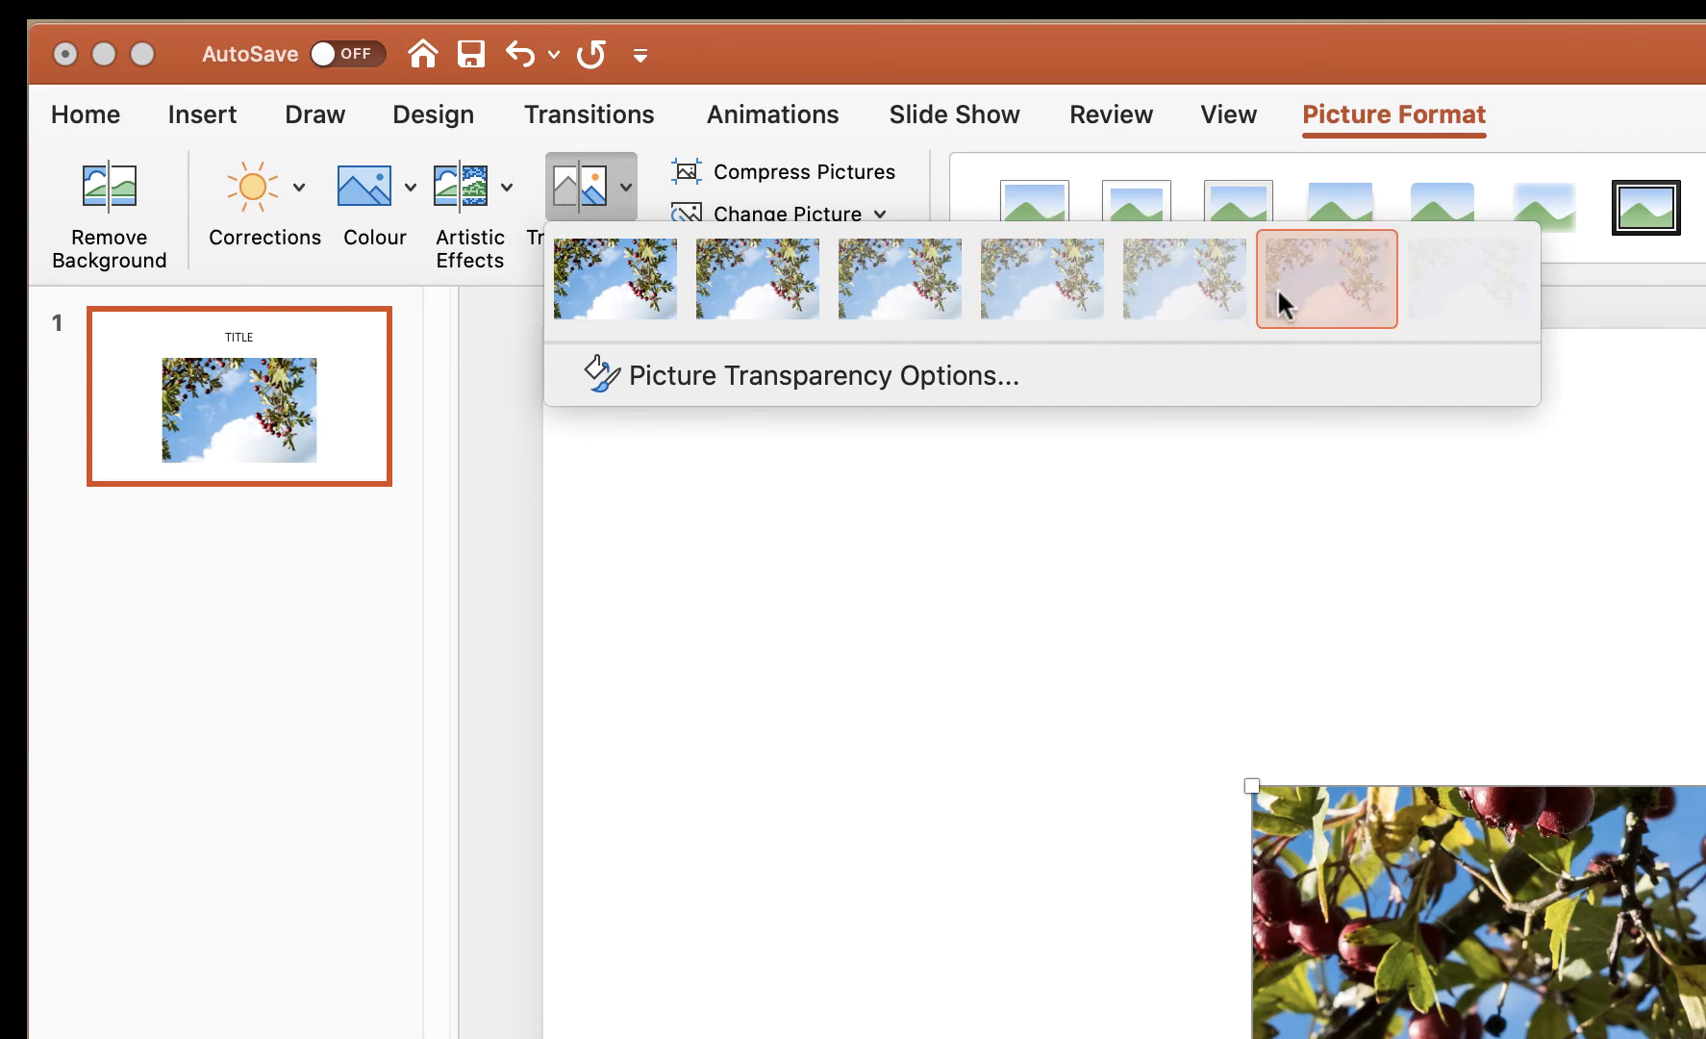
{"action": "left_click", "coordinate": [1325, 279]}
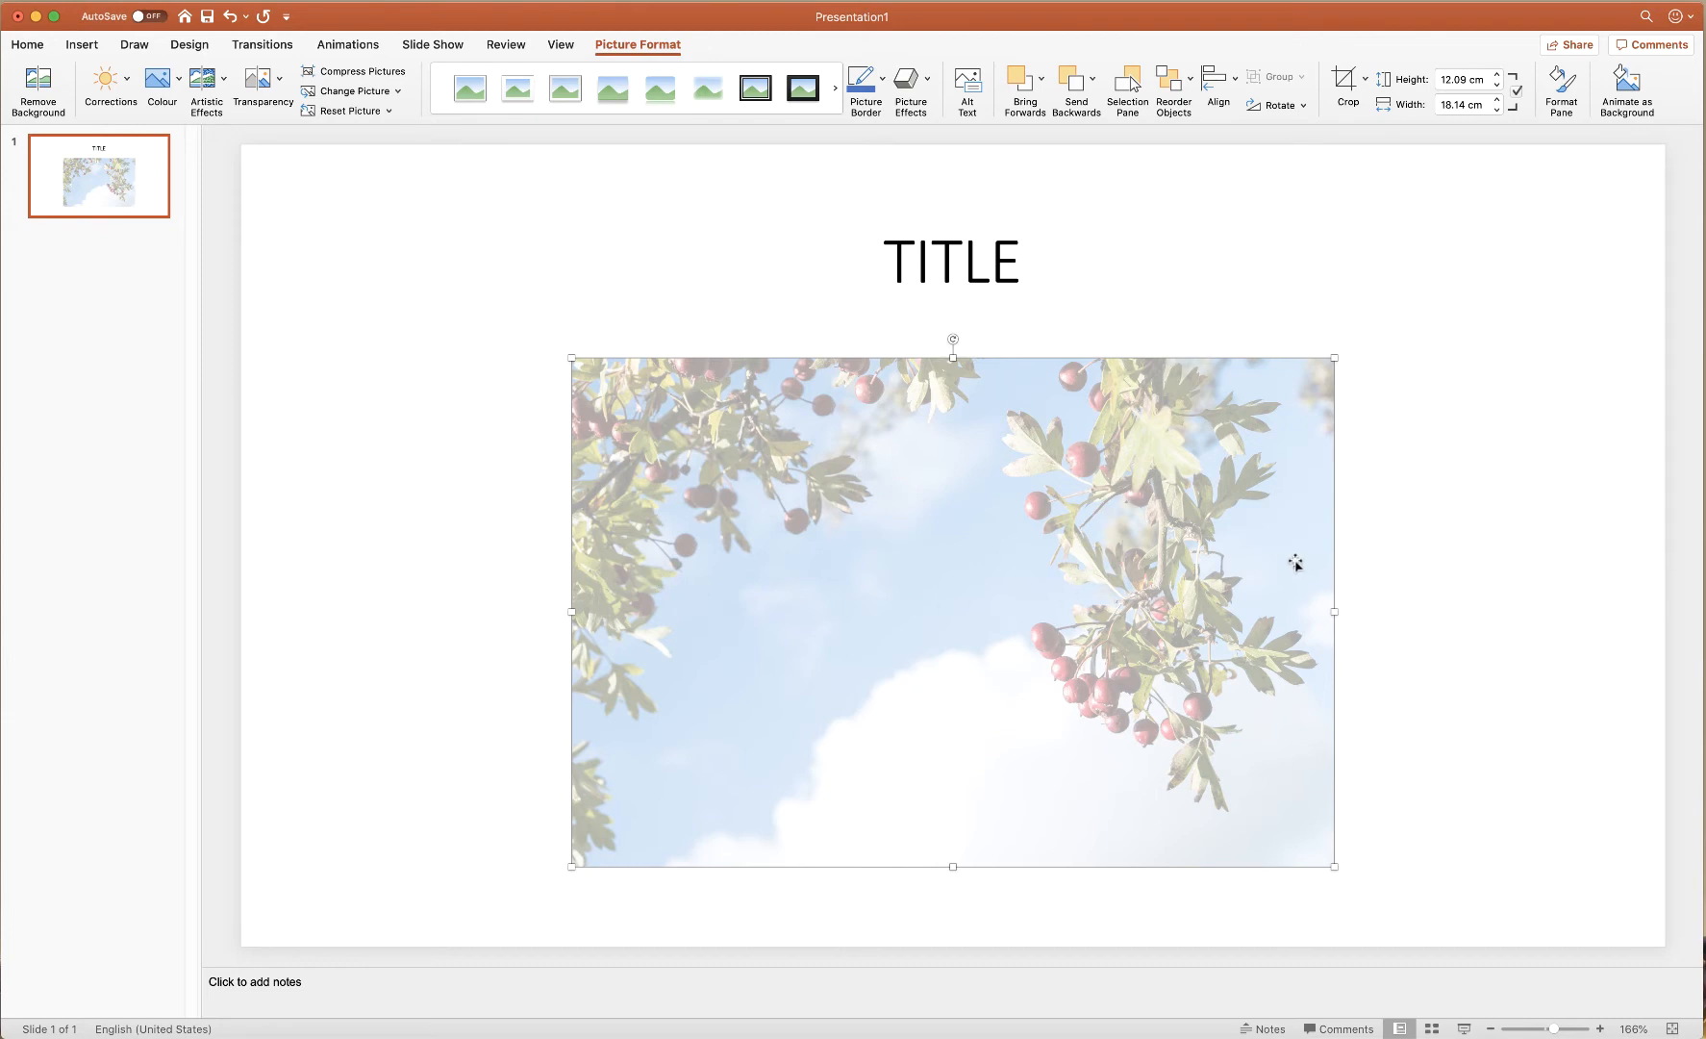
{"action": "mouse_move", "coordinate": [1105, 625]}
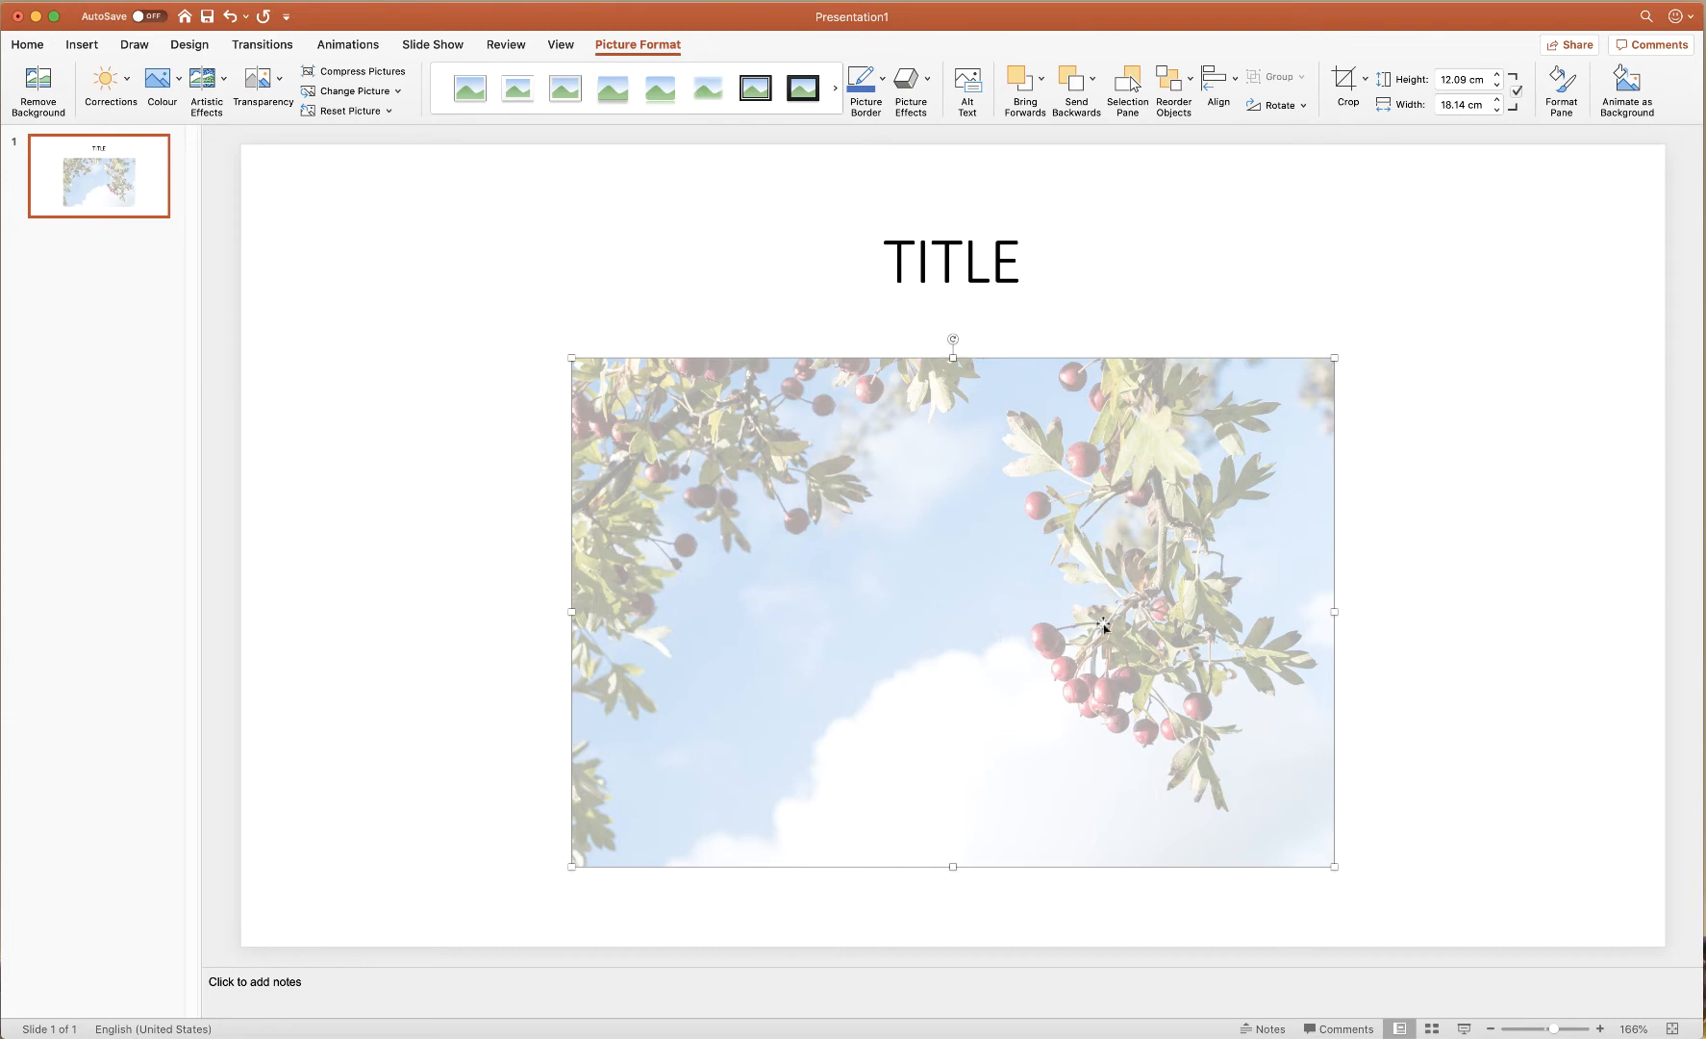
{"action": "mouse_move", "coordinate": [577, 360]}
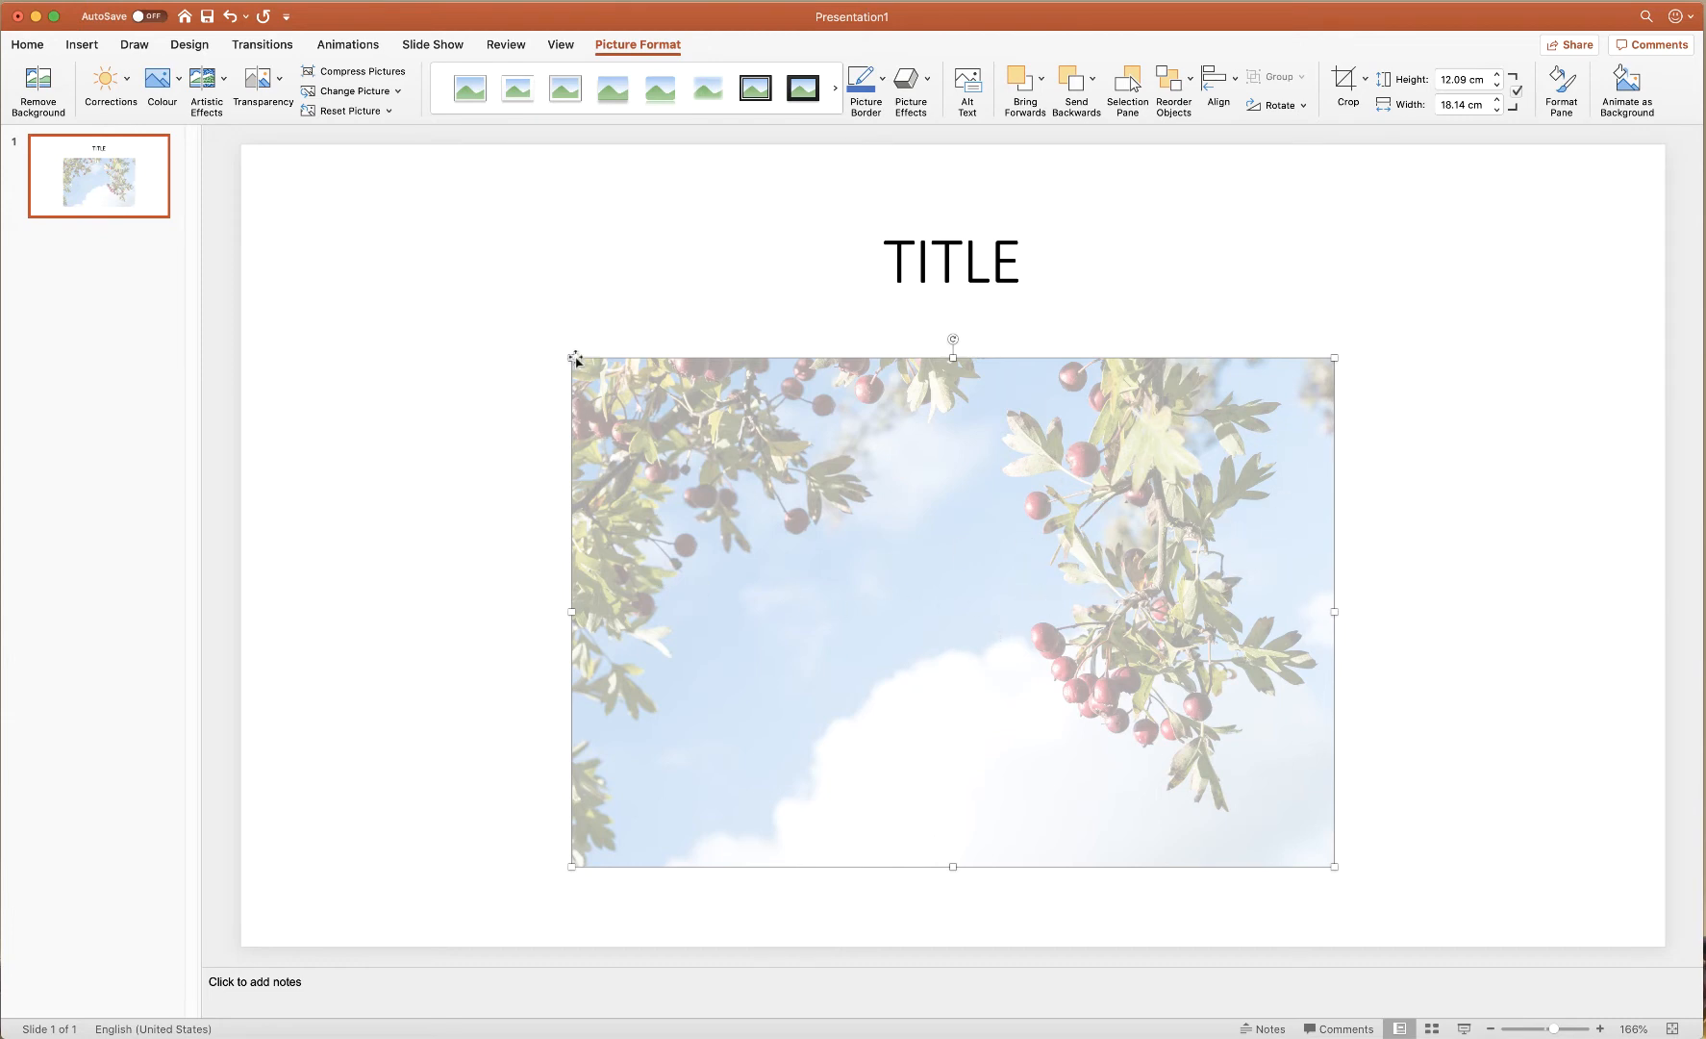
{"action": "left_click", "coordinate": [261, 88]}
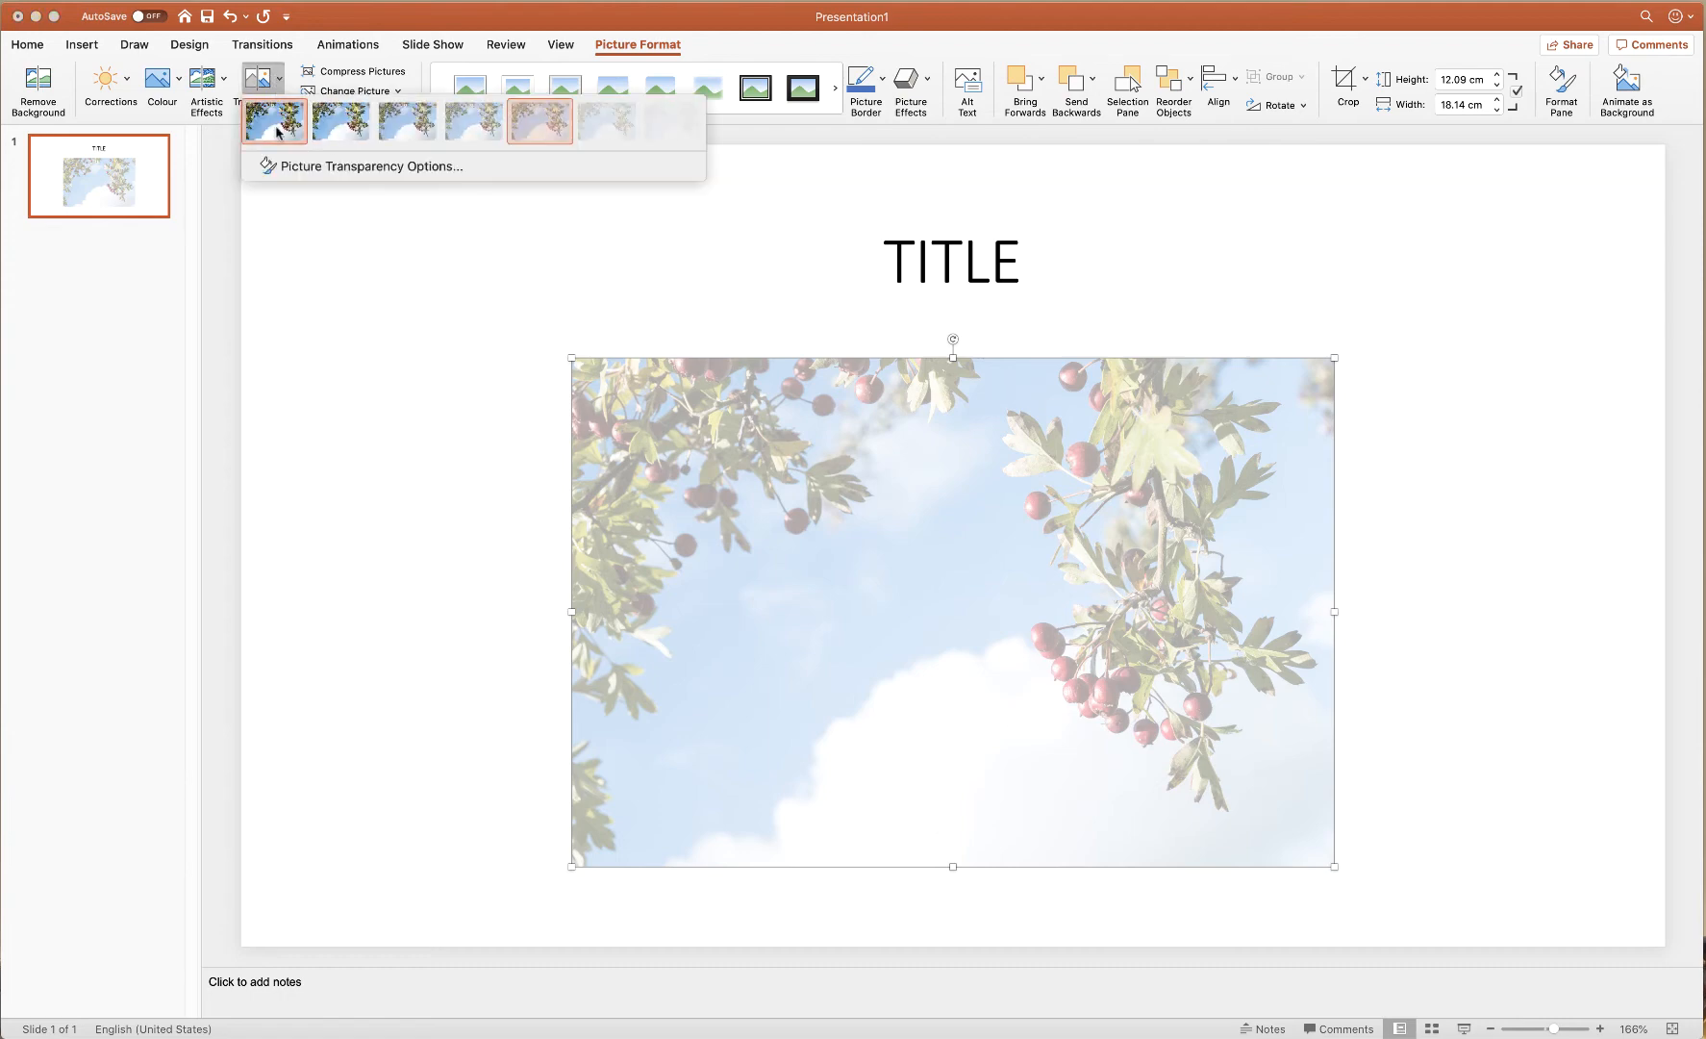
Show the Picture settings in the Format Picture pane for the photo's transparency.
{"action": "left_click", "coordinate": [273, 121]}
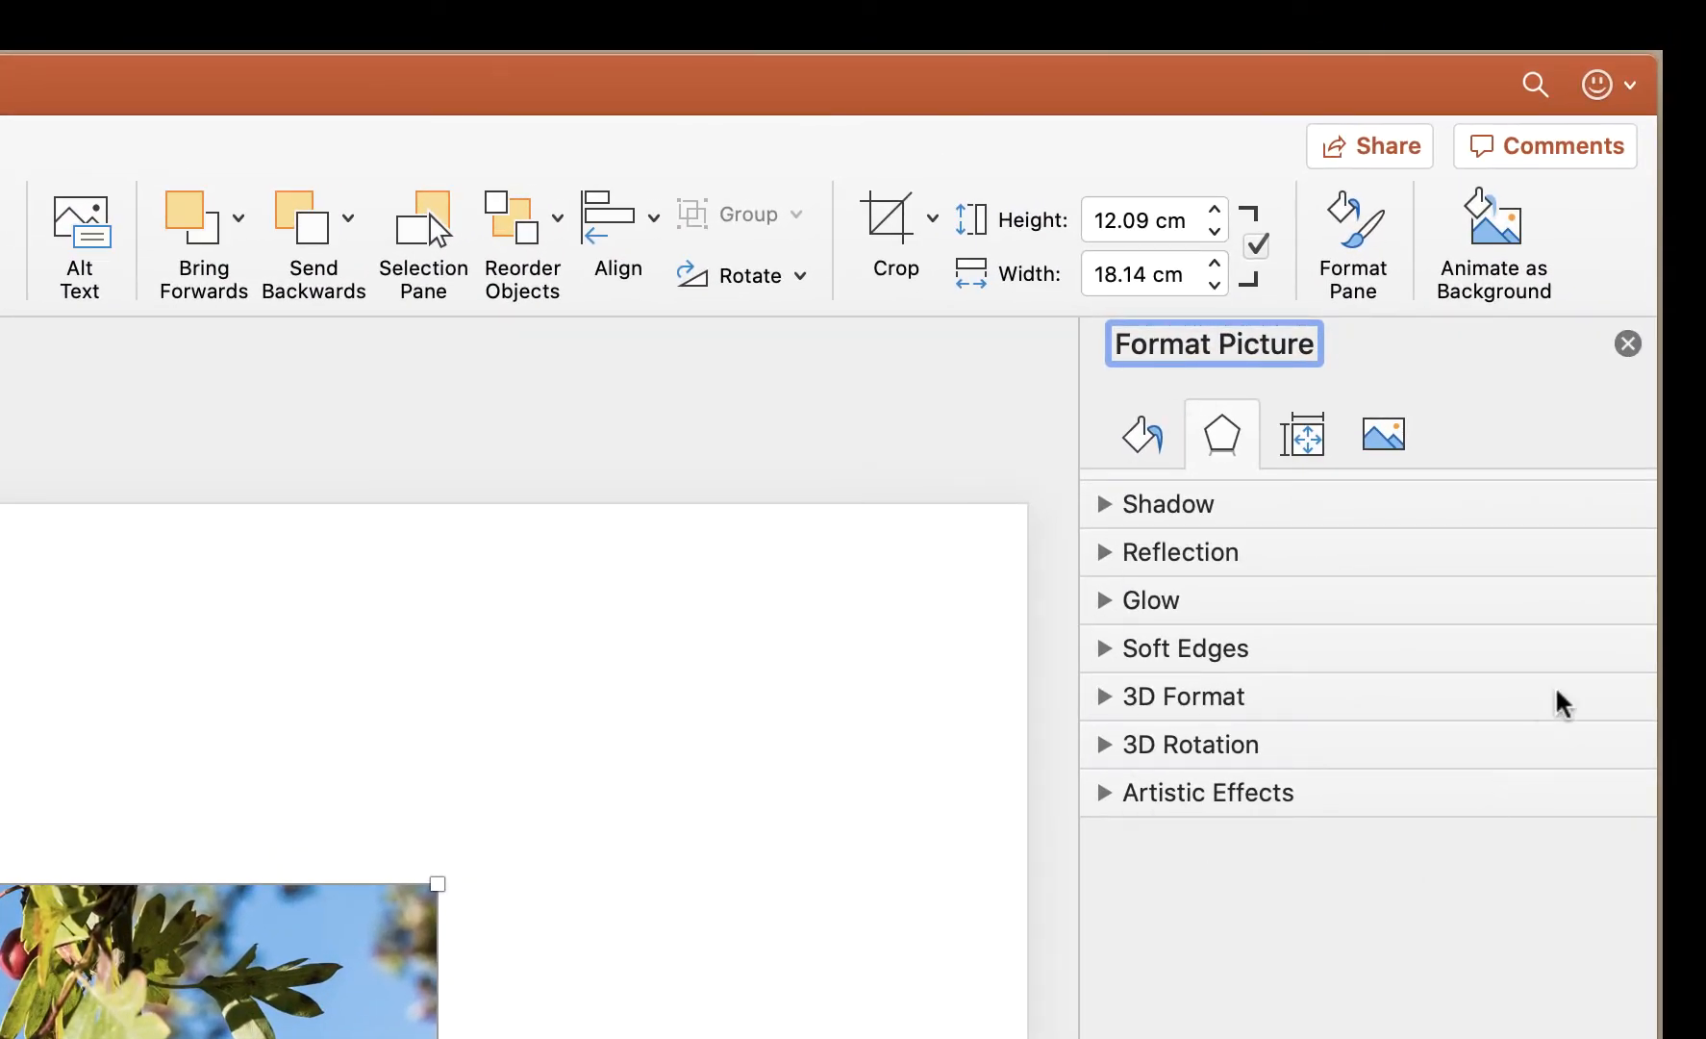
{"action": "mouse_move", "coordinate": [1381, 461]}
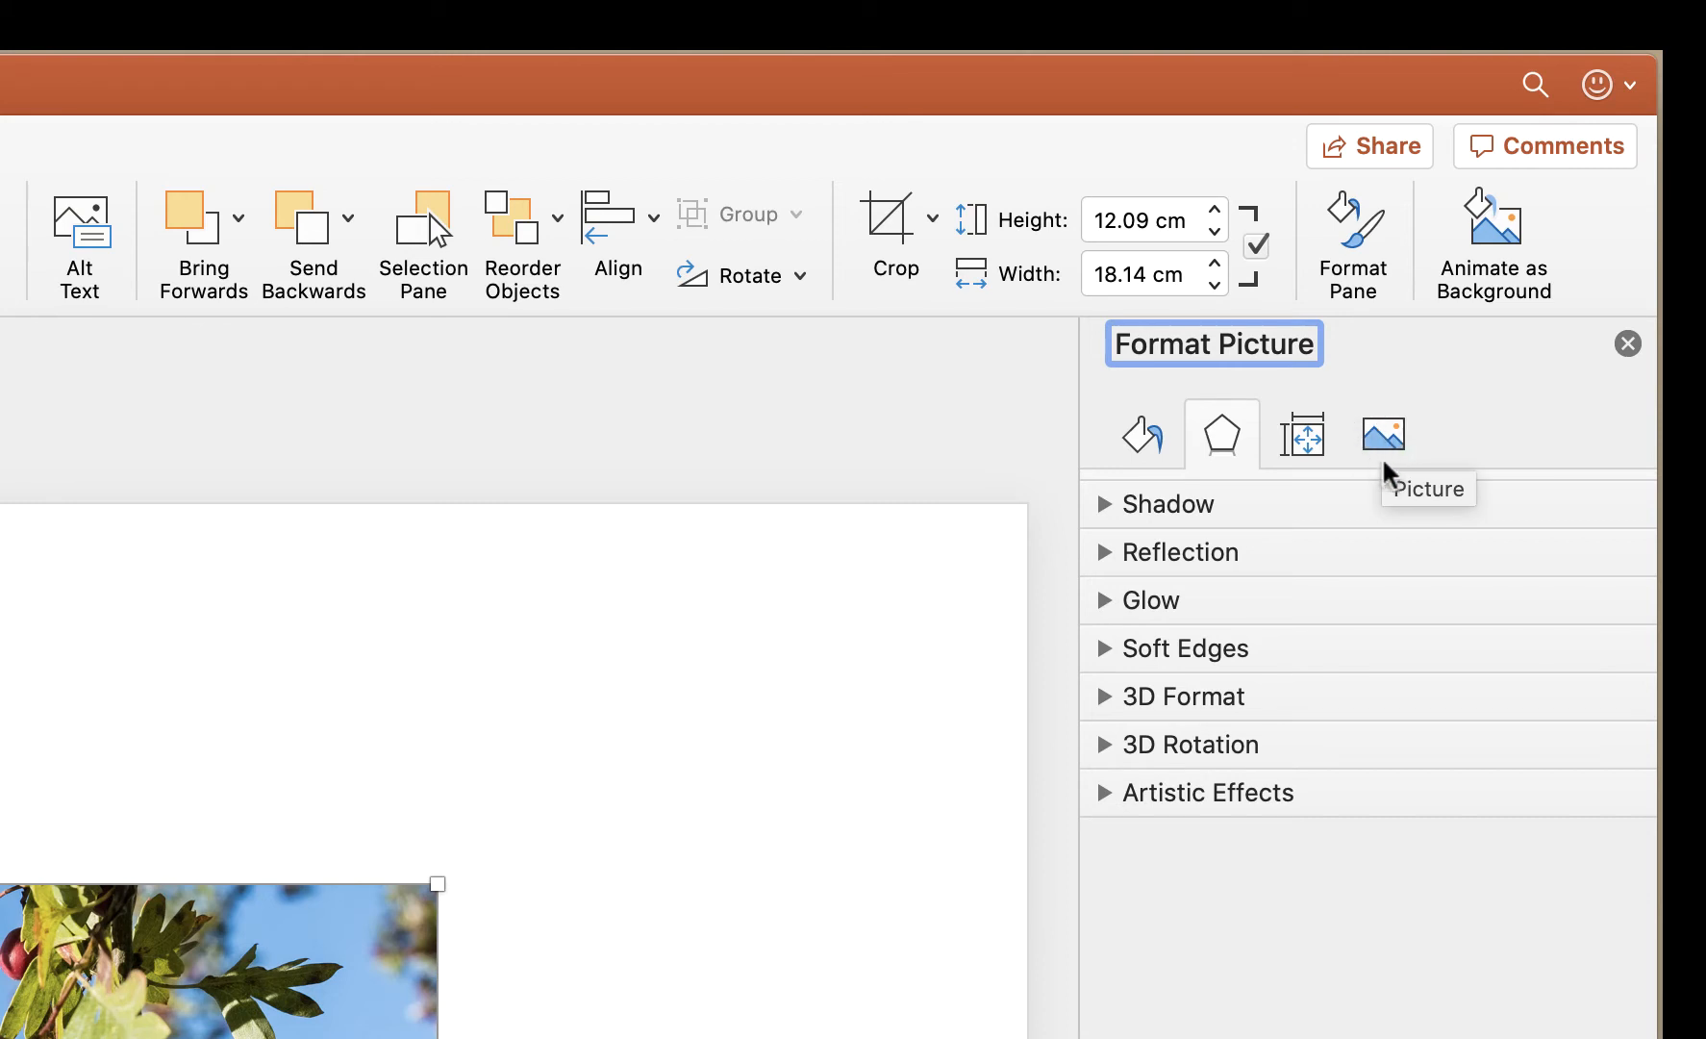
{"action": "left_click", "coordinate": [1381, 435]}
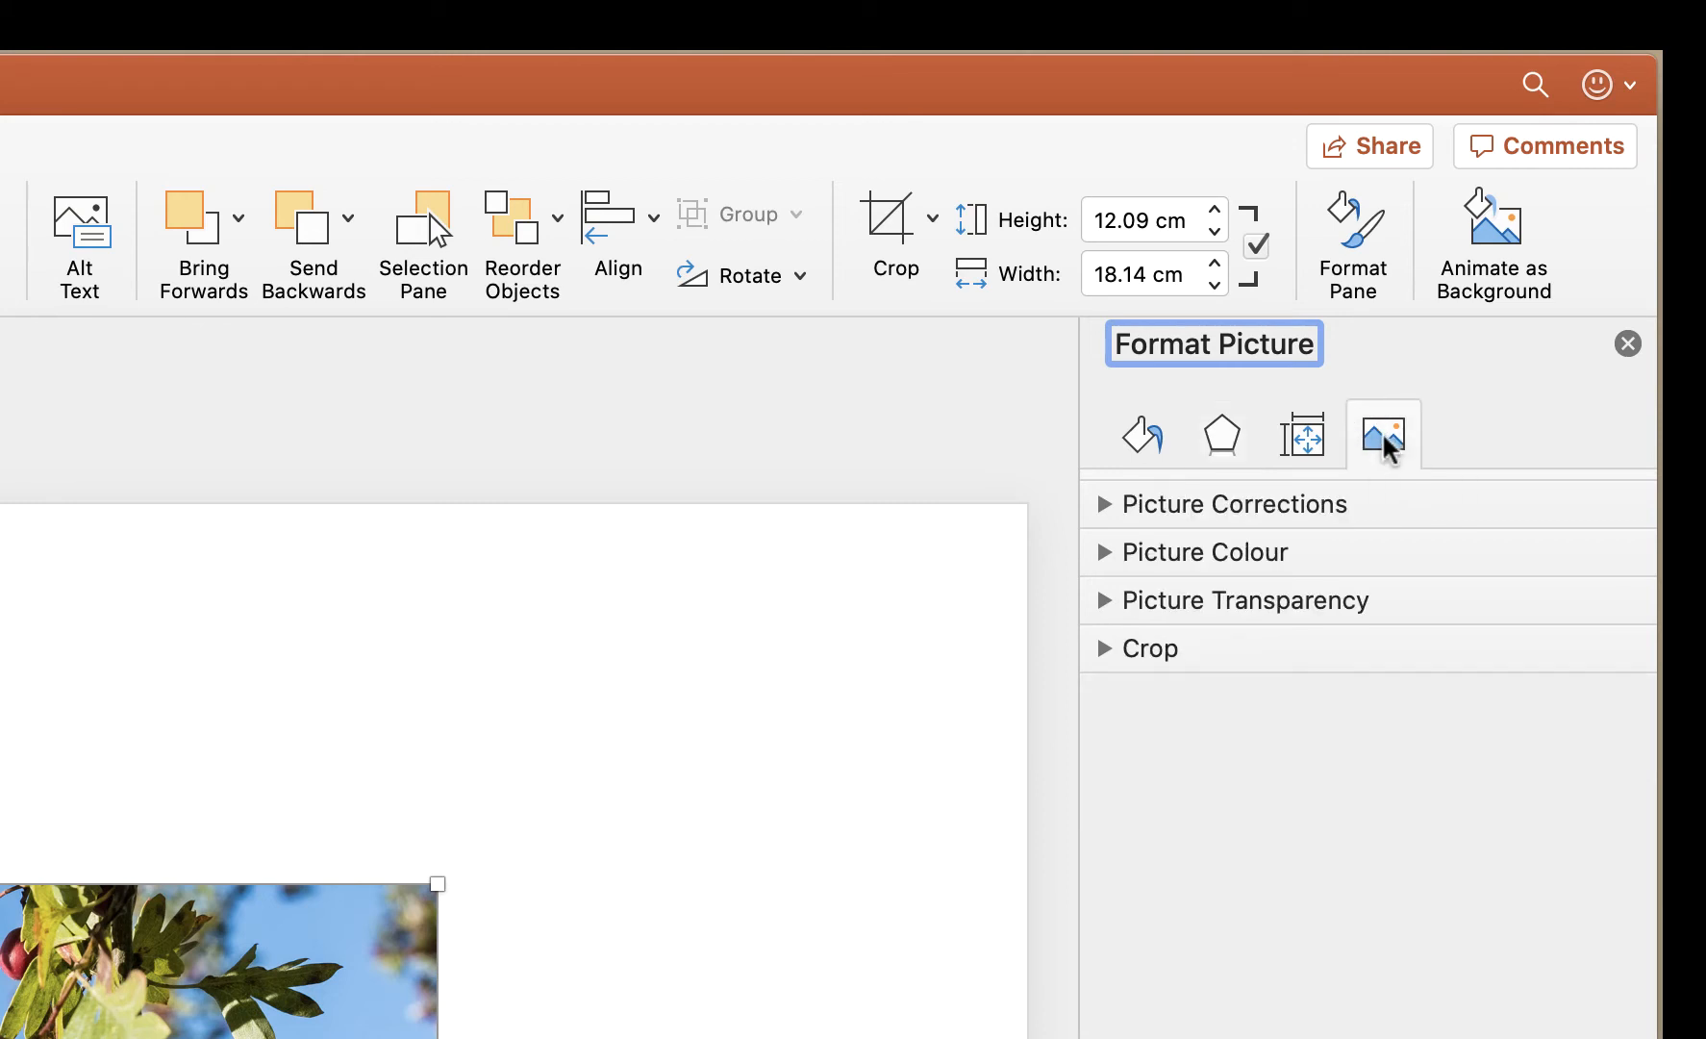
{"action": "mouse_move", "coordinate": [1115, 612]}
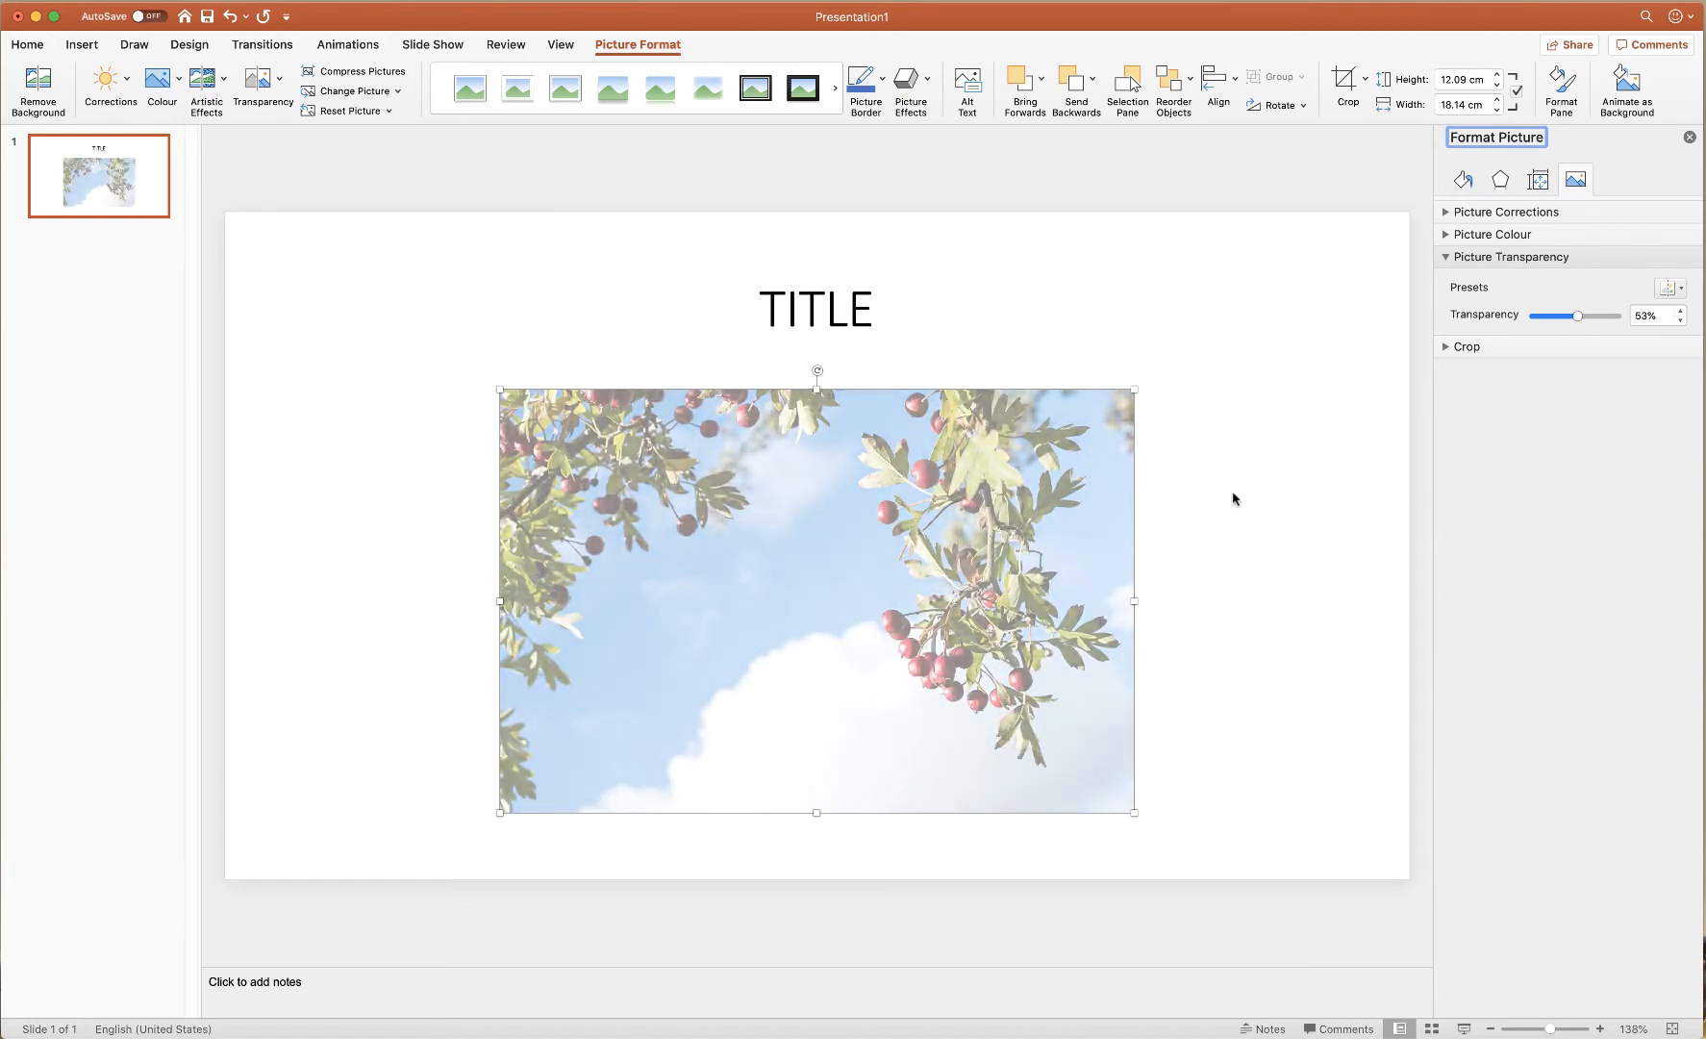
Shrink the berries photo to about 11.1 × 16.66 cm.
{"action": "left_click", "coordinate": [1500, 179]}
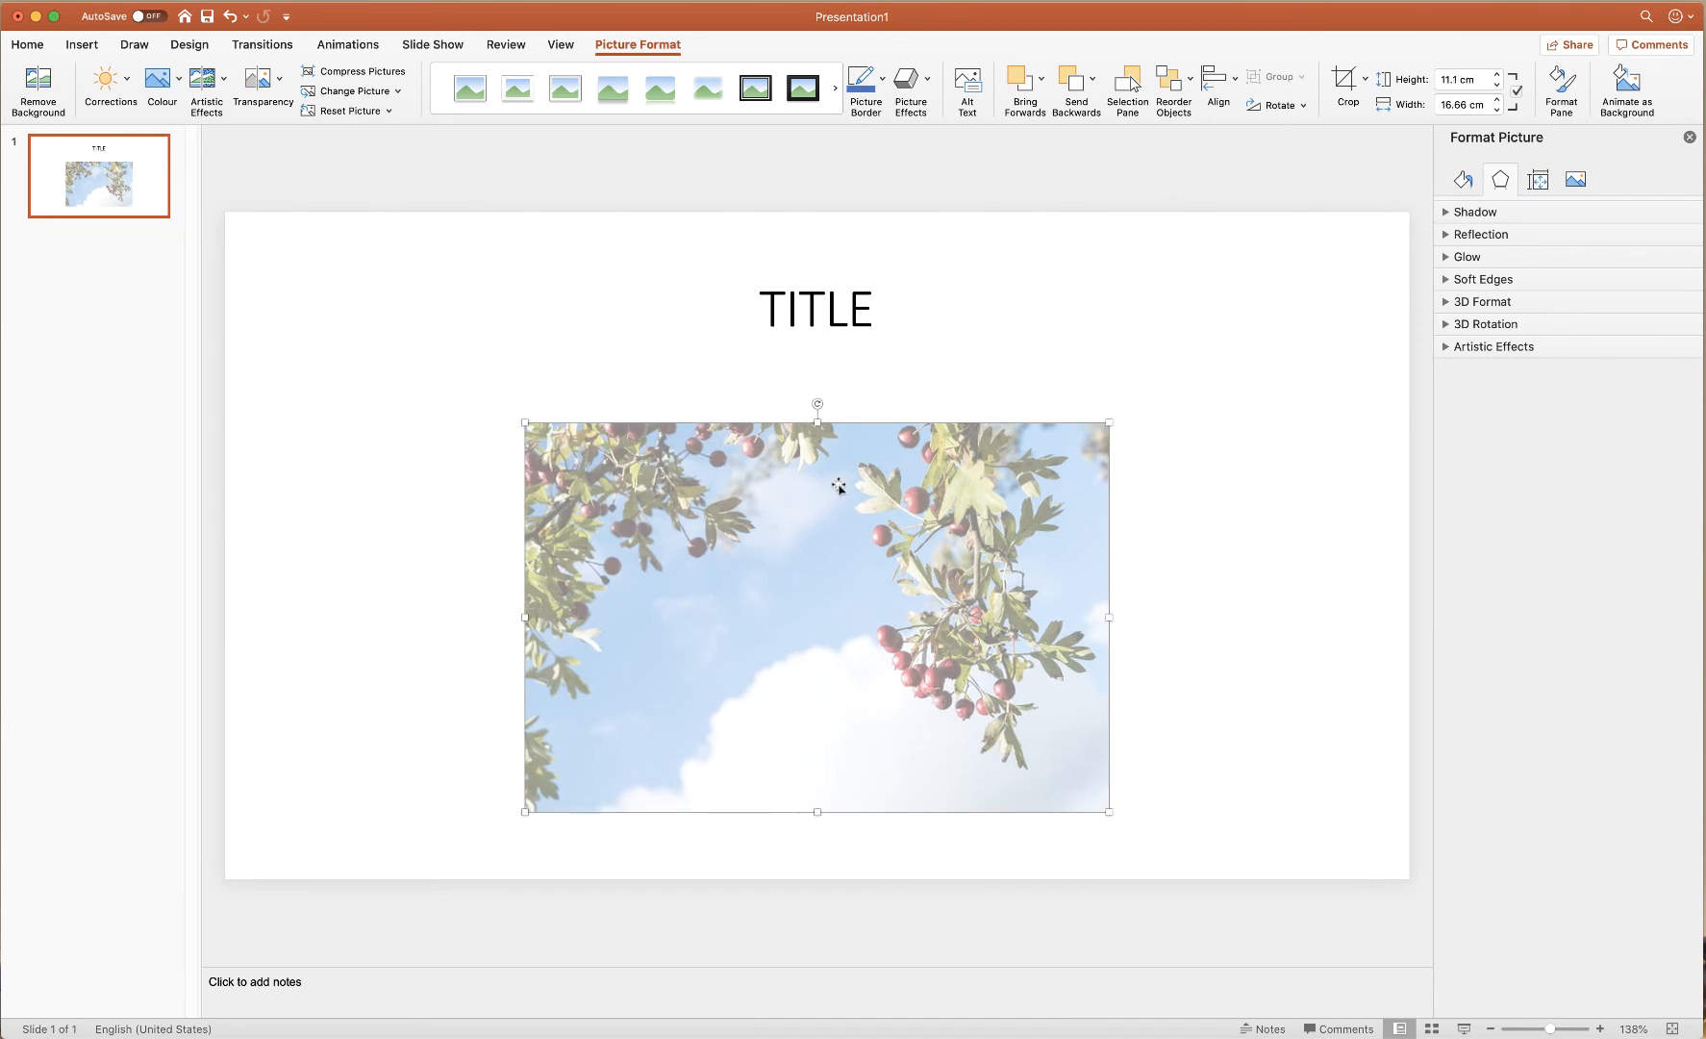
{"action": "mouse_move", "coordinate": [1344, 84]}
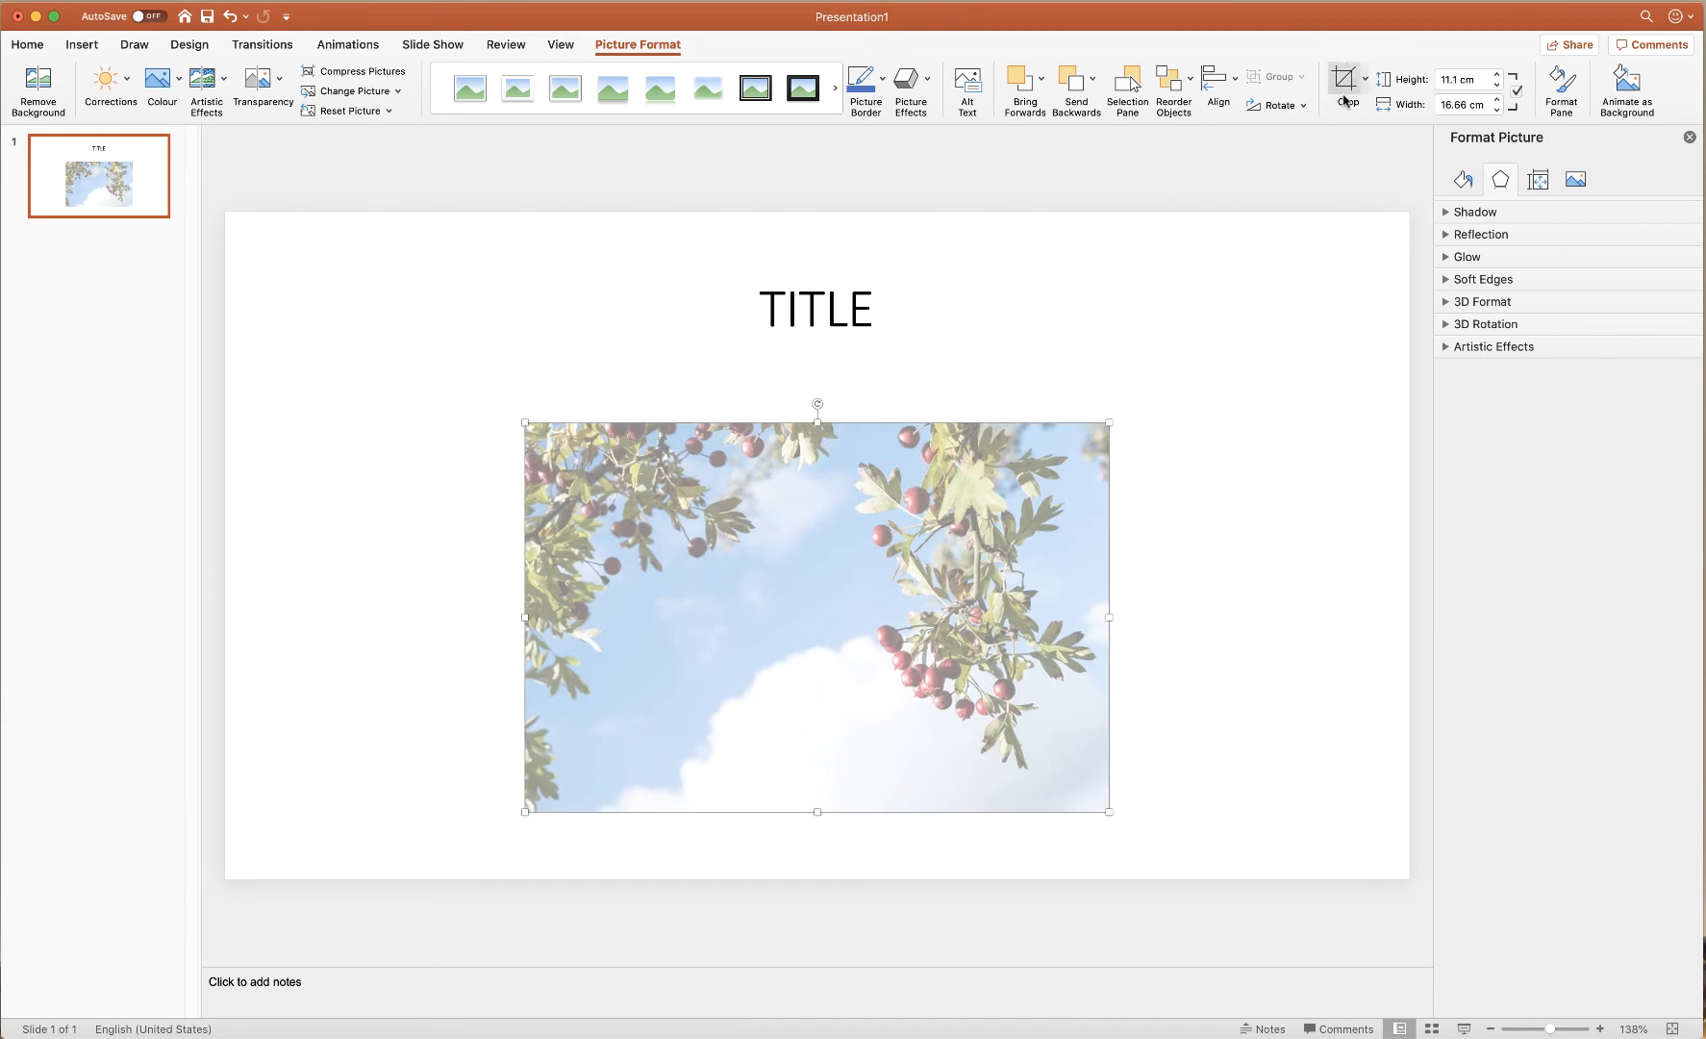
{"action": "mouse_move", "coordinate": [649, 27]}
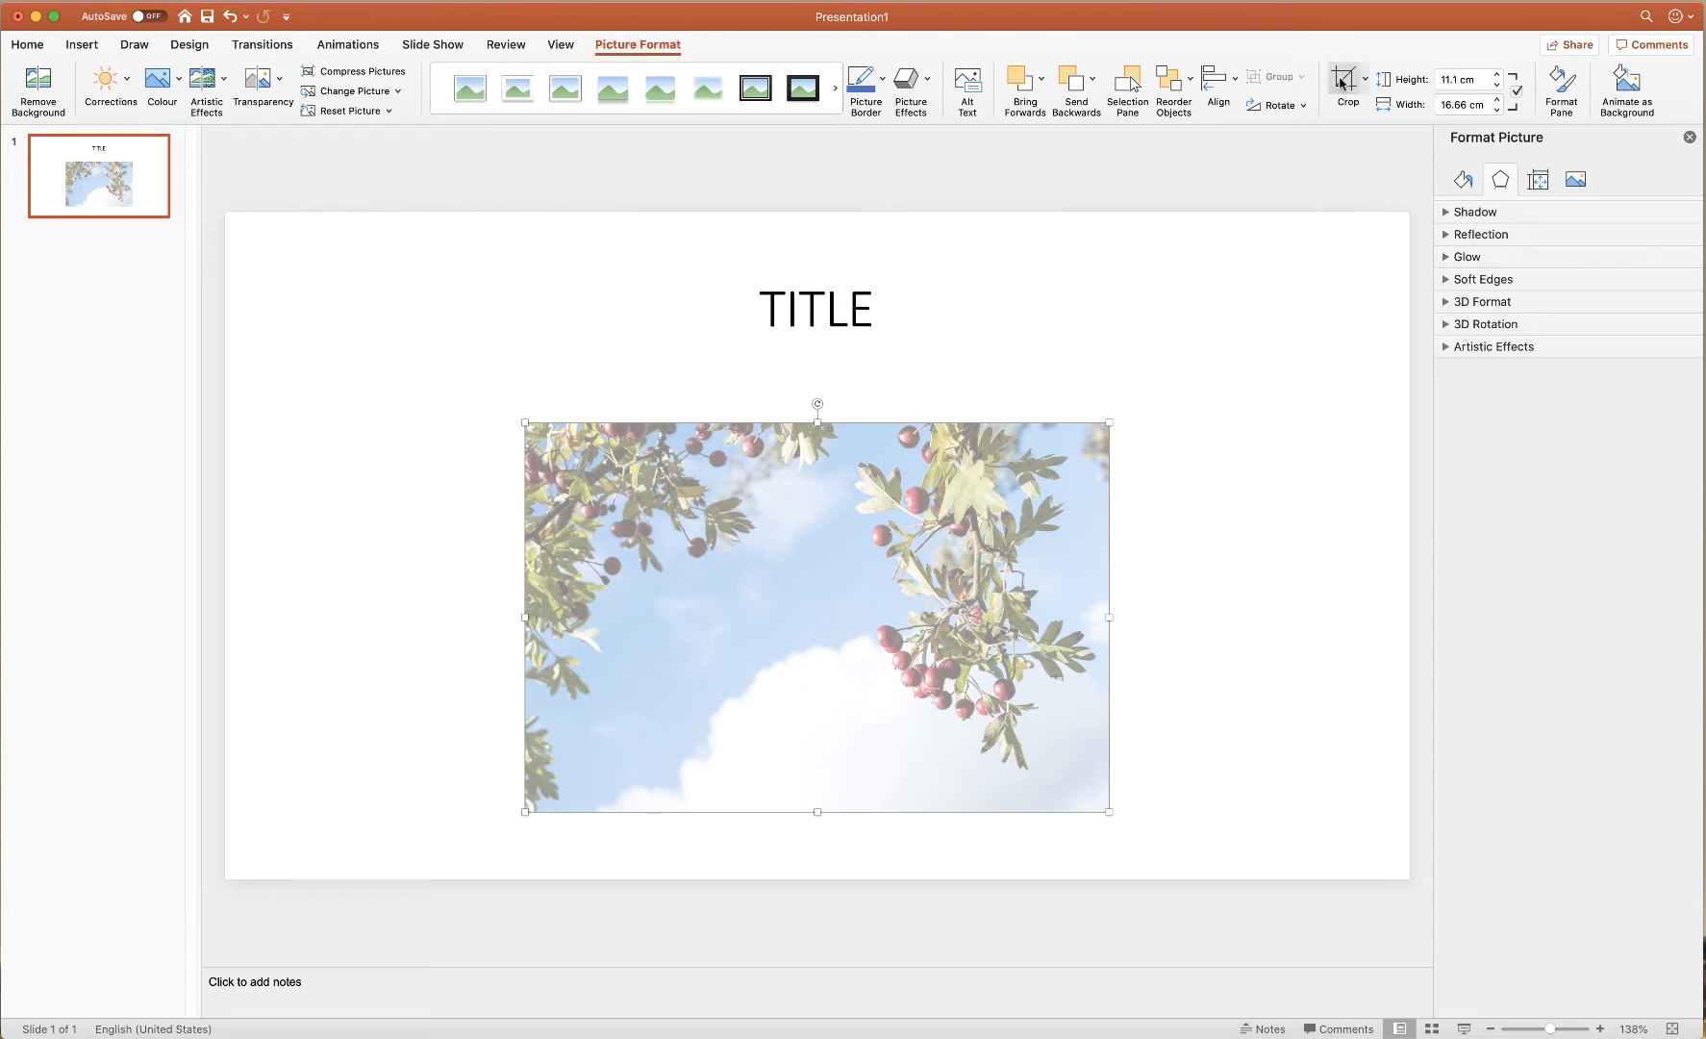
Put the berries photo into crop mode to trim it square.
{"action": "left_click", "coordinate": [1345, 85]}
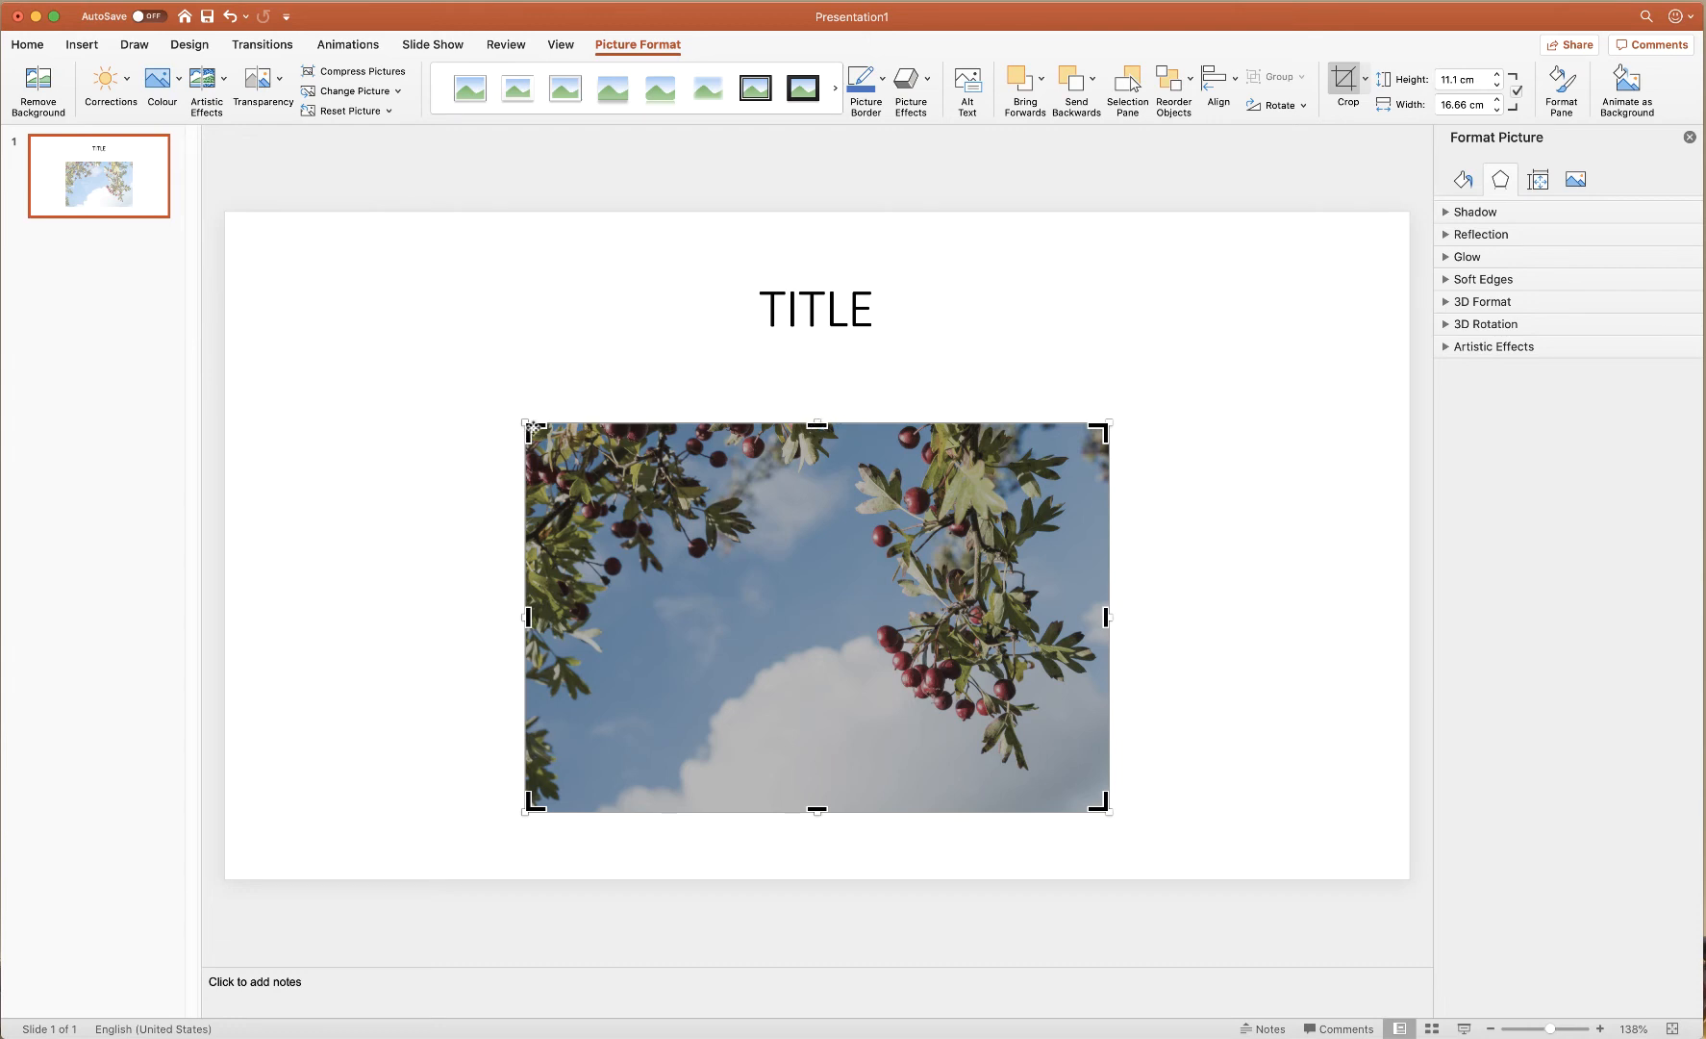
{"action": "mouse_move", "coordinate": [1109, 606]}
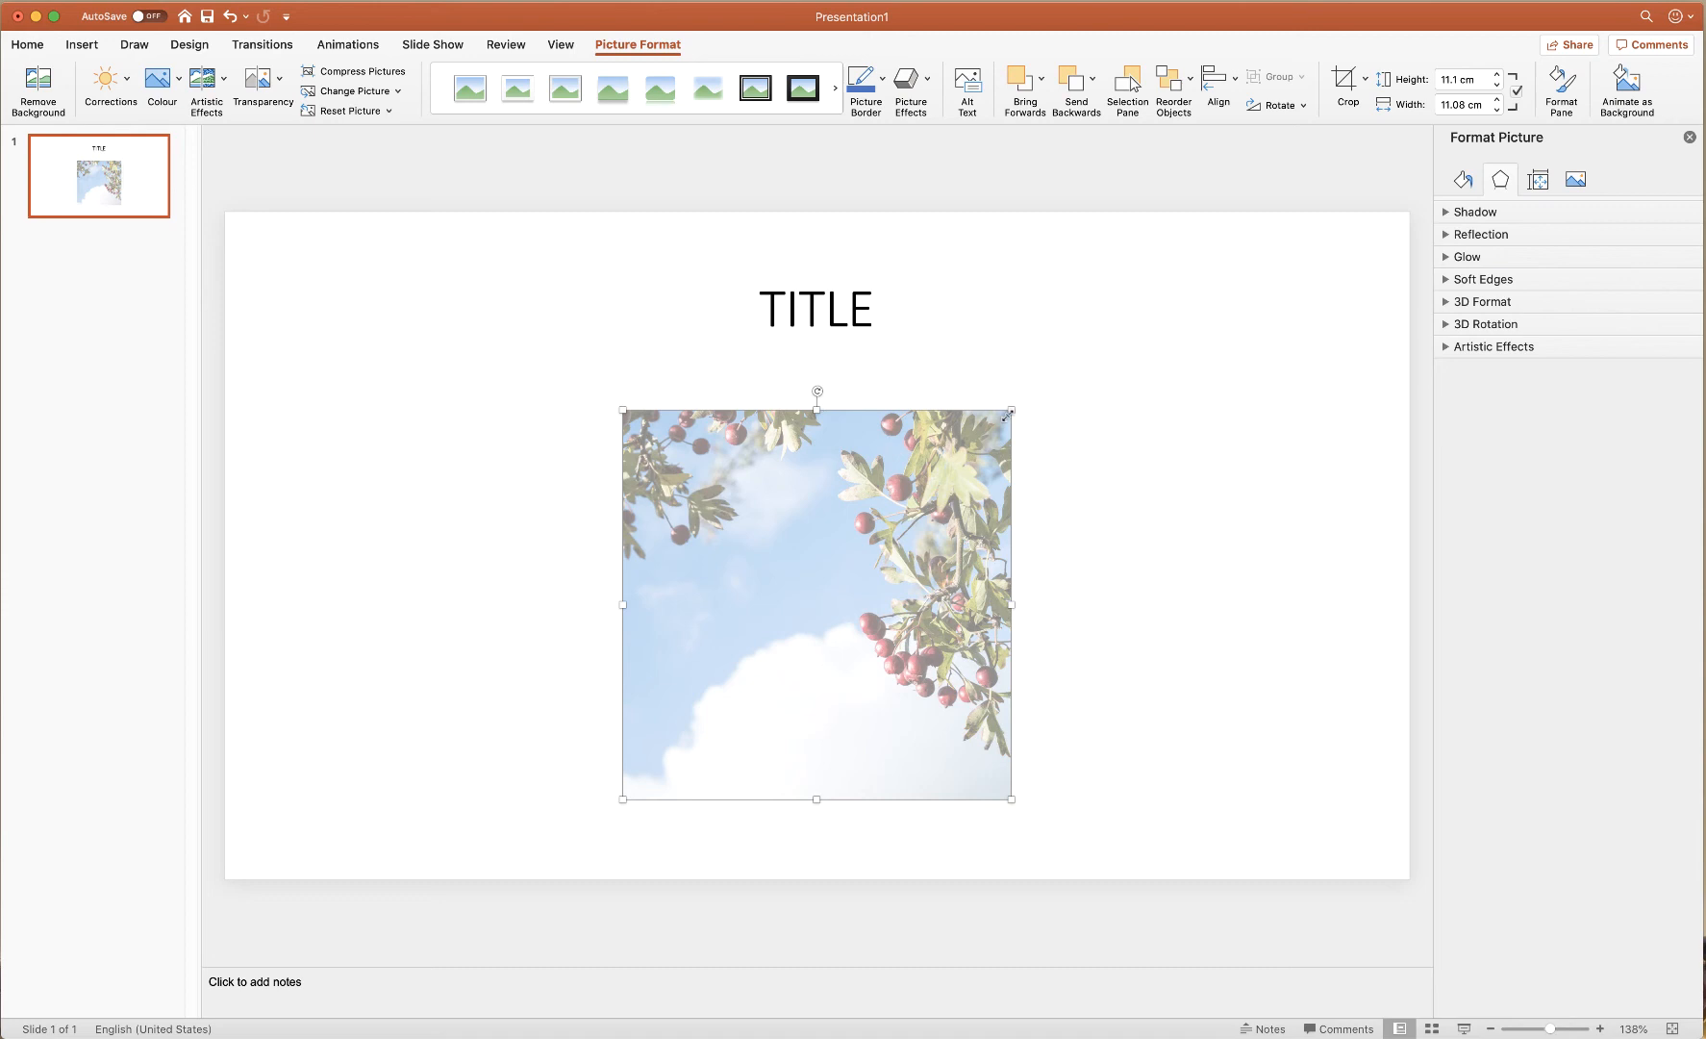
{"action": "mouse_move", "coordinate": [910, 550]}
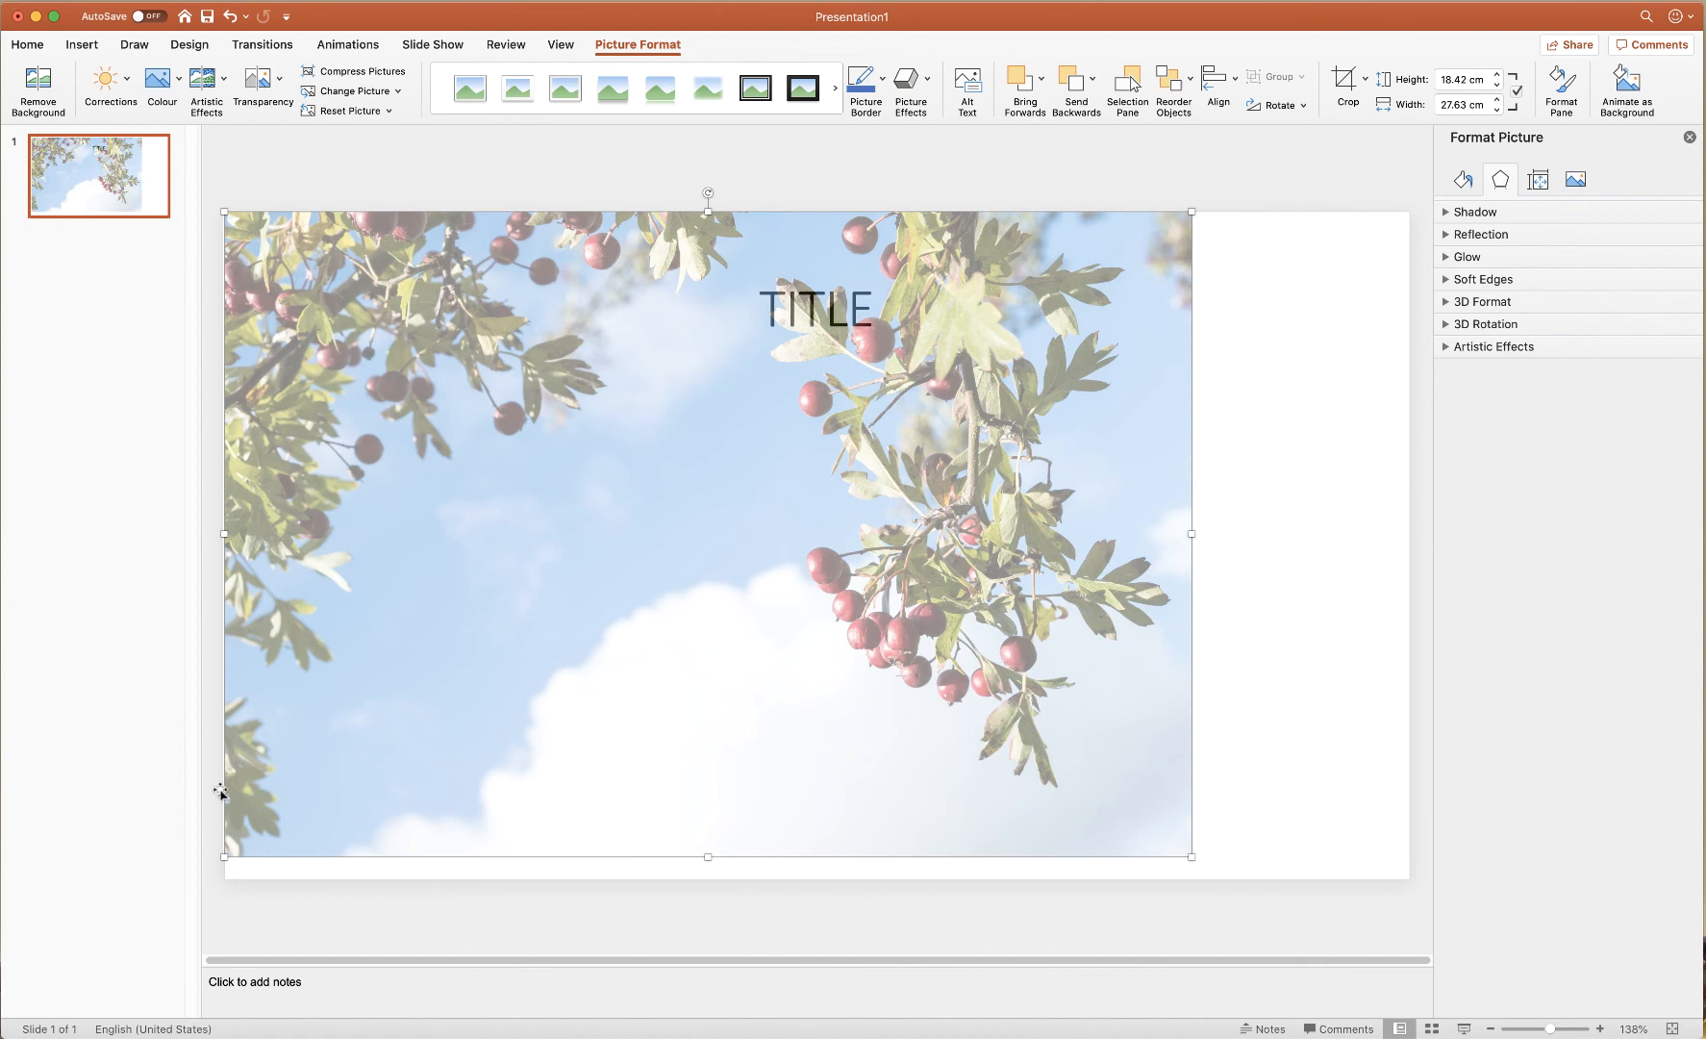
{"action": "mouse_move", "coordinate": [1188, 850]}
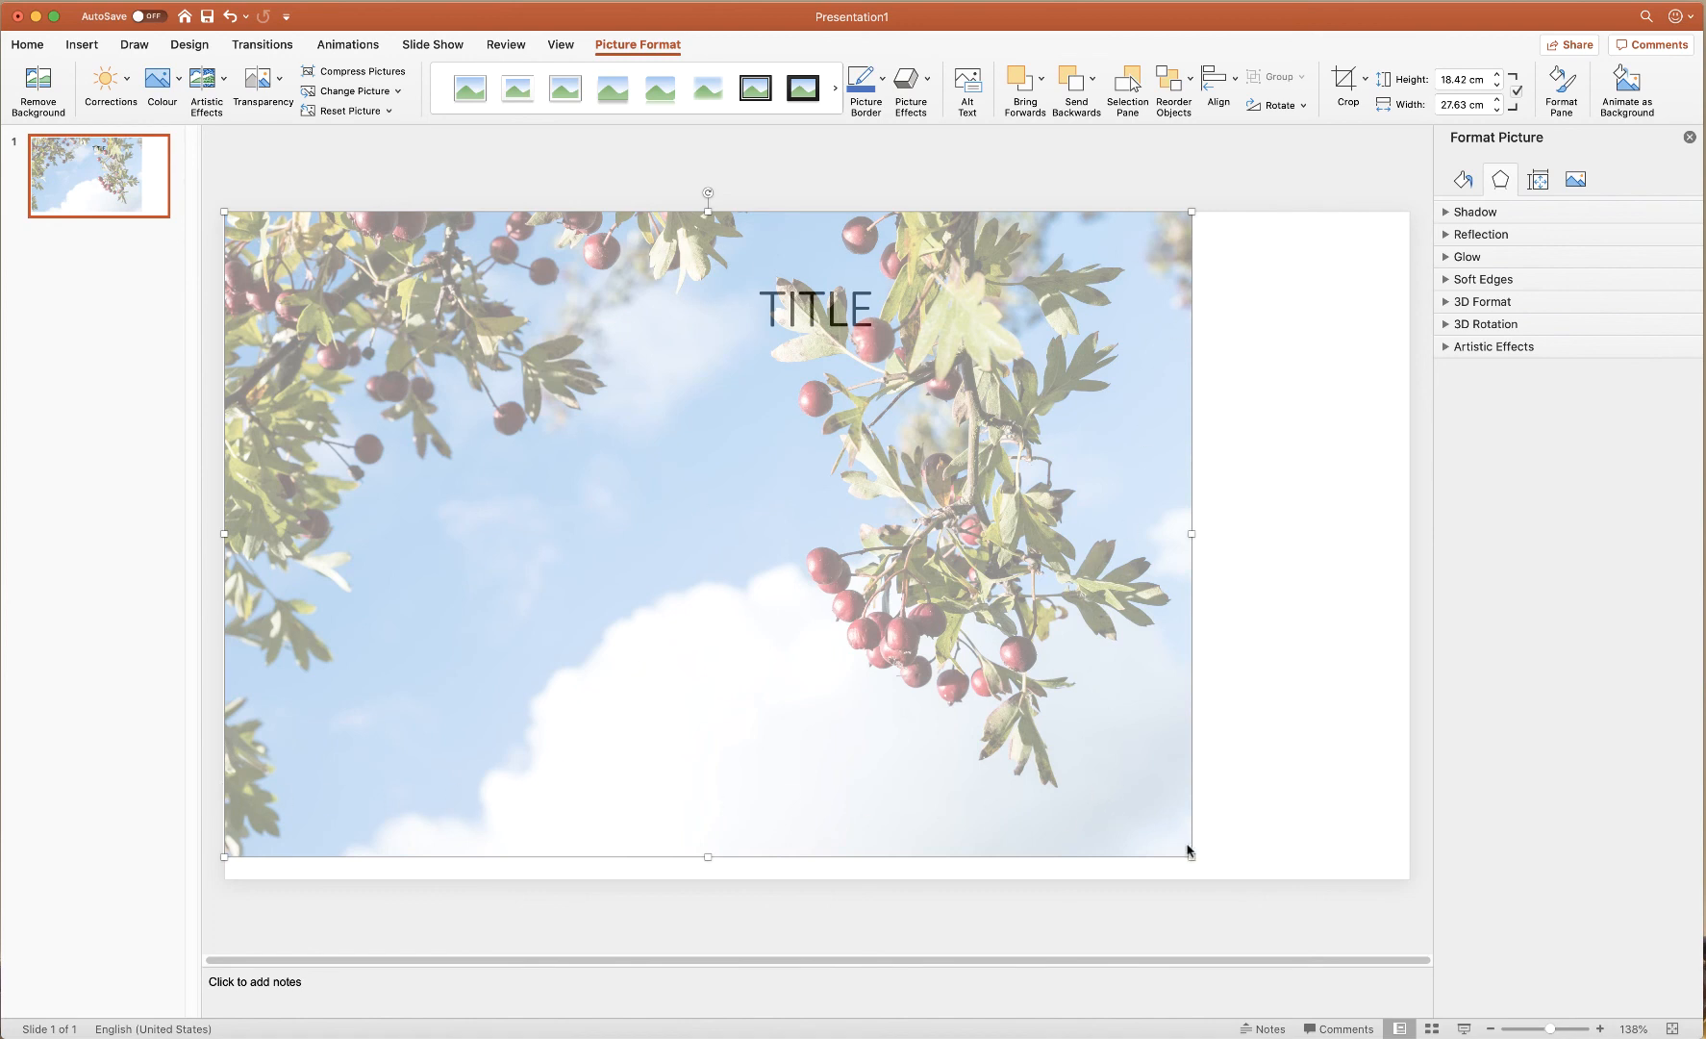
{"action": "mouse_move", "coordinate": [1197, 790]}
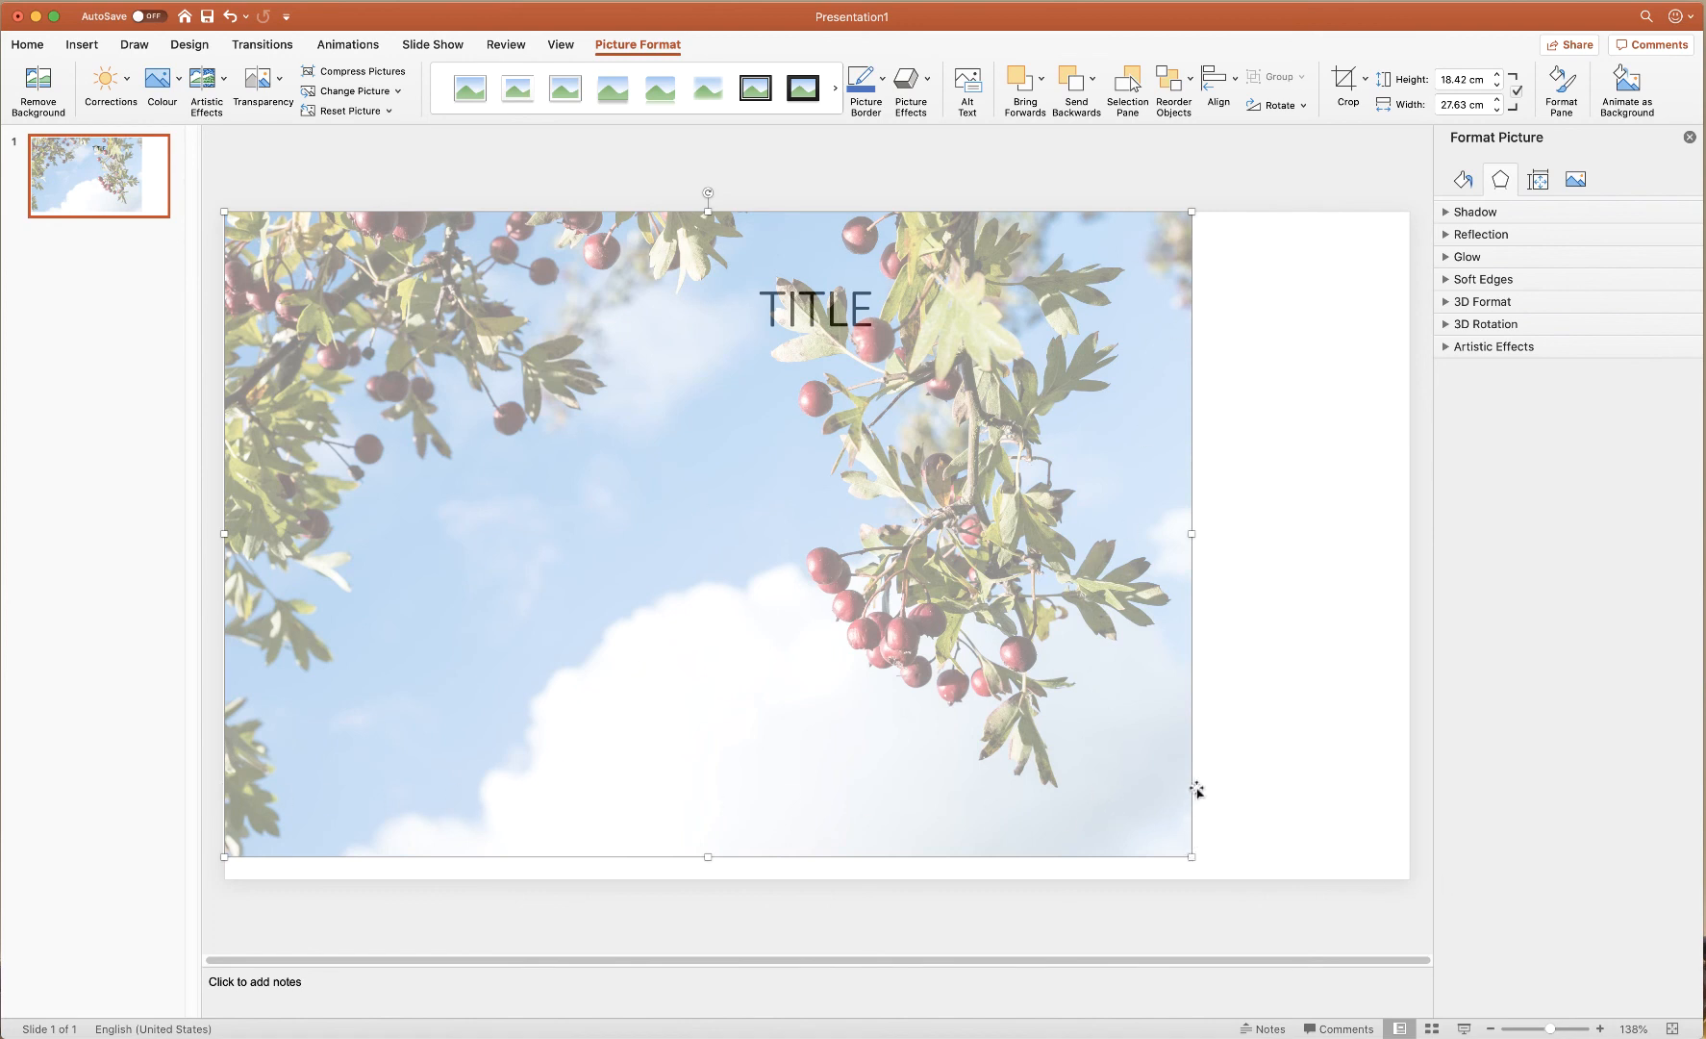
{"action": "mouse_move", "coordinate": [1188, 492]}
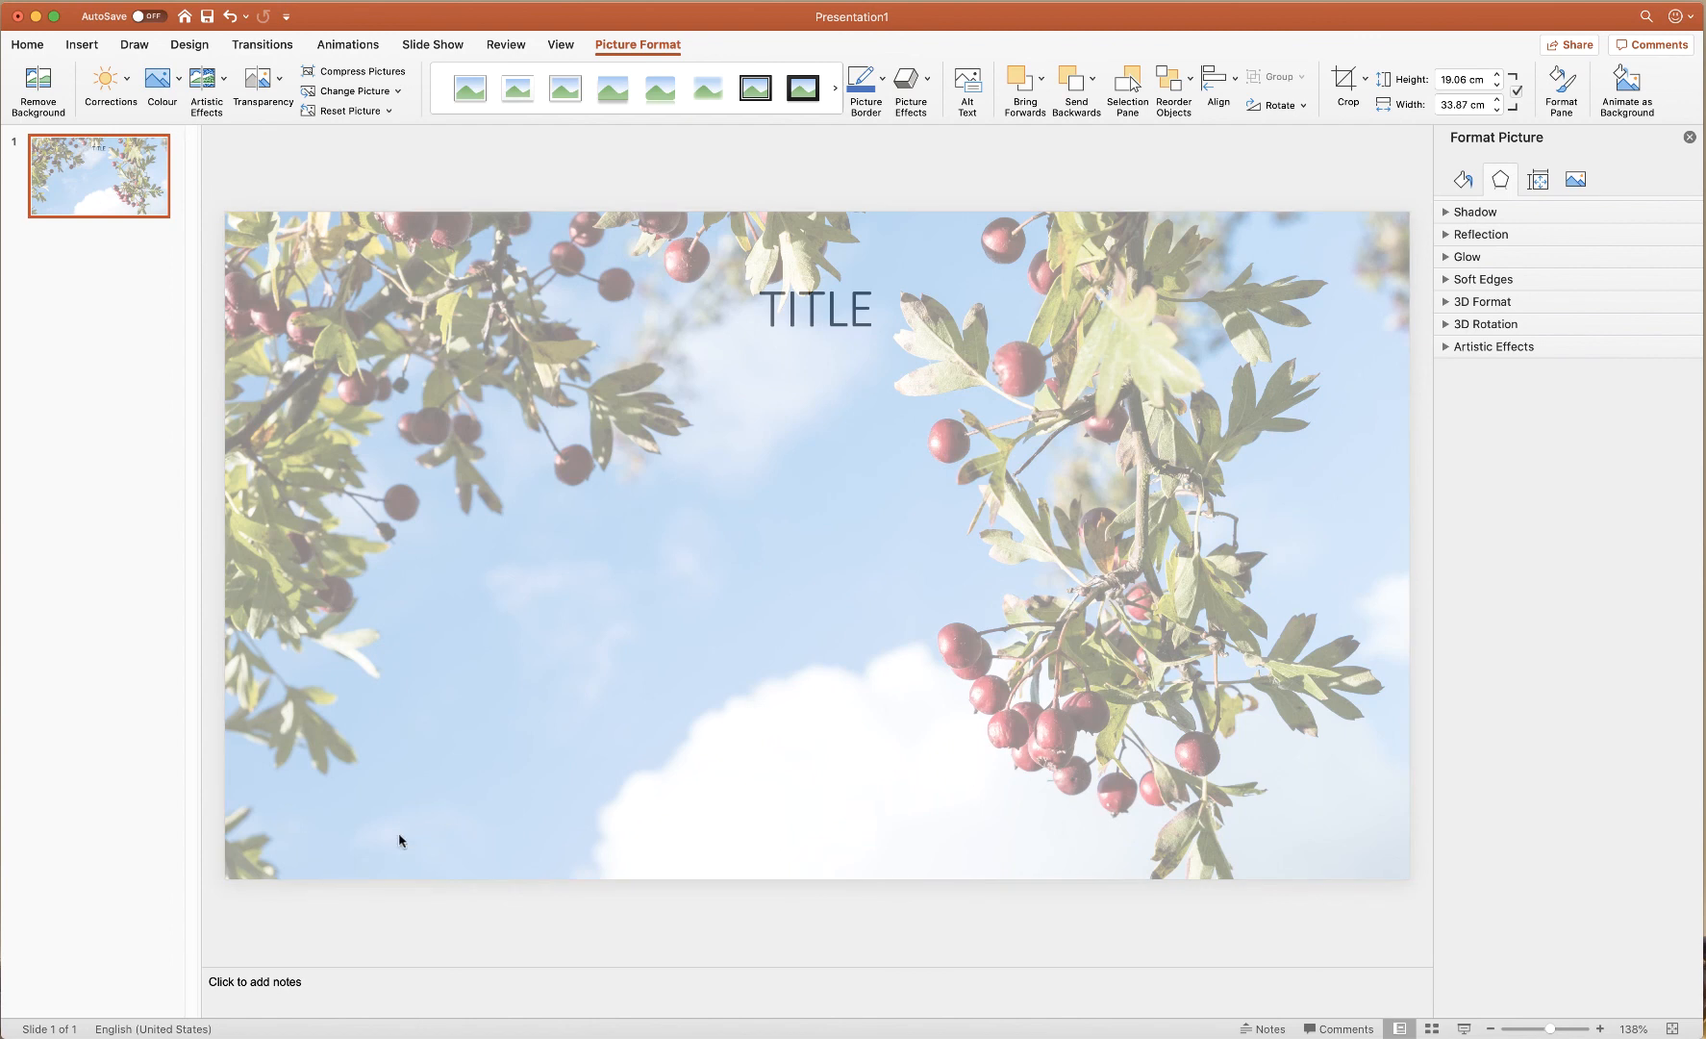
Deselect the slide-filling berries photo to view the finished slide.
{"action": "left_click", "coordinate": [958, 619]}
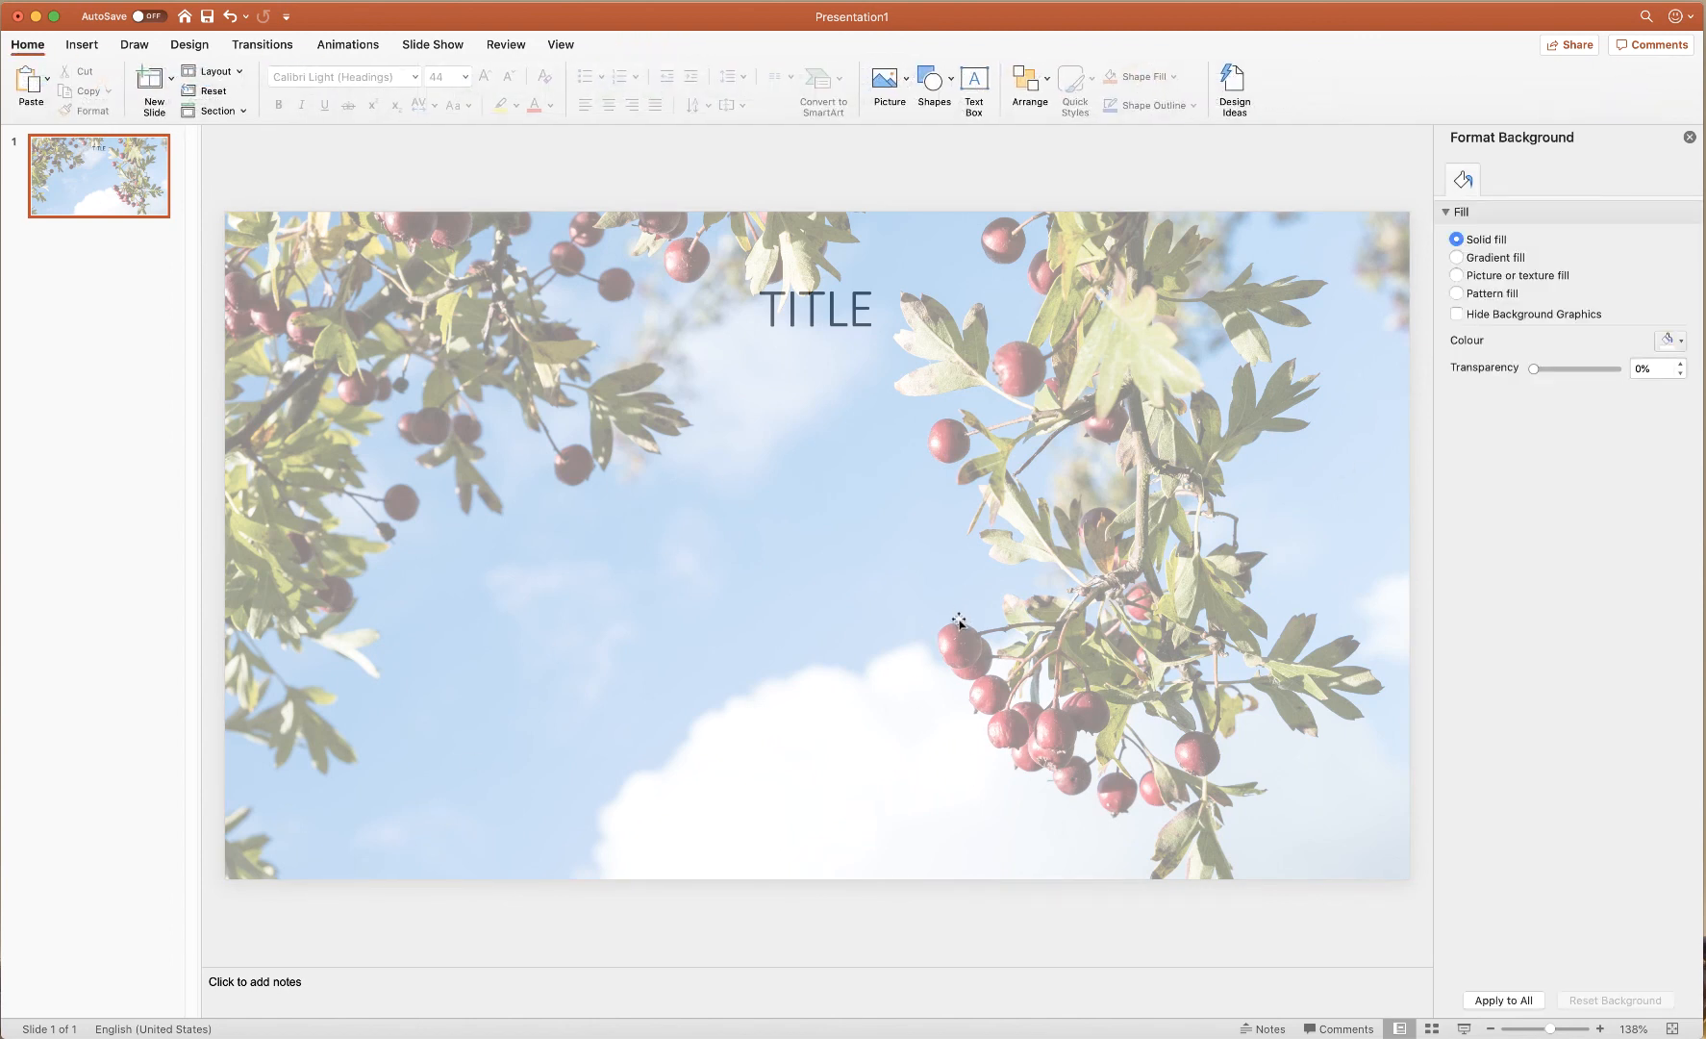